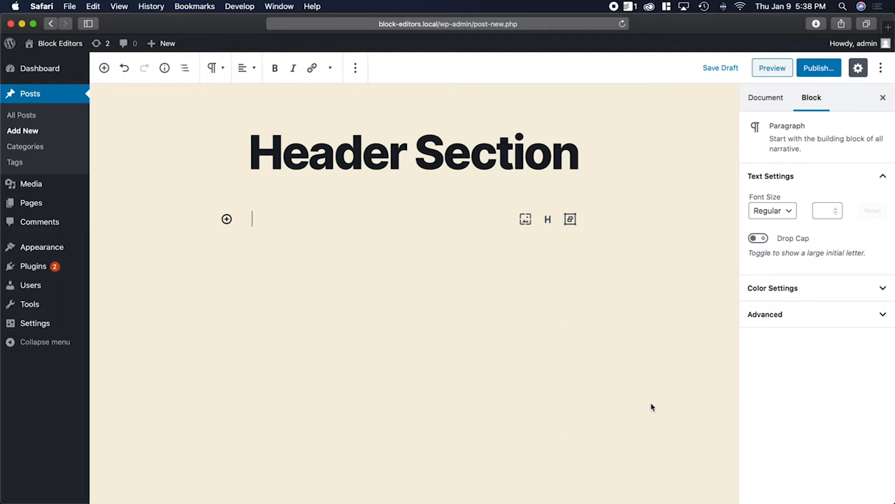
mouse_move(574, 341)
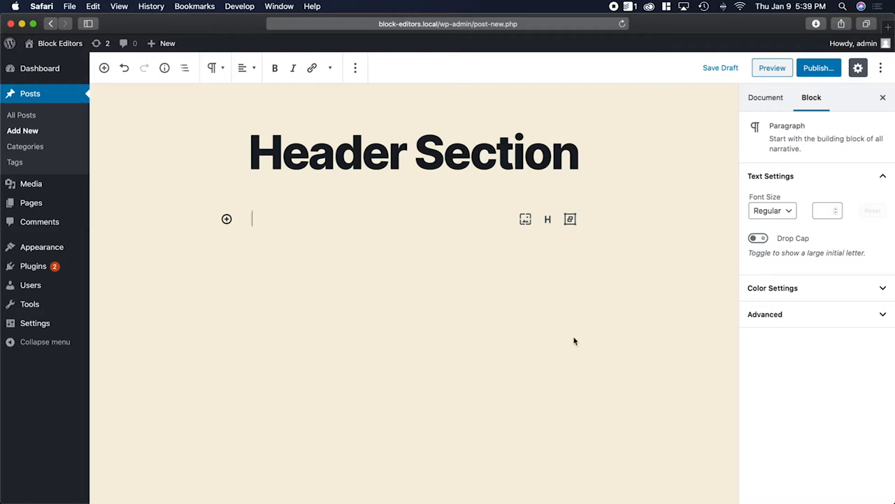
mouse_move(498, 134)
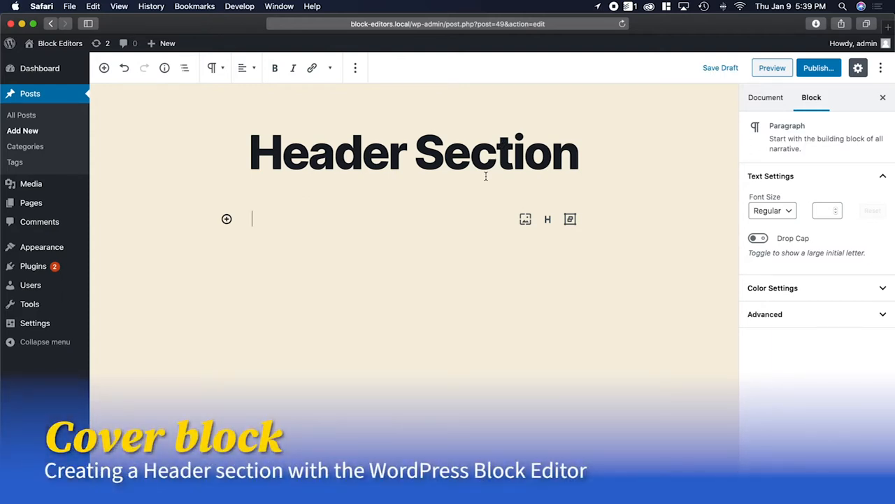
mouse_move(226, 219)
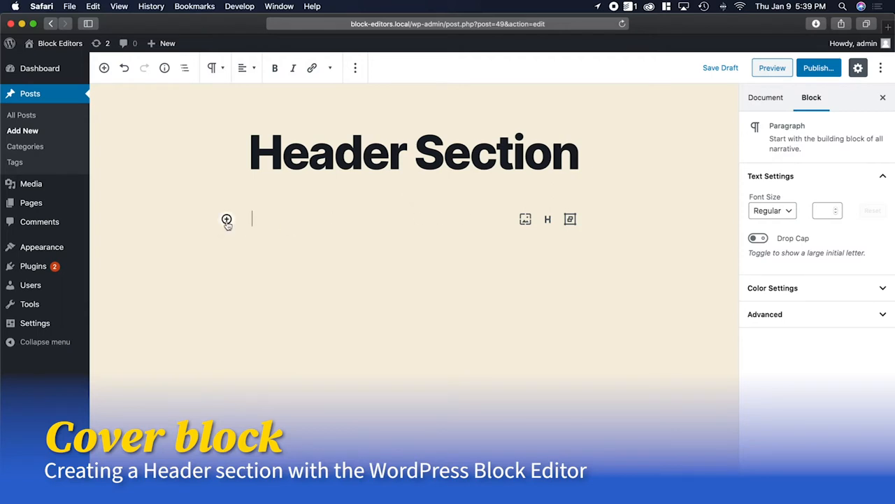
mouse_move(227, 219)
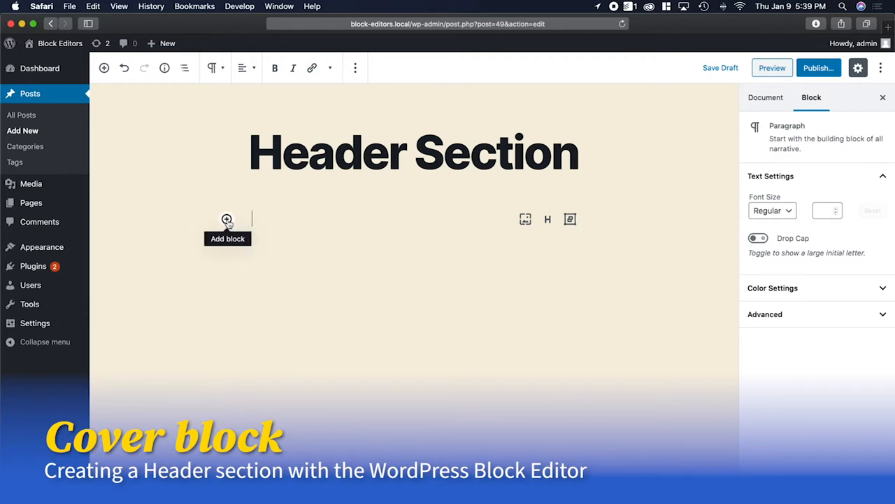
Insert a Cover block from Common Blocks below the Header Section title.
click(227, 219)
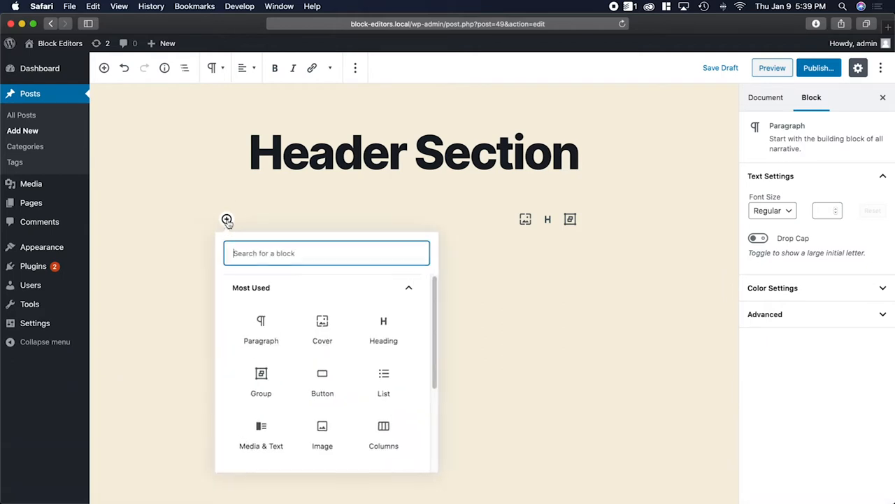
mouse_move(361, 265)
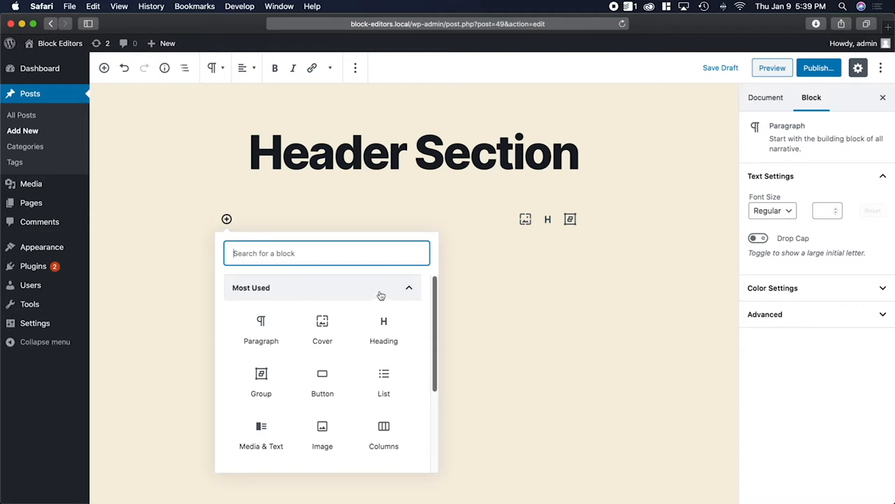
mouse_move(412, 290)
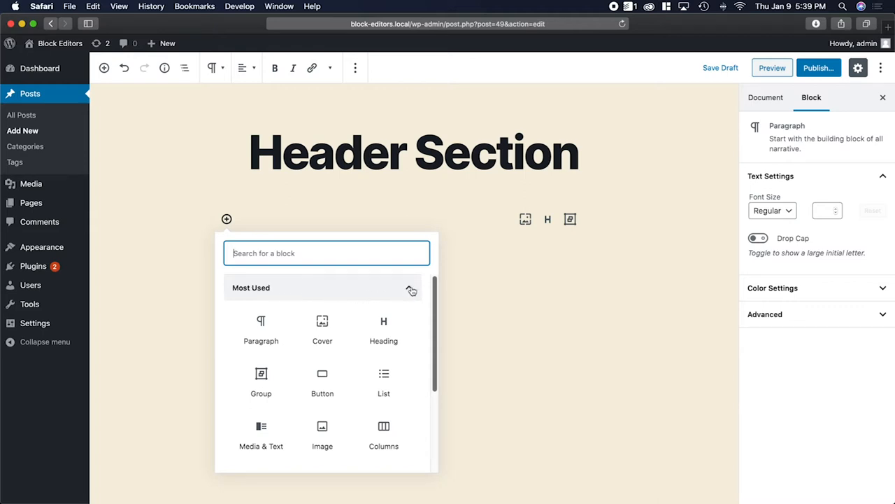
click(412, 289)
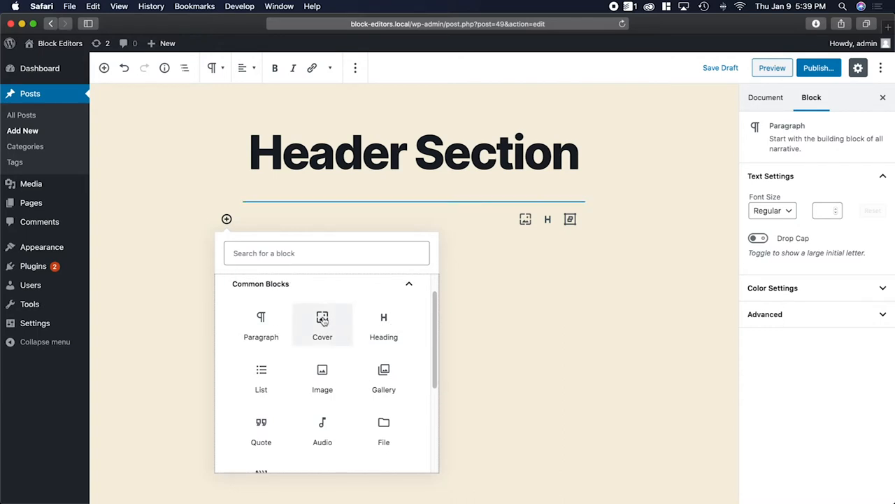
click(322, 326)
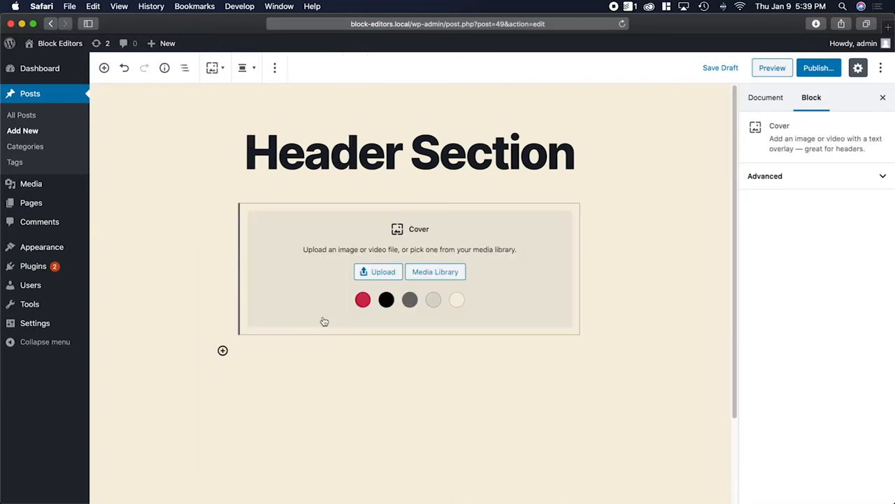
mouse_move(417, 329)
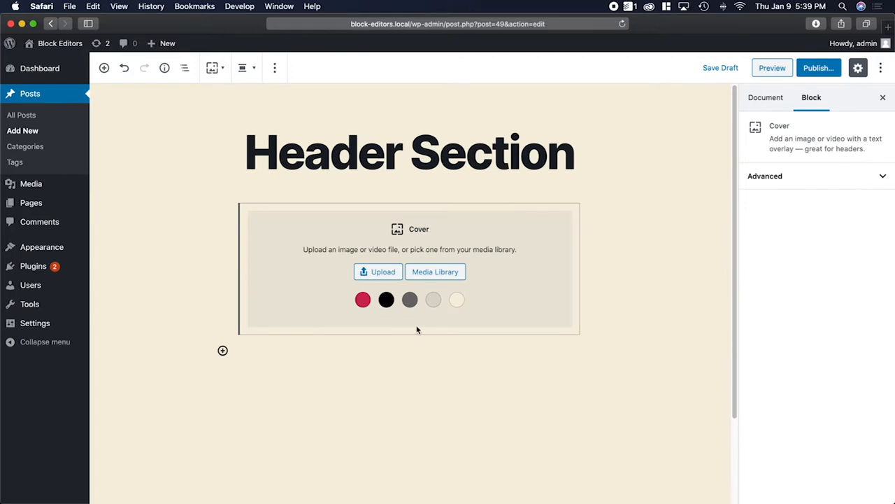
mouse_move(494, 327)
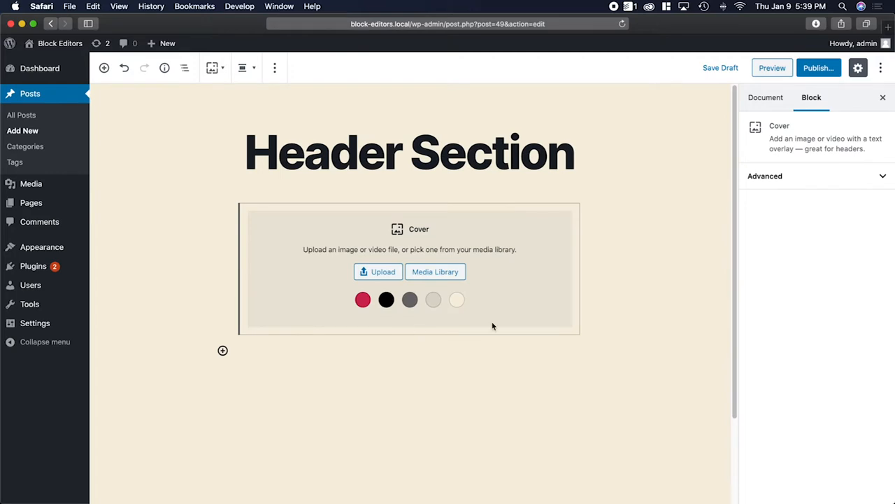
mouse_move(483, 305)
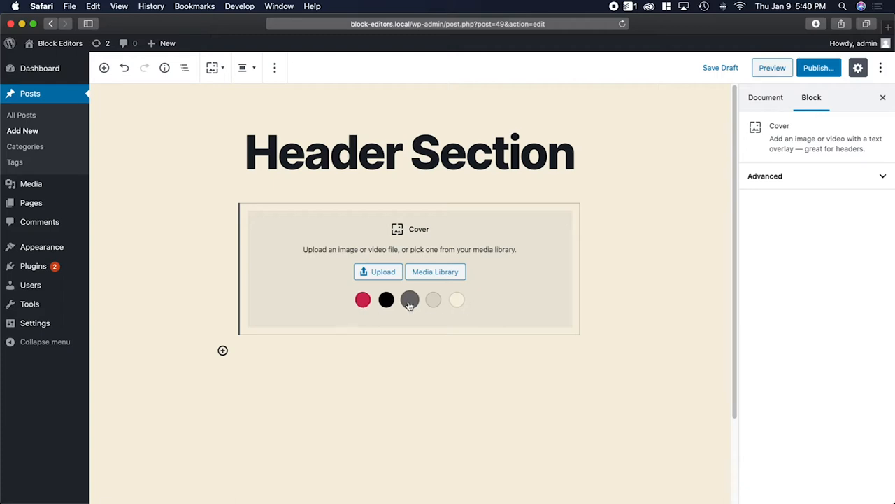
mouse_move(492, 283)
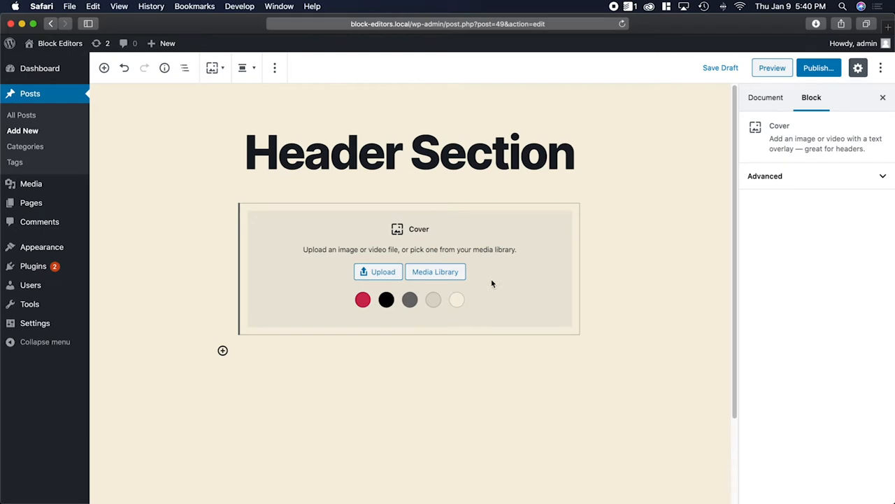
mouse_move(435, 271)
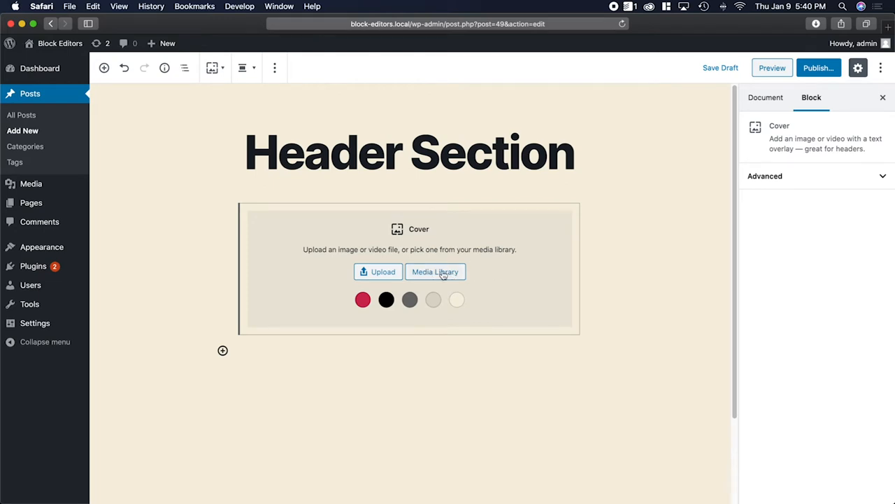
Set the Media Library photo of three people with a phone as the Cover background.
click(435, 271)
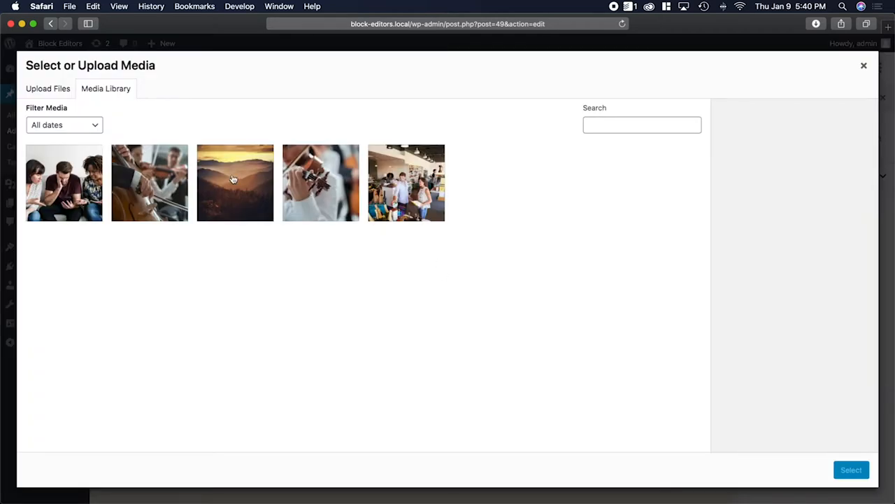
click(63, 183)
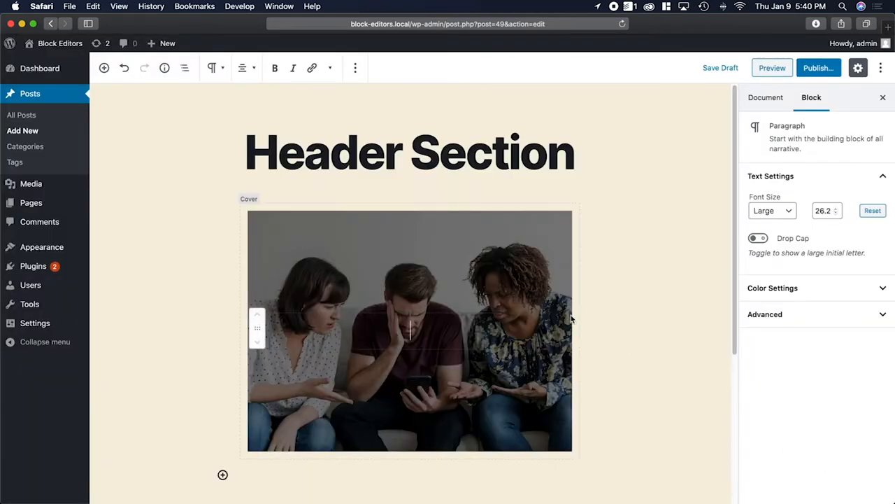
mouse_move(489, 294)
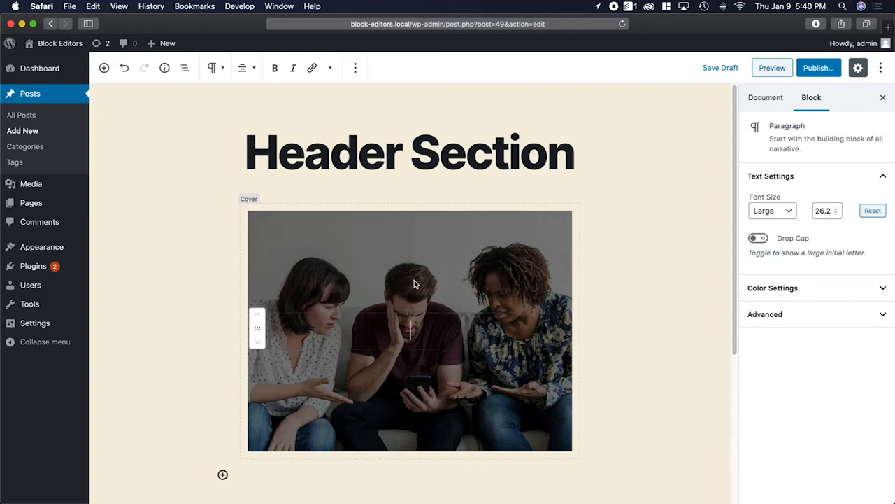
mouse_move(479, 368)
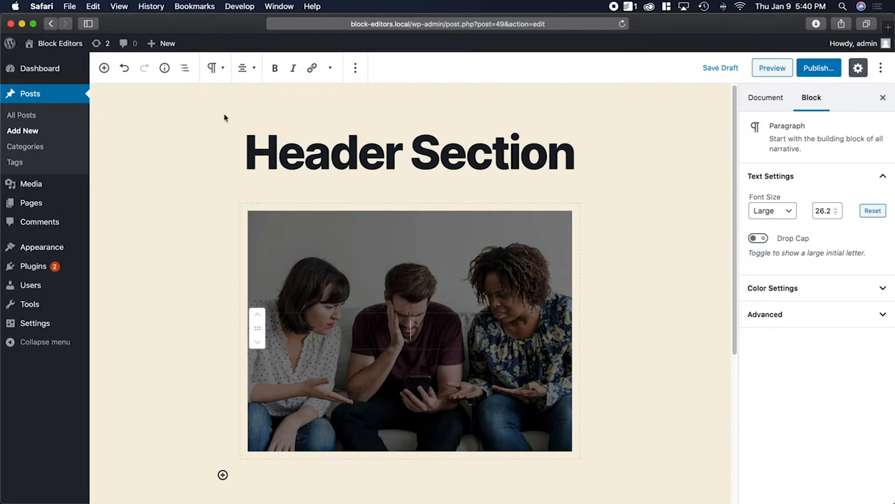
click(184, 68)
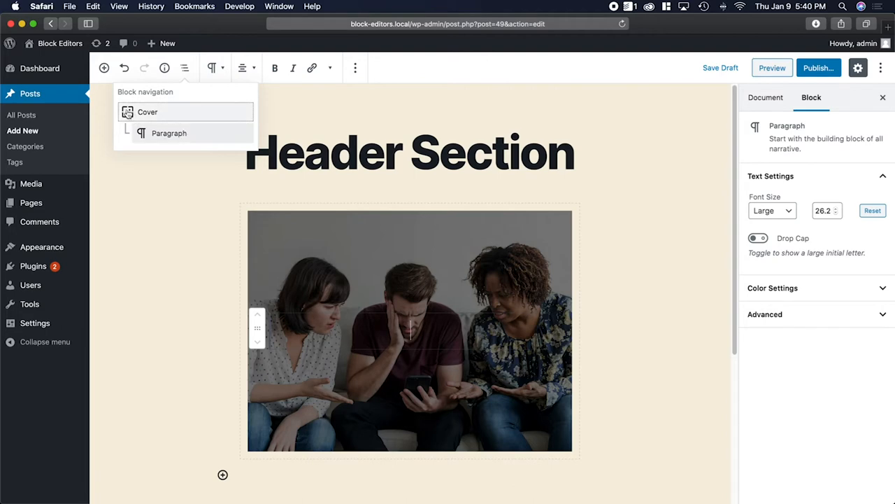
Select the Cover block, try a fixed background, then turn it back off.
click(146, 112)
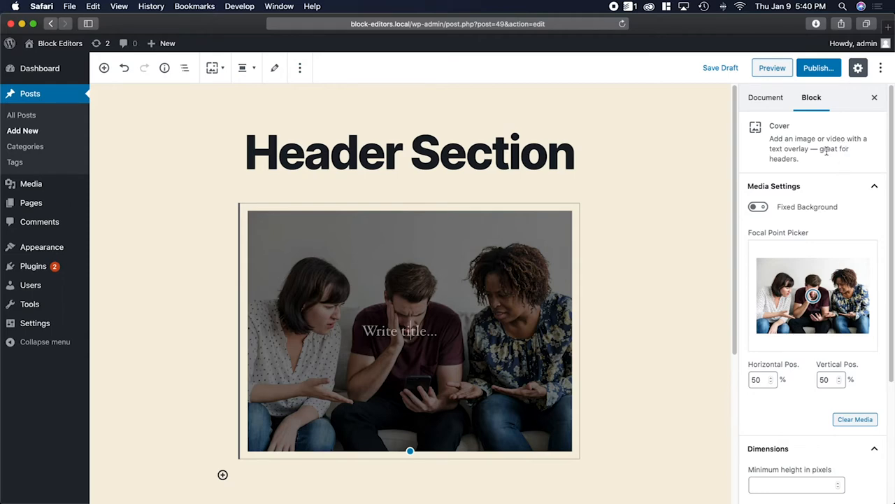
mouse_move(854, 180)
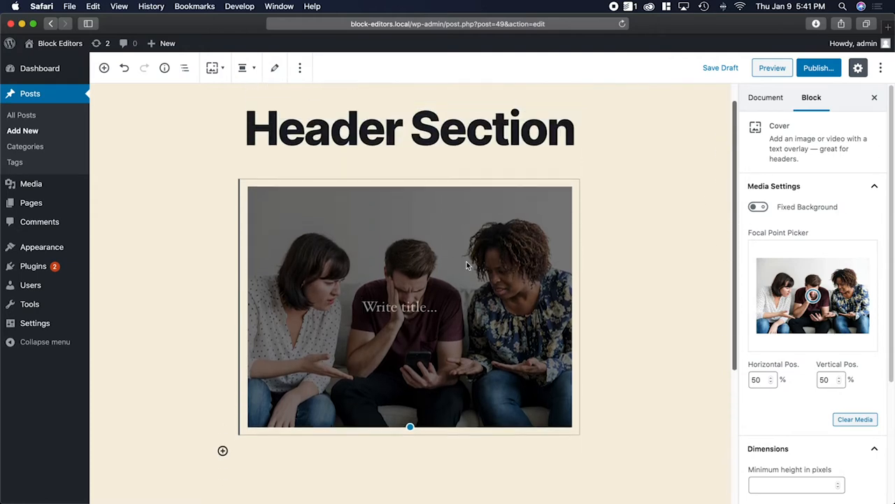
click(758, 206)
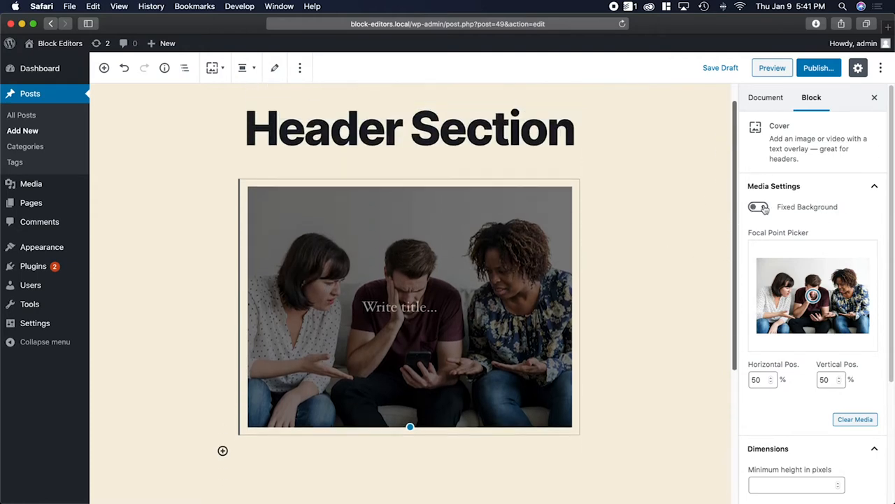
click(759, 197)
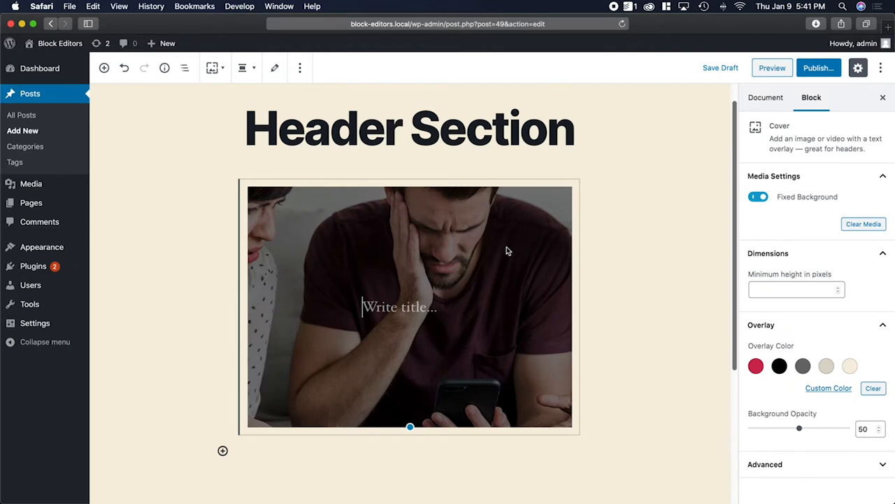
mouse_move(741, 206)
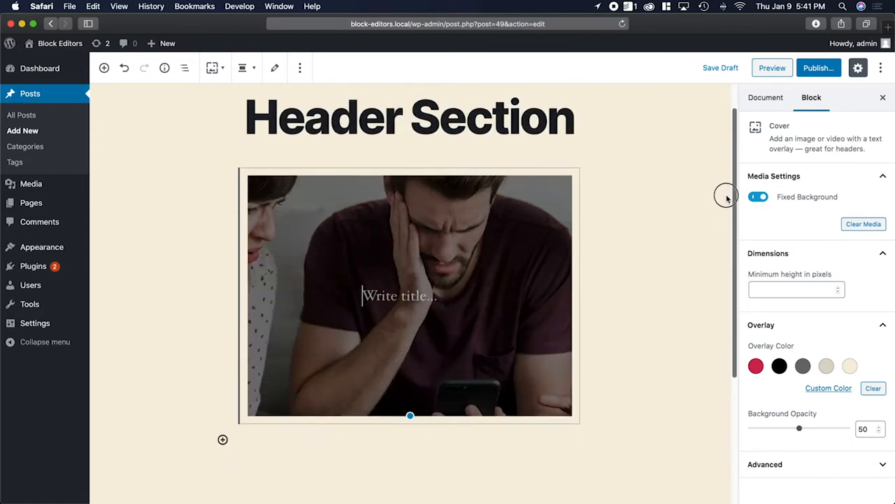
scroll(down, 3)
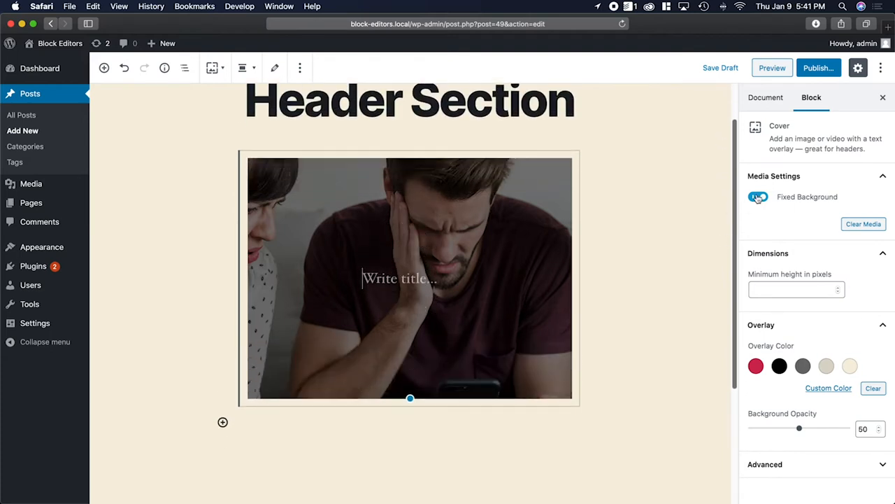
click(758, 196)
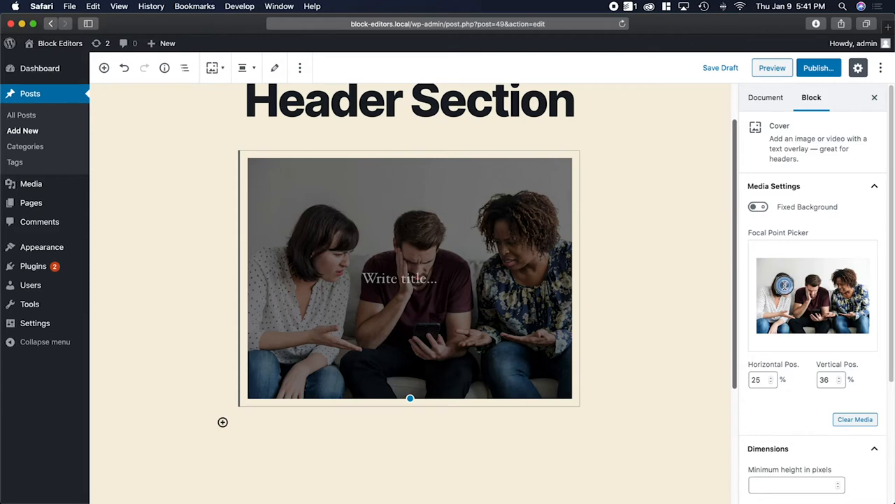
Drag the focal point marker to centre the photo at 50% horizontal, 32% vertical.
drag(783, 285, 846, 281)
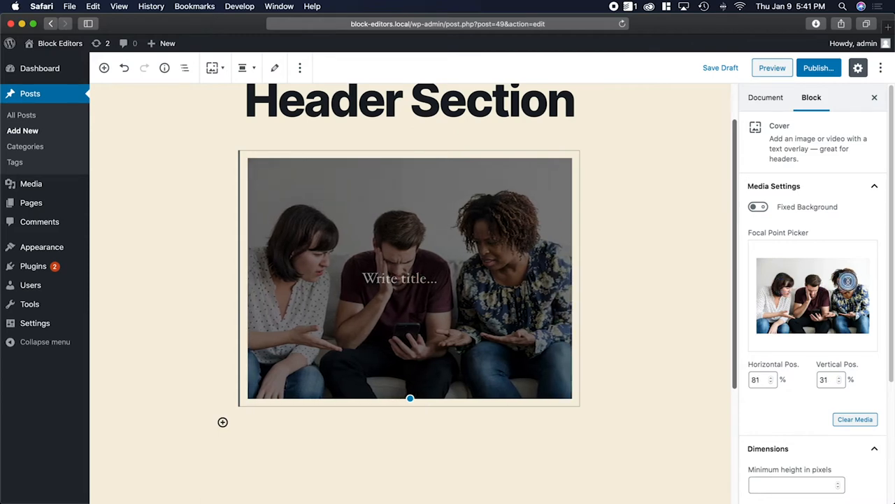
drag(847, 281, 812, 281)
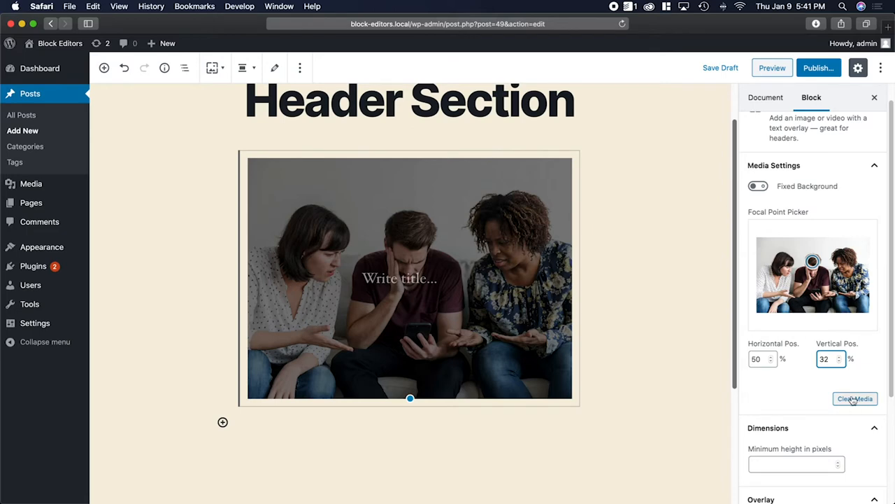
Remove the Cover photo briefly, then undo to bring it back under the overlay.
click(854, 398)
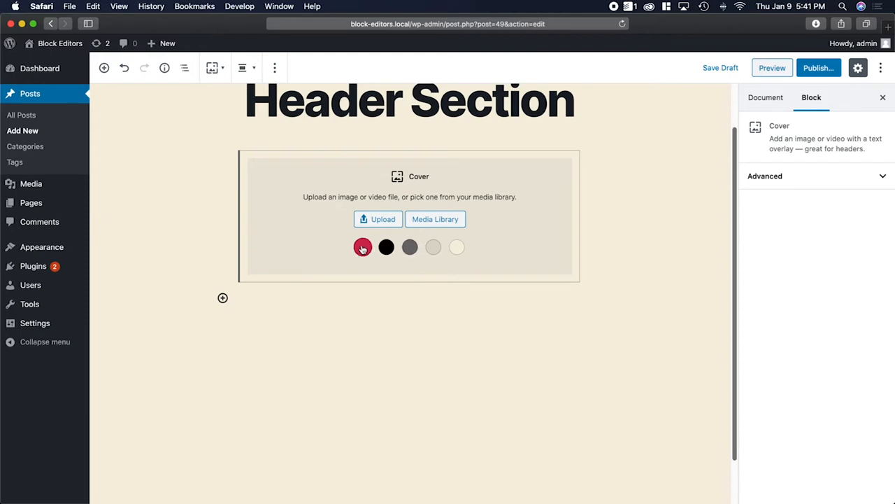
click(362, 247)
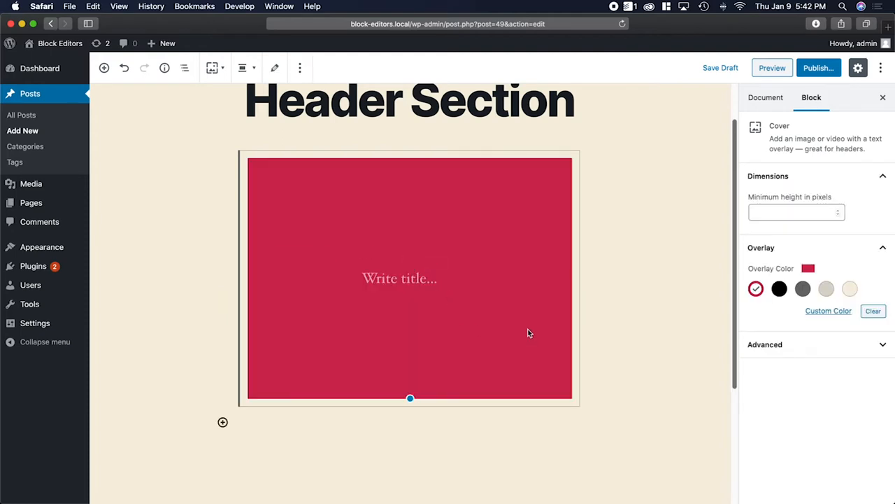
mouse_move(634, 282)
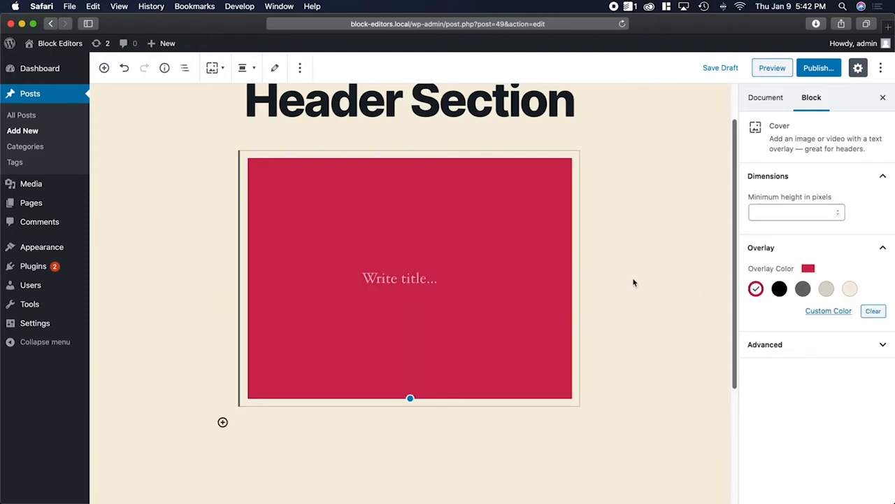
mouse_move(124, 67)
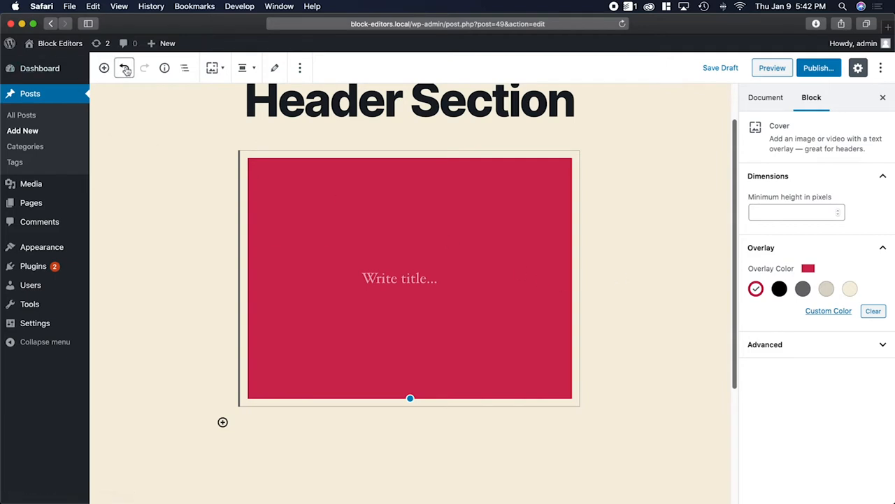
click(125, 68)
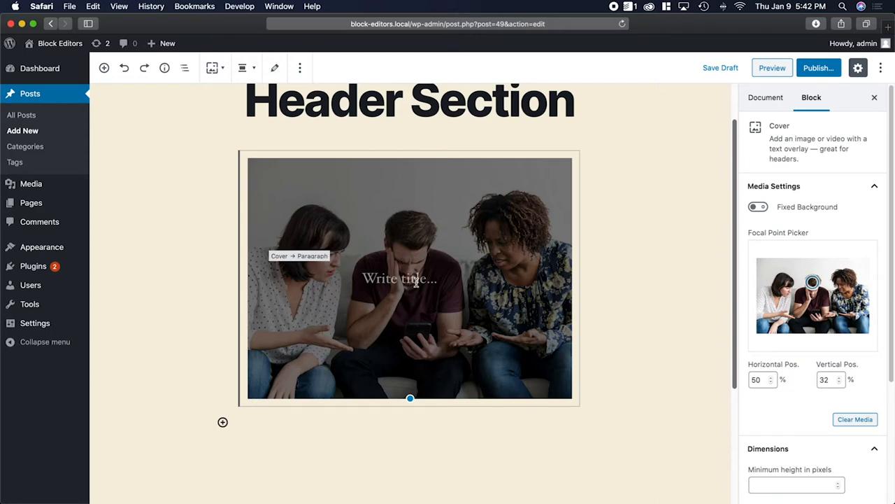
scroll(down, 3)
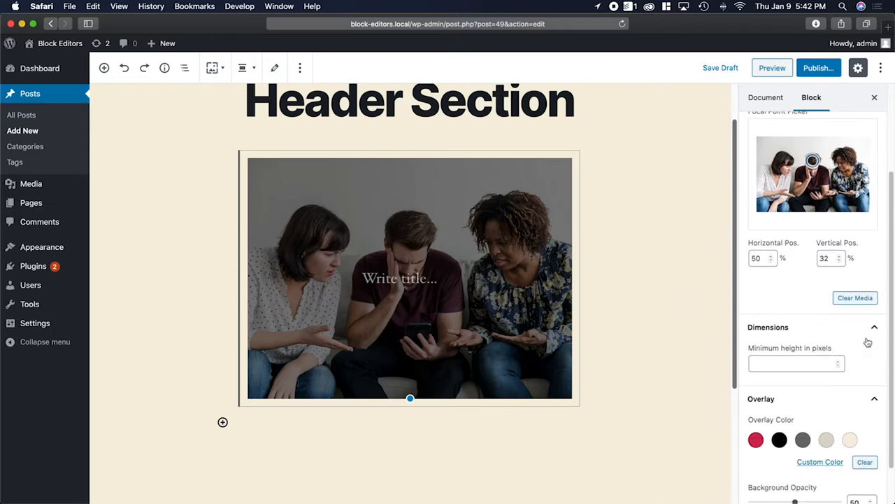
click(796, 362)
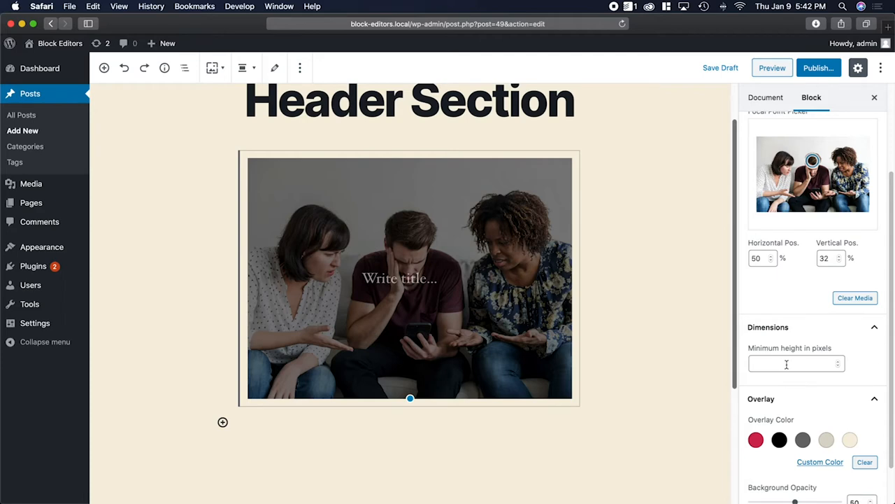
click(796, 363)
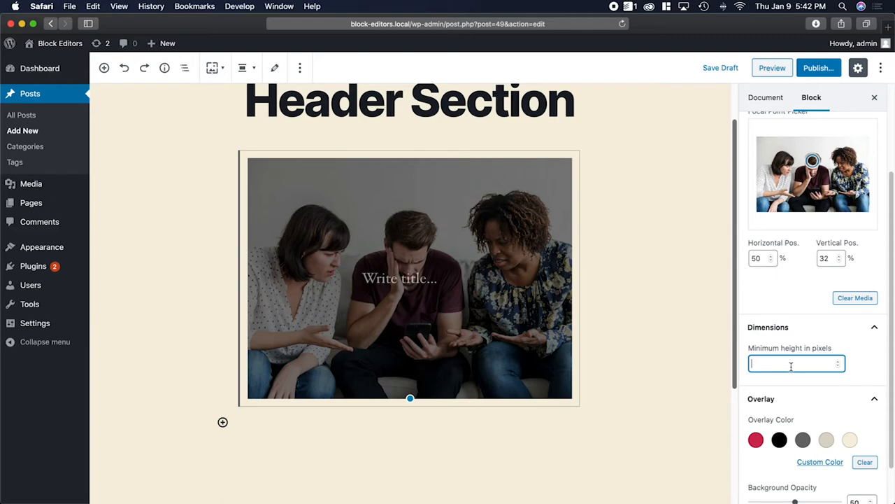
text(1200)
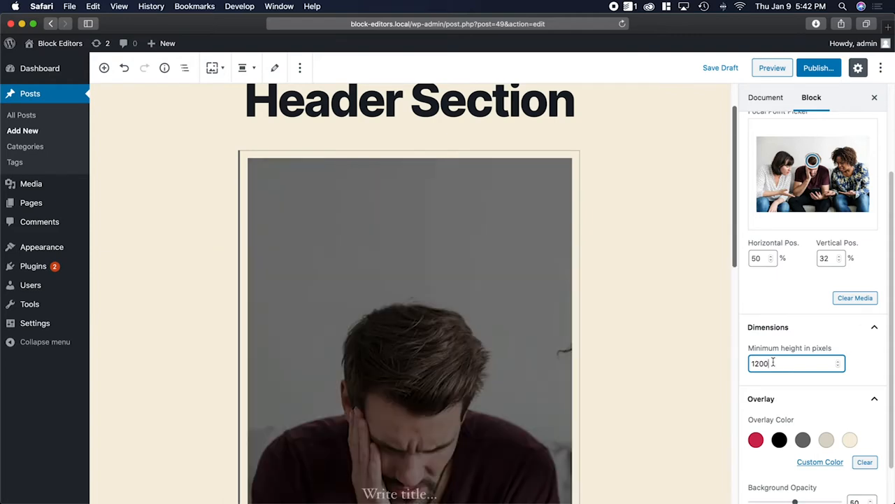
mouse_move(566, 347)
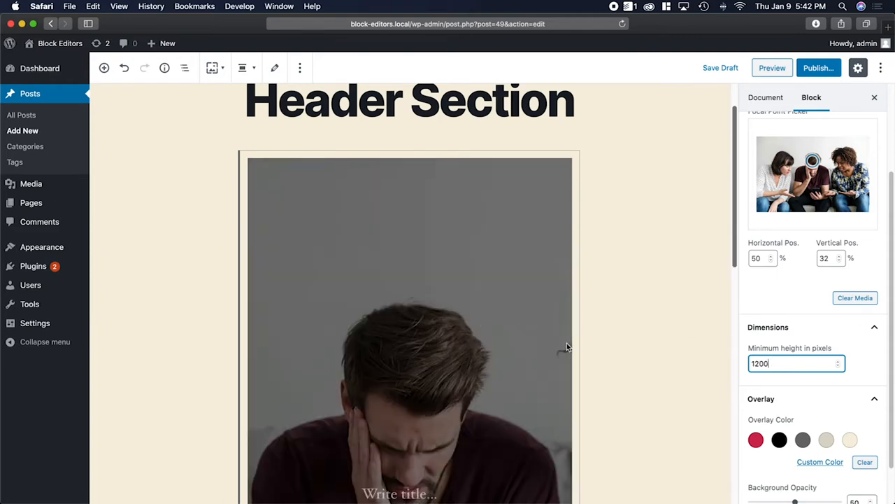
scroll(down, 3)
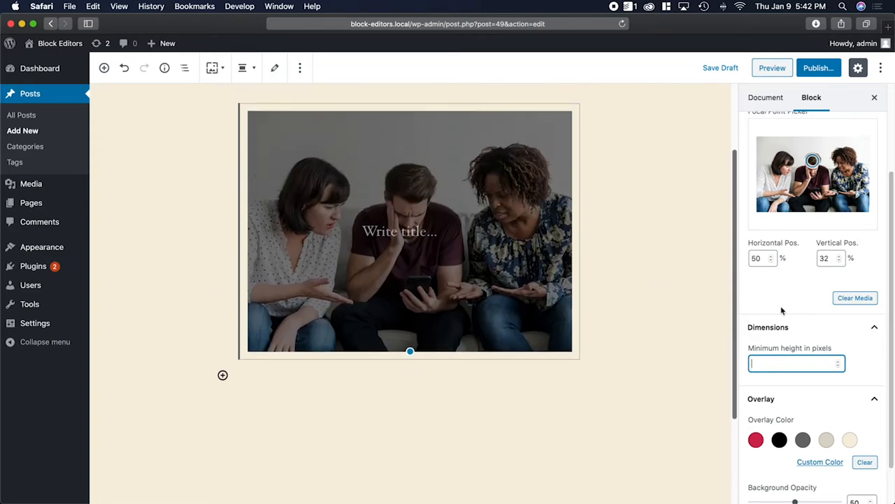
scroll(down, 3)
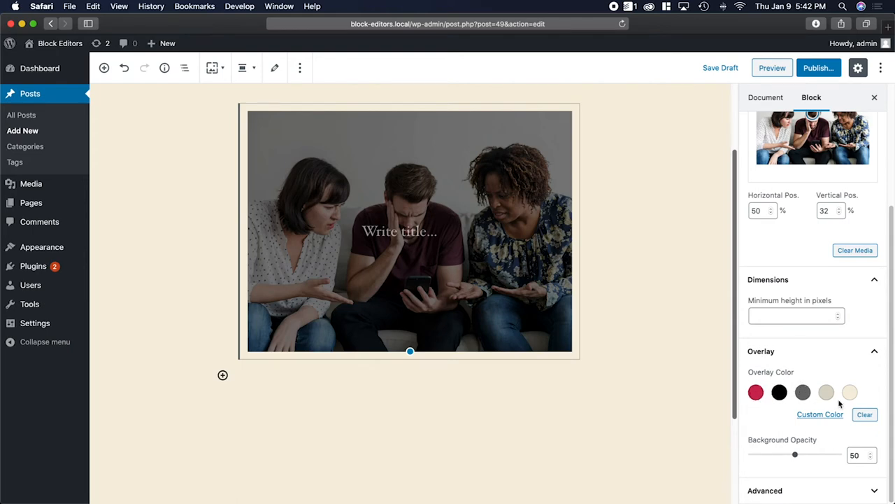
Try the Secondary gray and light beige swatches as the Cover overlay colour.
click(756, 392)
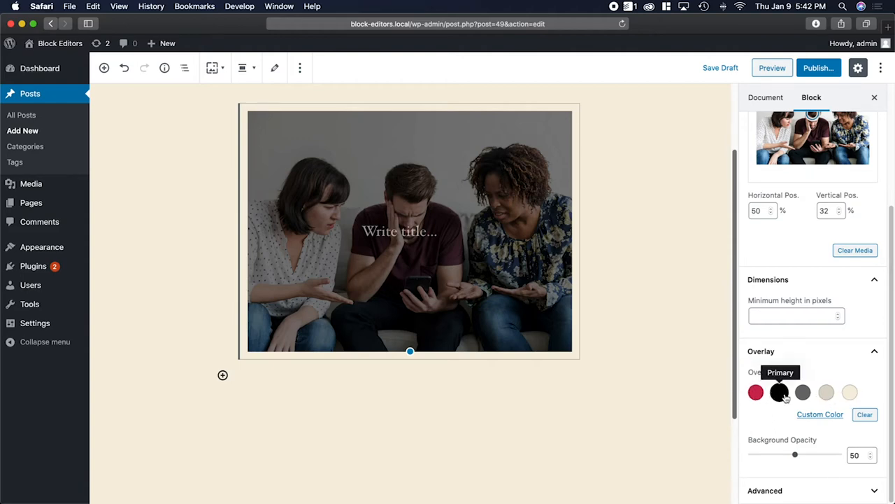
mouse_move(803, 392)
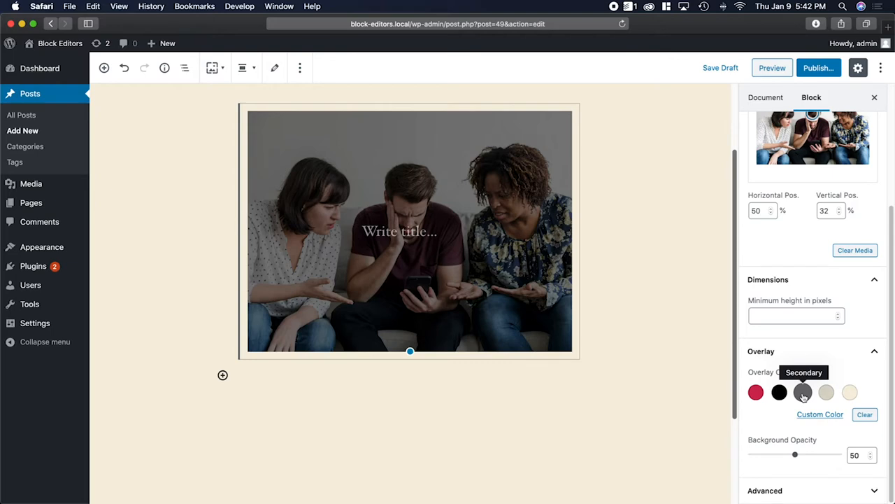
mouse_move(756, 391)
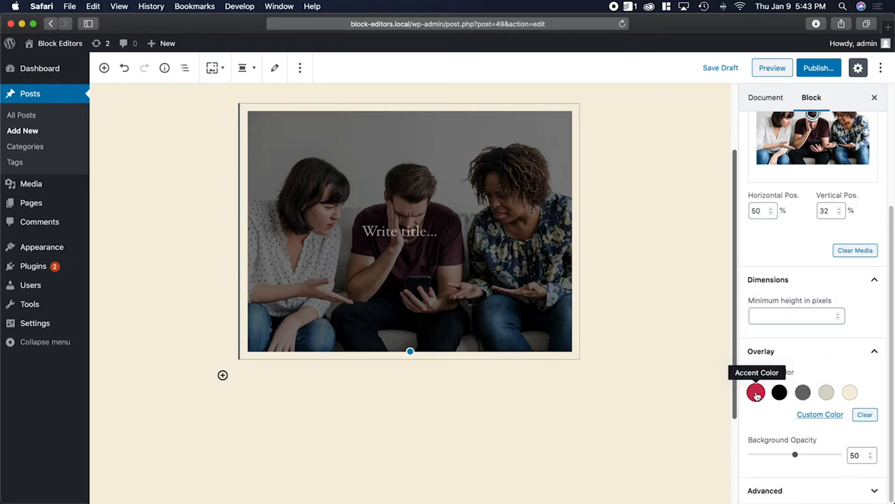
click(803, 391)
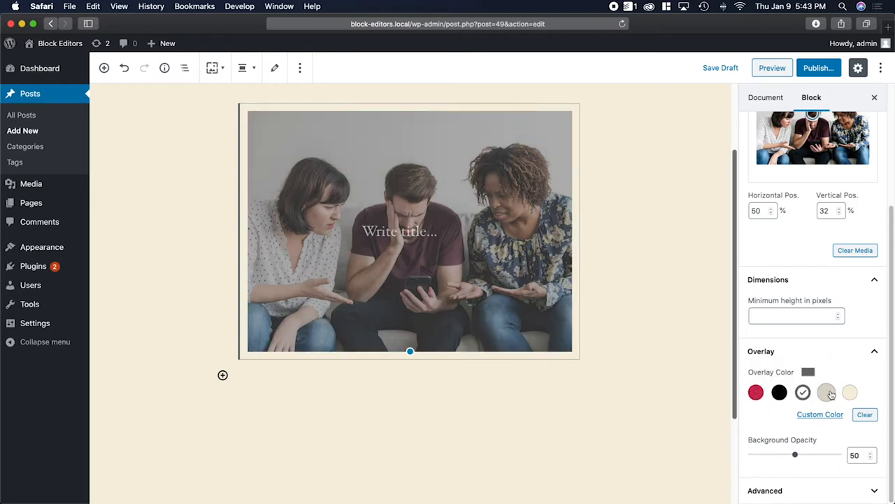
click(803, 392)
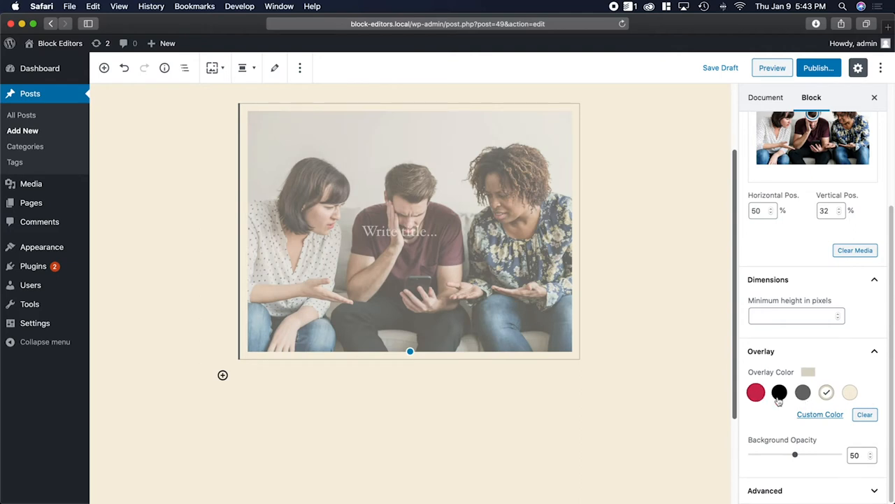
Pick a custom brown overlay colour (#9f5c15), checking RGB and HSL values.
click(820, 414)
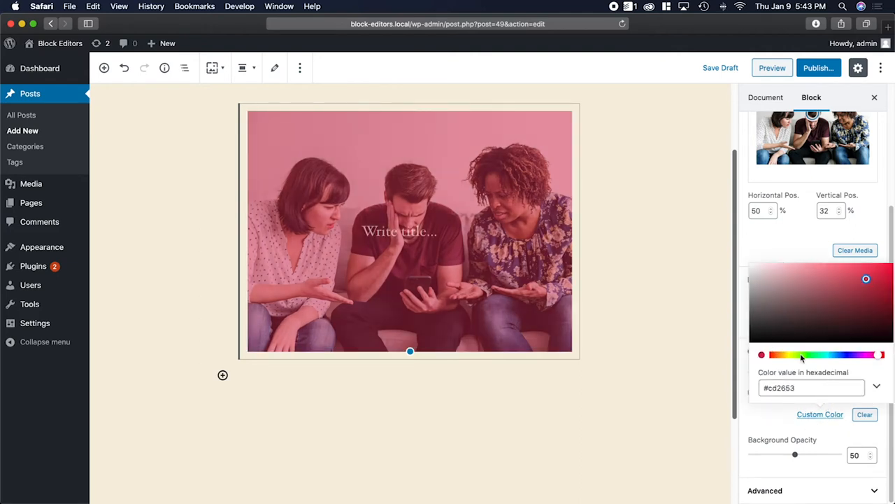
drag(866, 279, 796, 283)
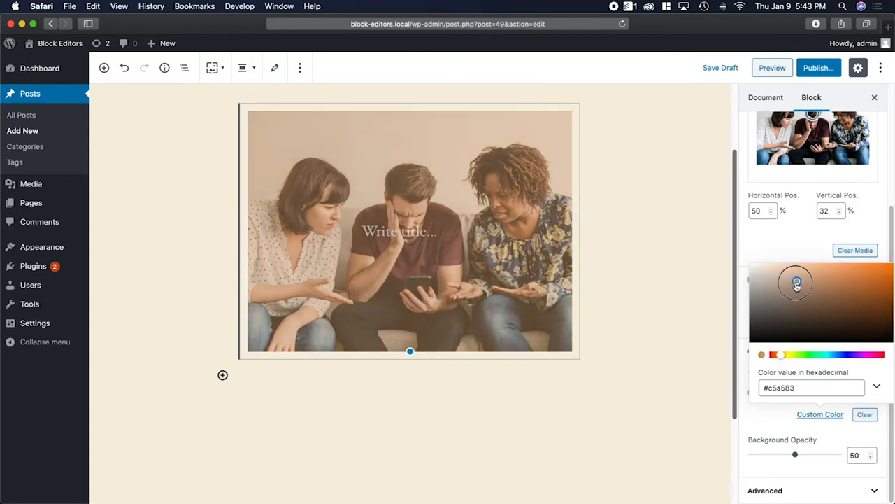
drag(796, 283, 875, 293)
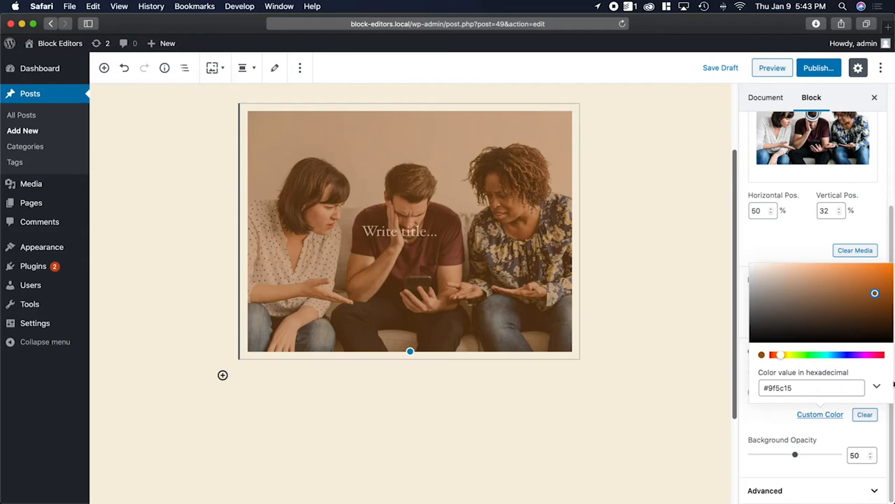
click(876, 386)
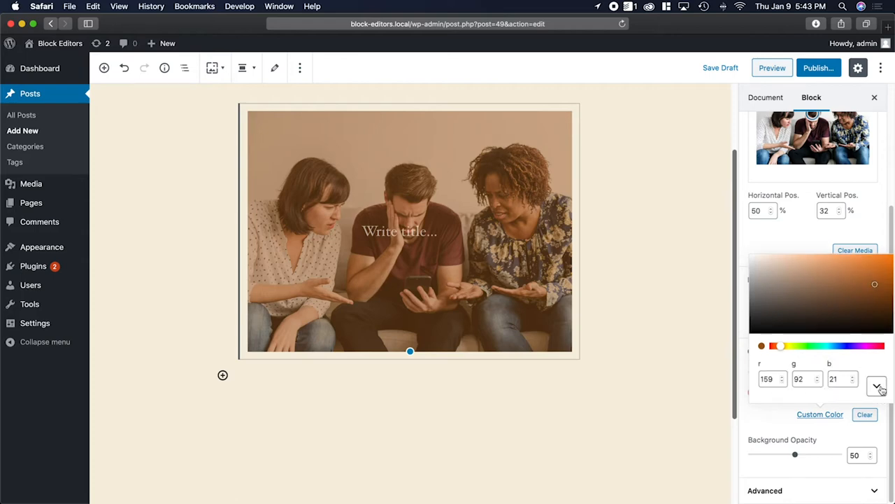
click(876, 385)
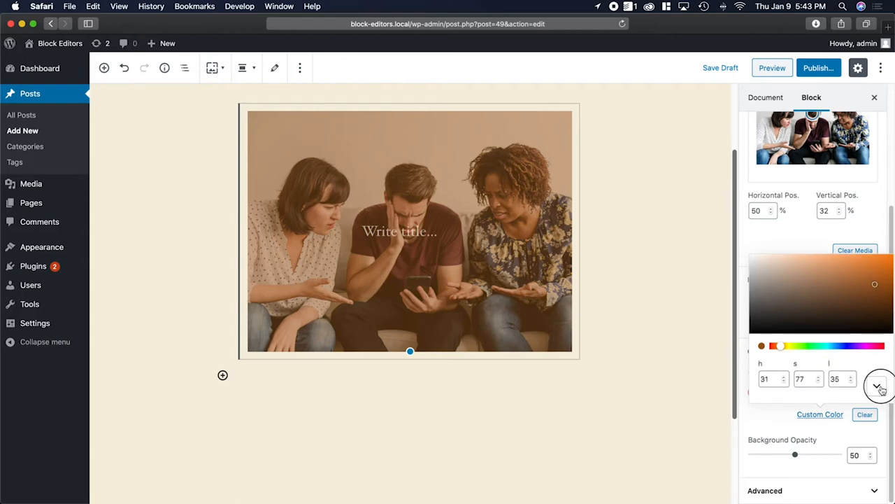
click(878, 386)
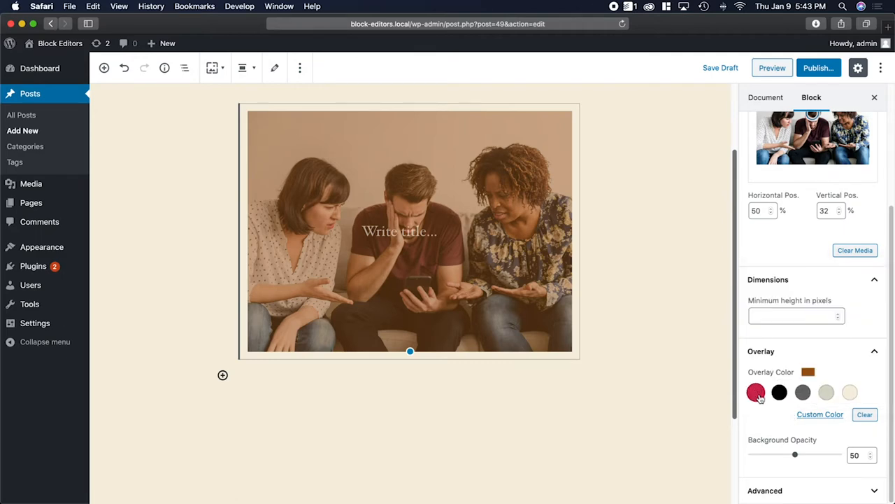
Switch the overlay to the red Accent Color at 90% opacity.
click(756, 392)
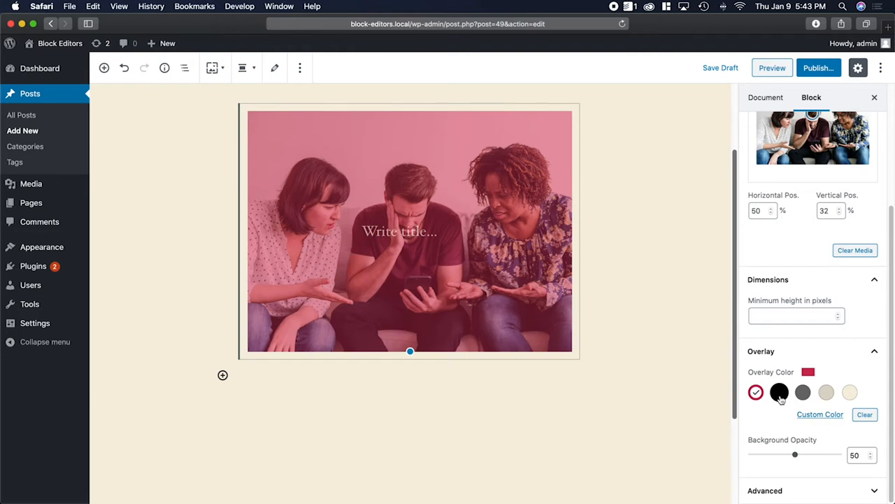
mouse_move(803, 392)
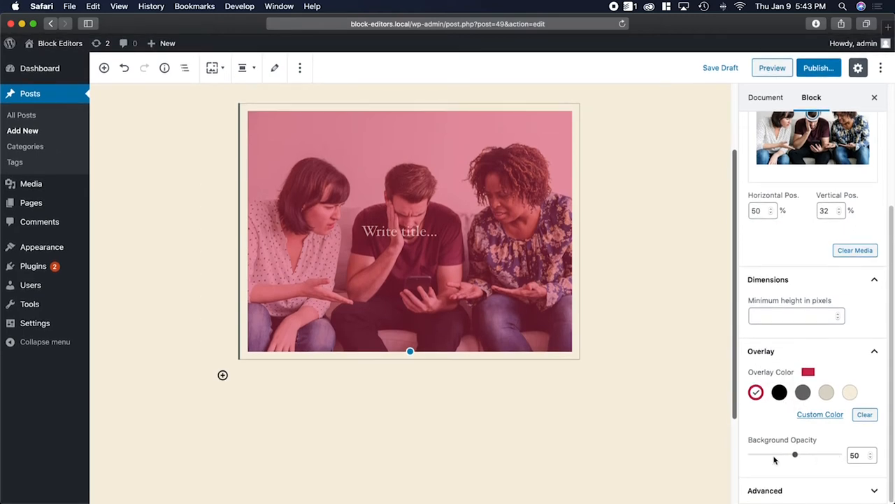
drag(794, 455, 778, 454)
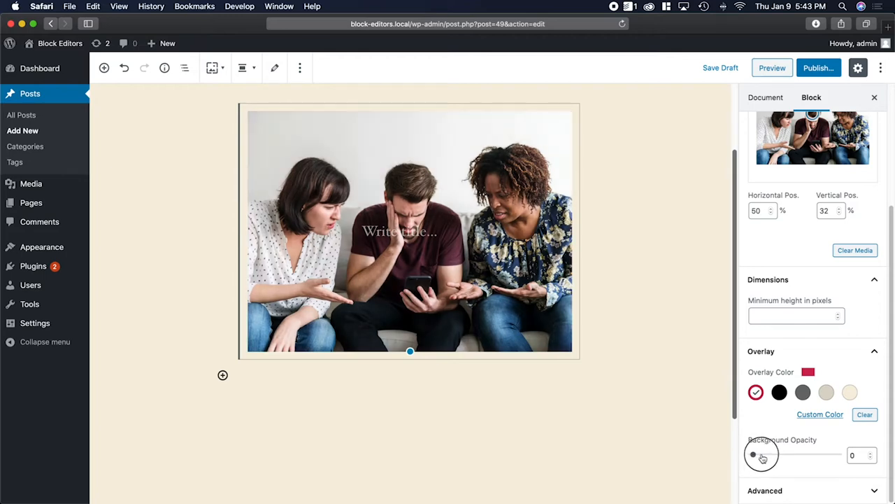
drag(759, 454, 812, 455)
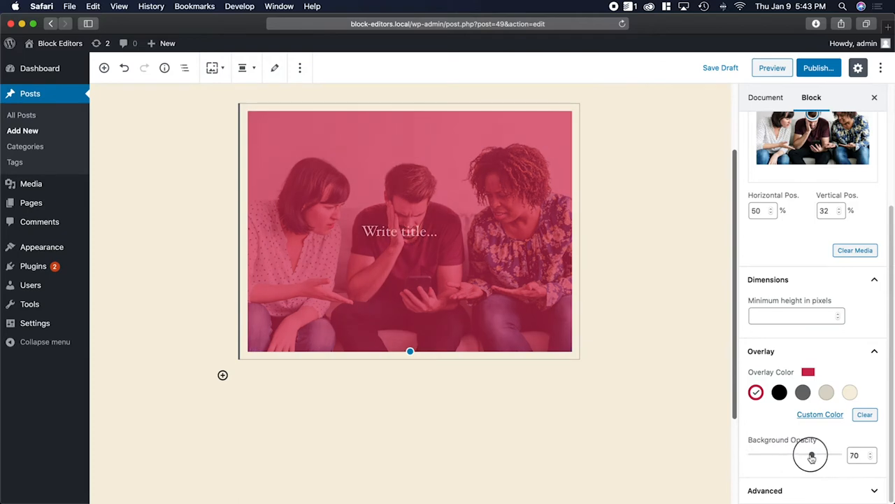
drag(812, 455, 831, 455)
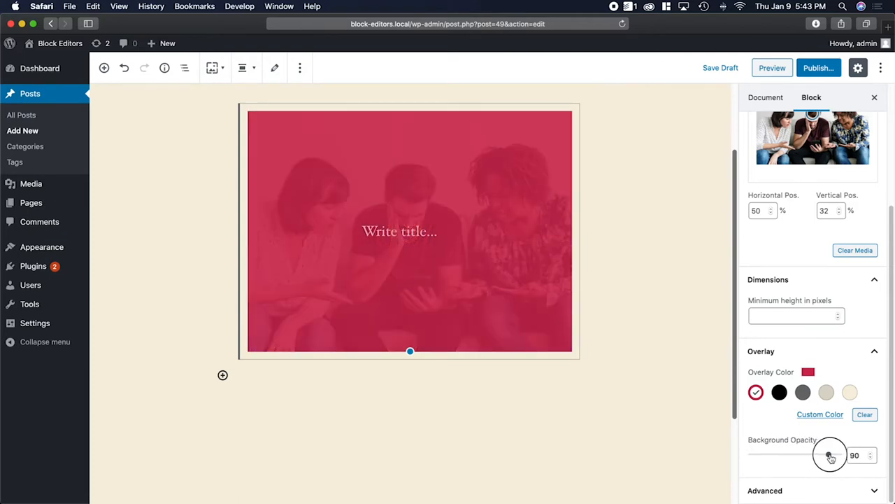
drag(831, 456, 824, 456)
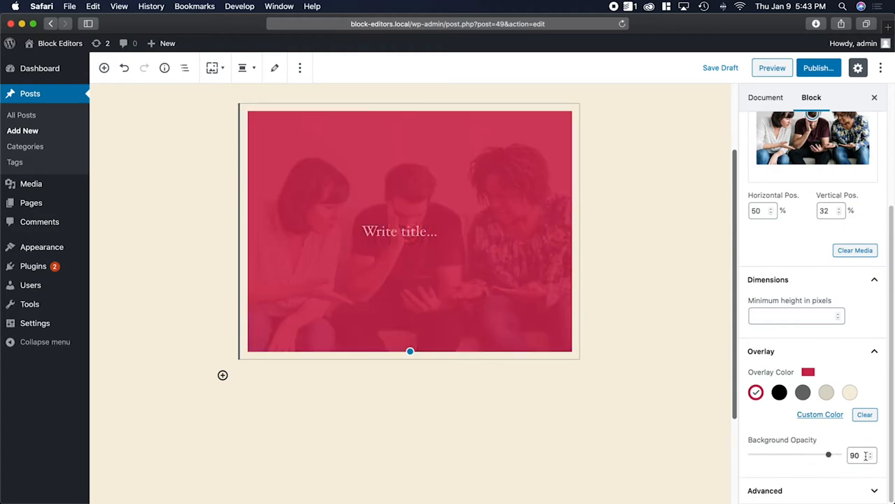
click(869, 452)
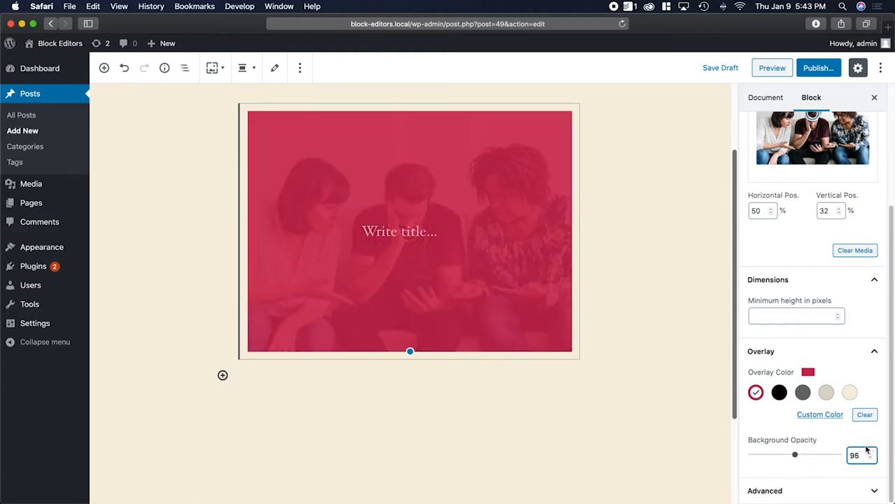
drag(794, 455, 828, 454)
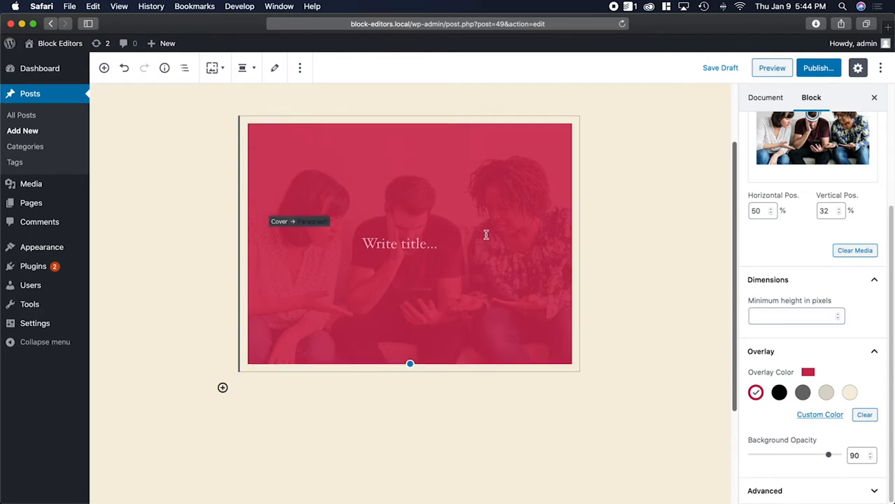
mouse_move(531, 215)
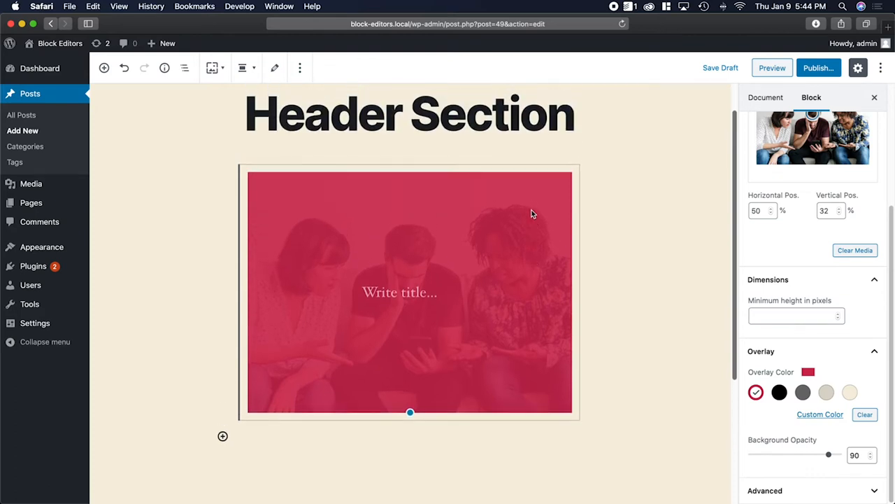
mouse_move(416, 221)
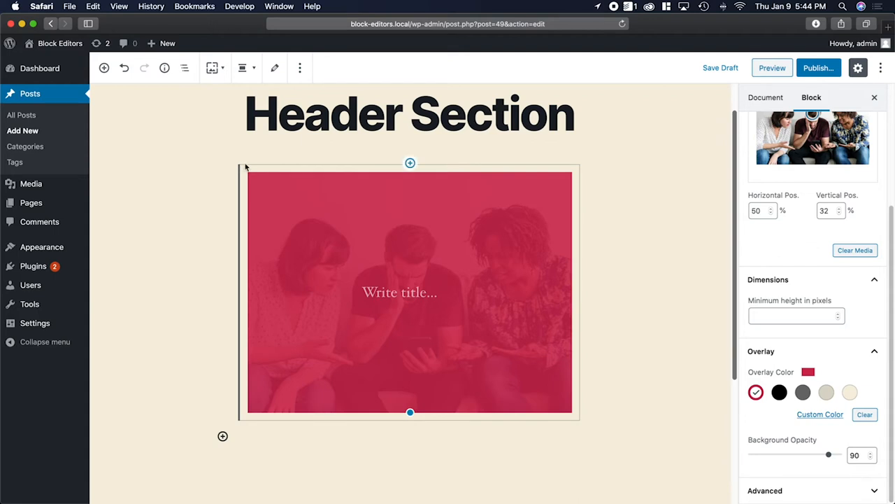
mouse_move(849, 208)
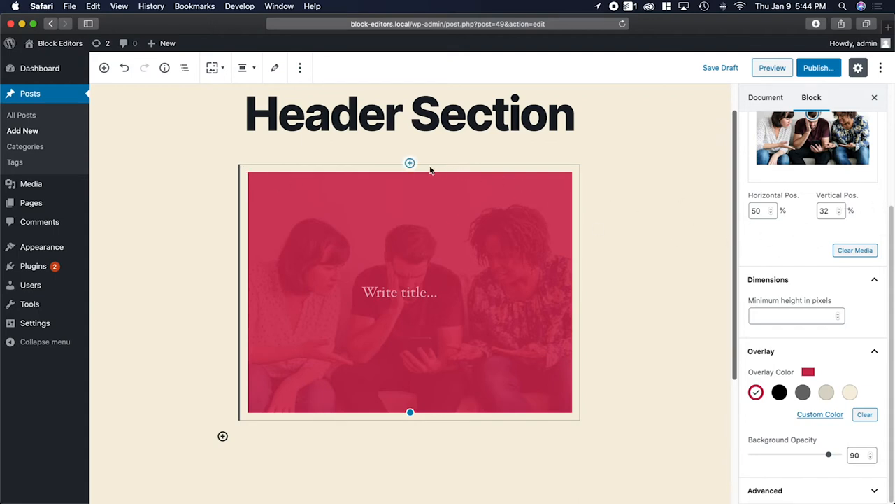
mouse_move(243, 68)
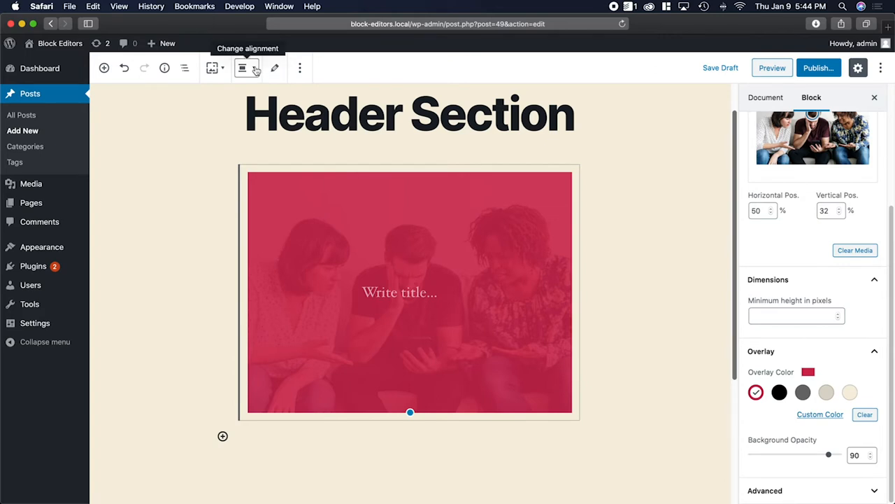
Try Wide Width alignment on the Cover, then settle on Full Width.
click(242, 68)
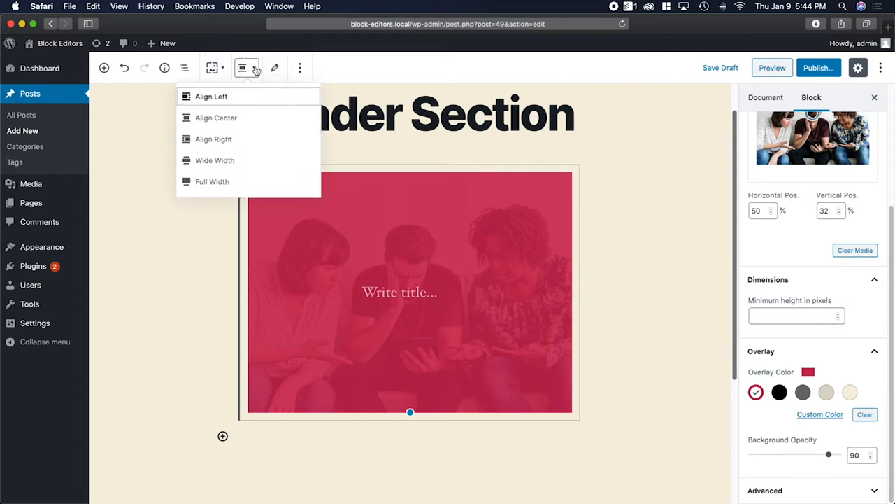
mouse_move(226, 168)
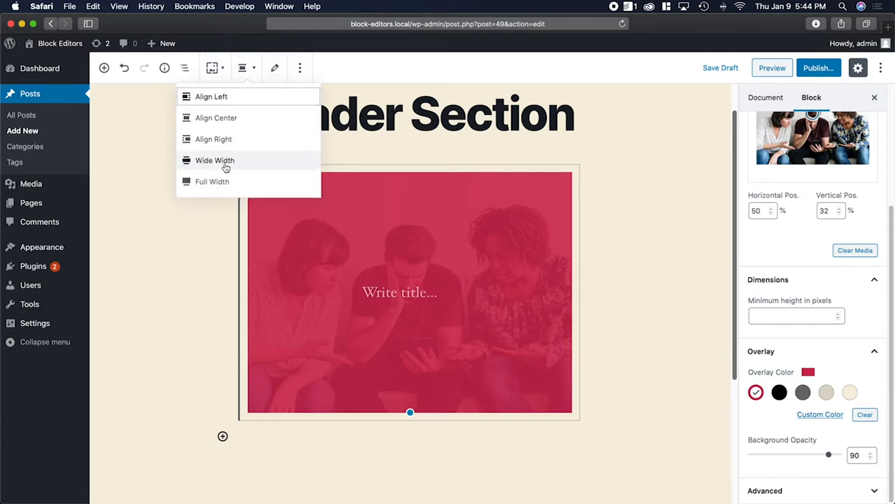
click(212, 181)
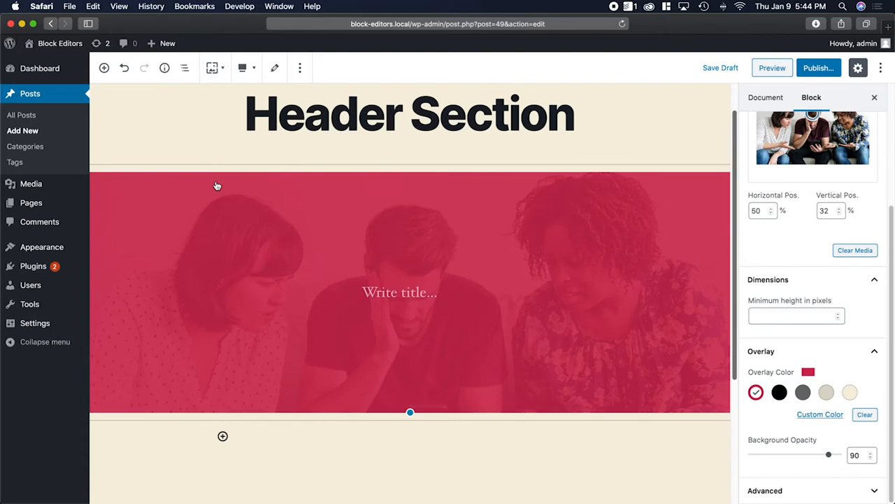
click(243, 67)
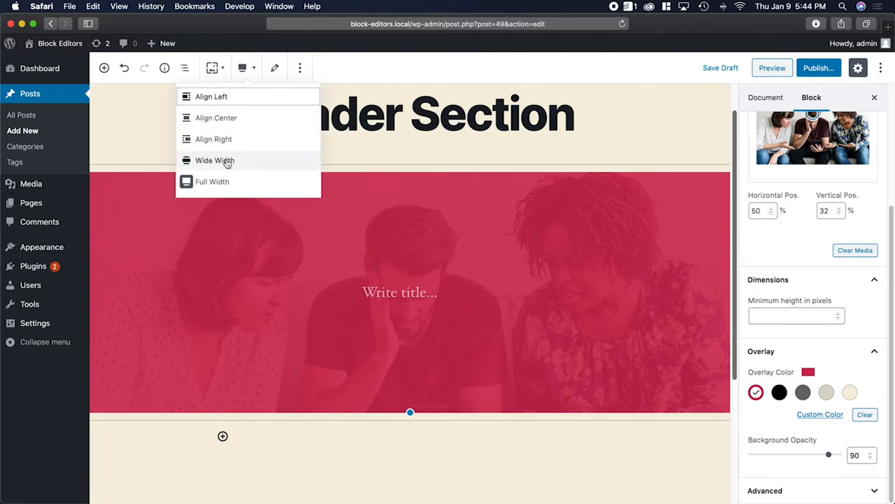
click(215, 160)
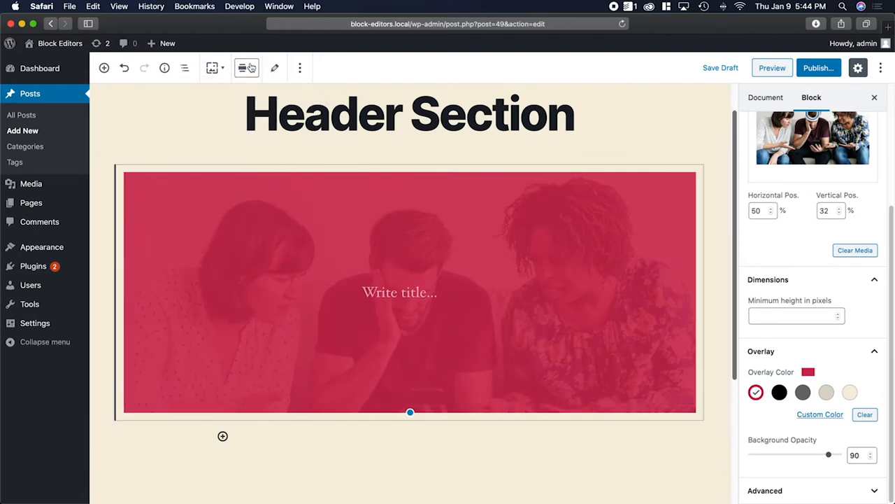
click(245, 68)
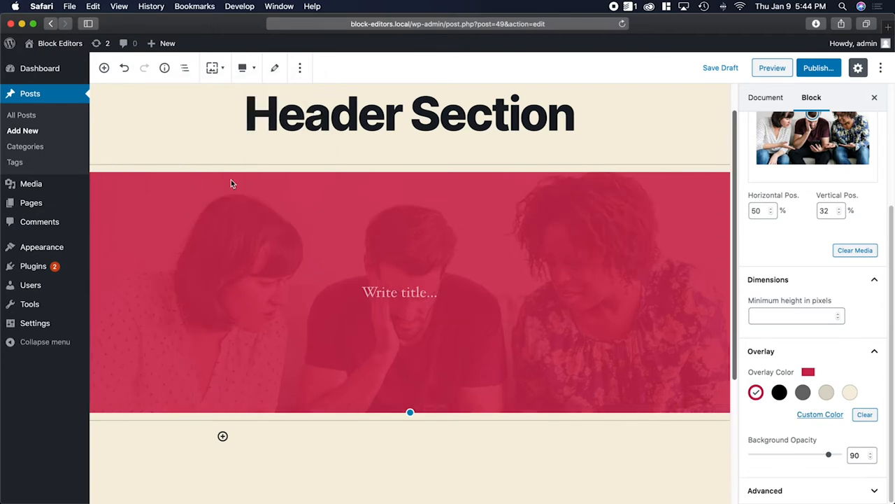
mouse_move(460, 336)
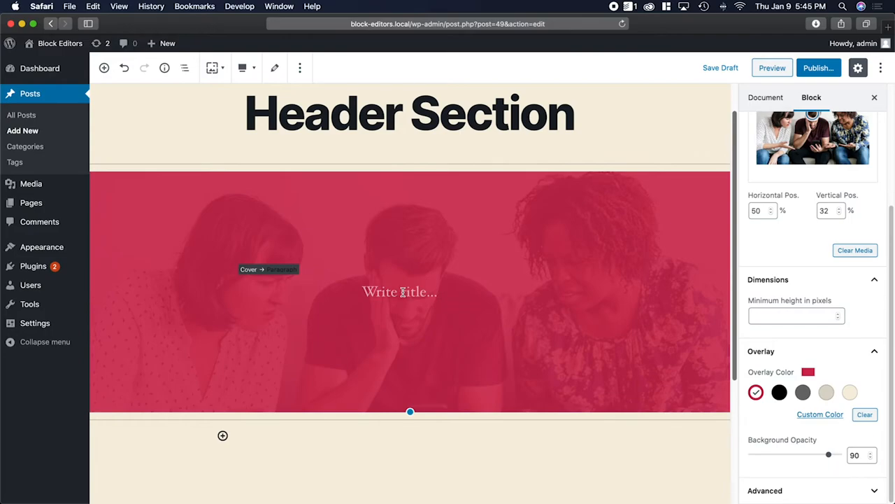
Adjust the Cover overlay, then select the nested paragraph through Block Navigation.
click(780, 392)
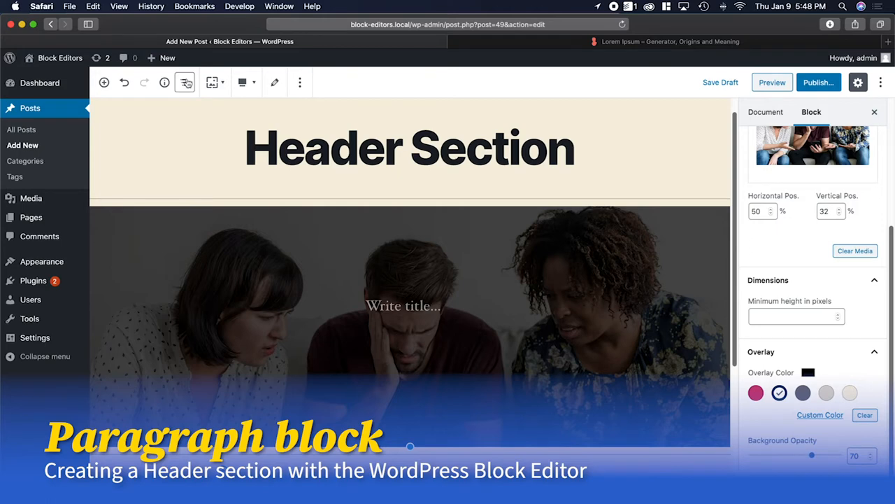
click(185, 82)
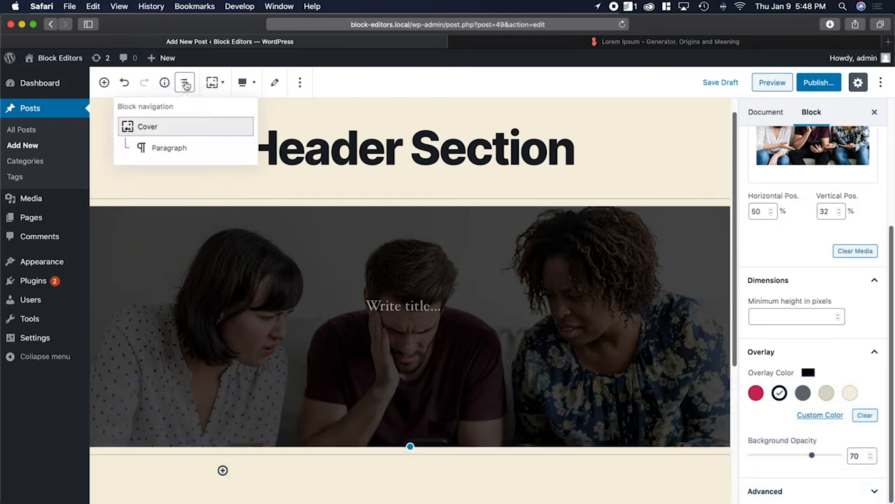
mouse_move(181, 140)
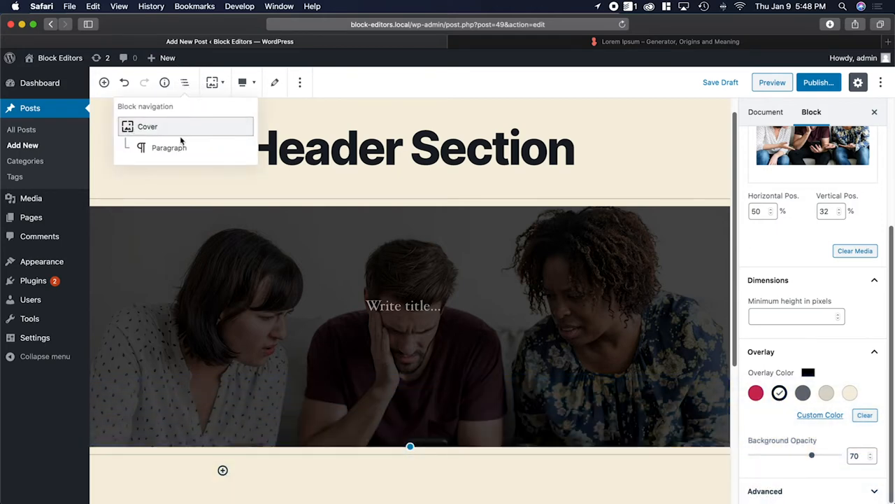
mouse_move(147, 126)
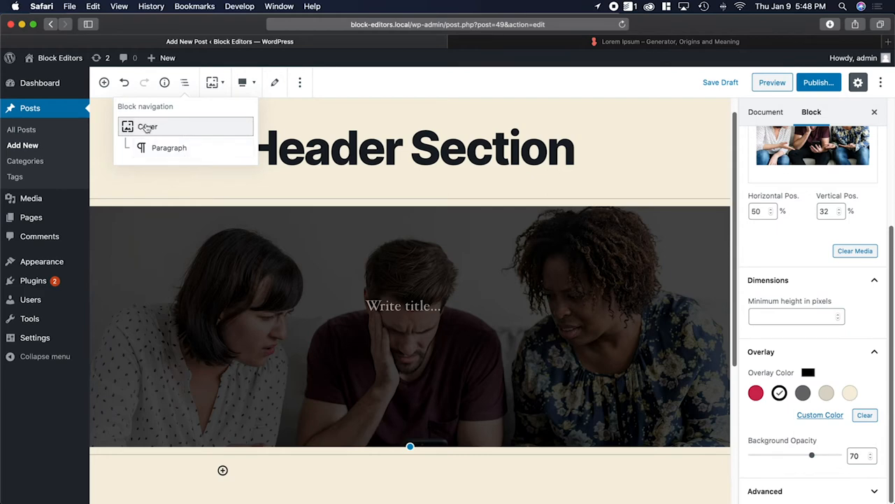
mouse_move(168, 127)
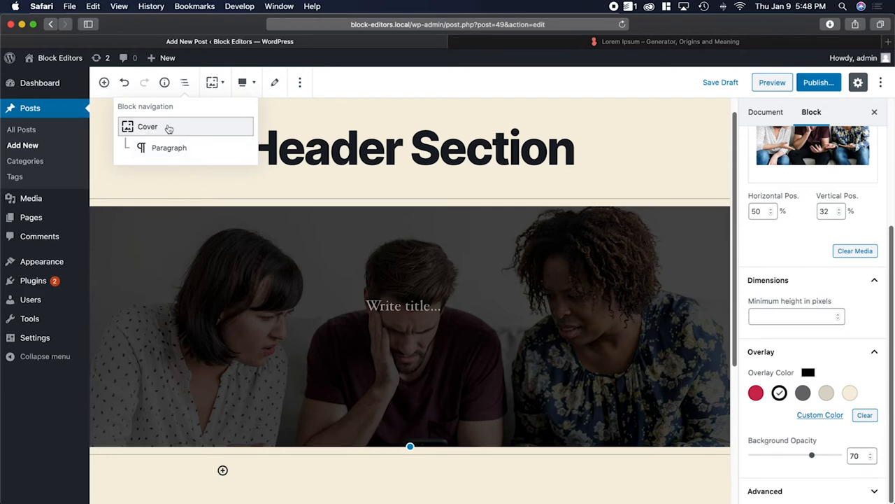
click(169, 147)
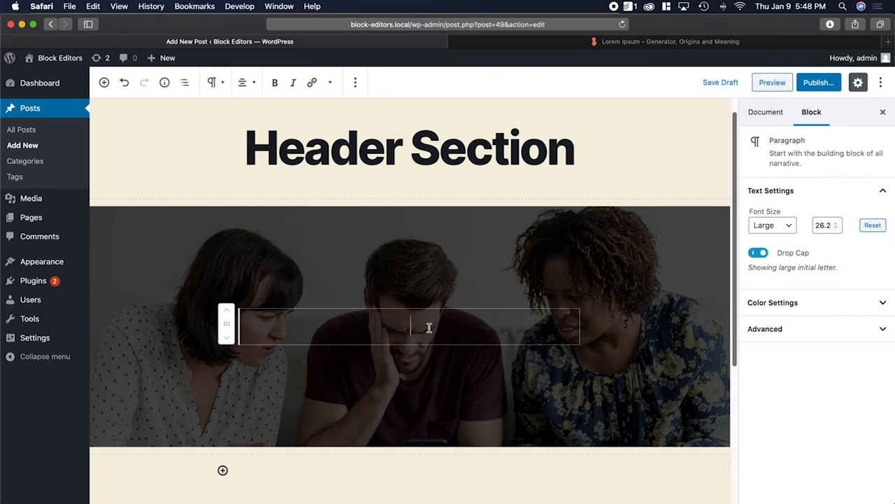
Paste the Lorem ipsum sentence from loremipsum.io into the Cover's paragraph.
click(670, 41)
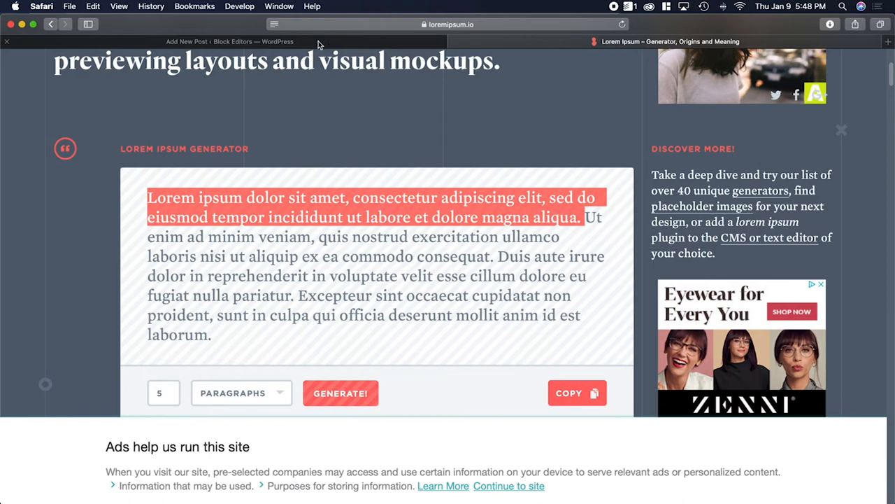
click(229, 42)
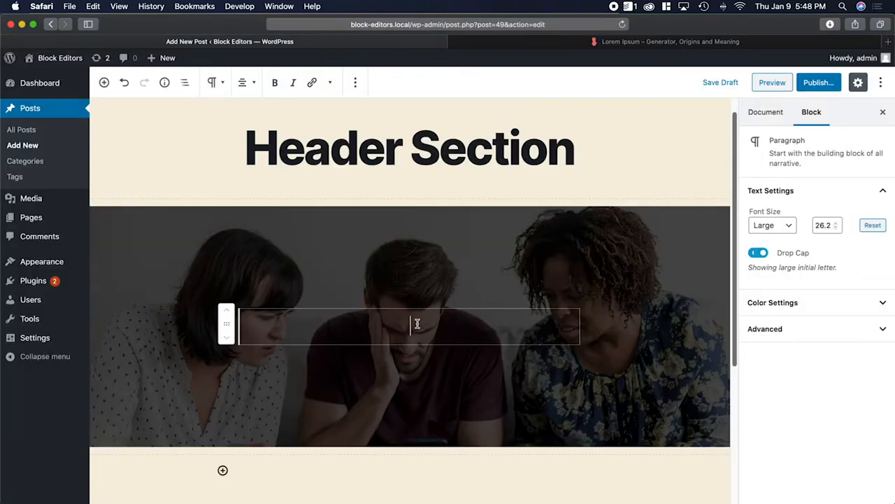
text(Lorem ipsum dolor sit amet, consectetur adipiscing elit, sed do eiusmod tempor incididunt ut labore et dolore magna aliqua.)
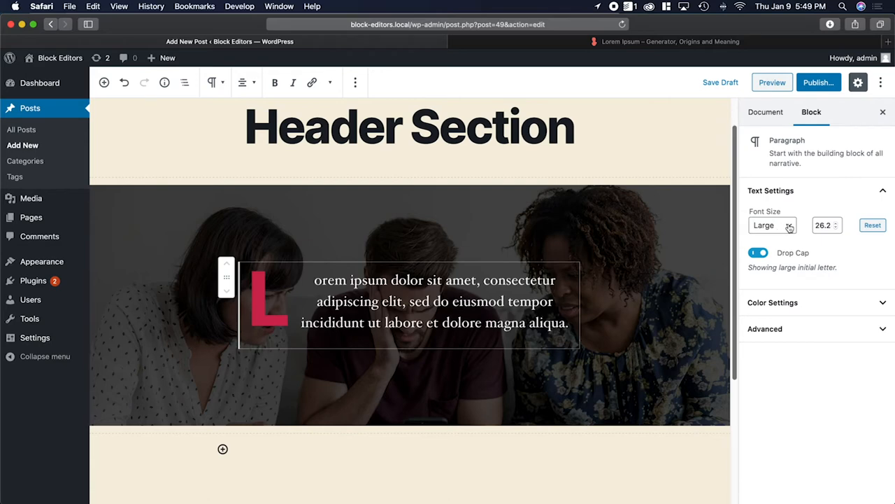
Turn off the paragraph's drop cap and try Larger before settling on Large.
click(775, 224)
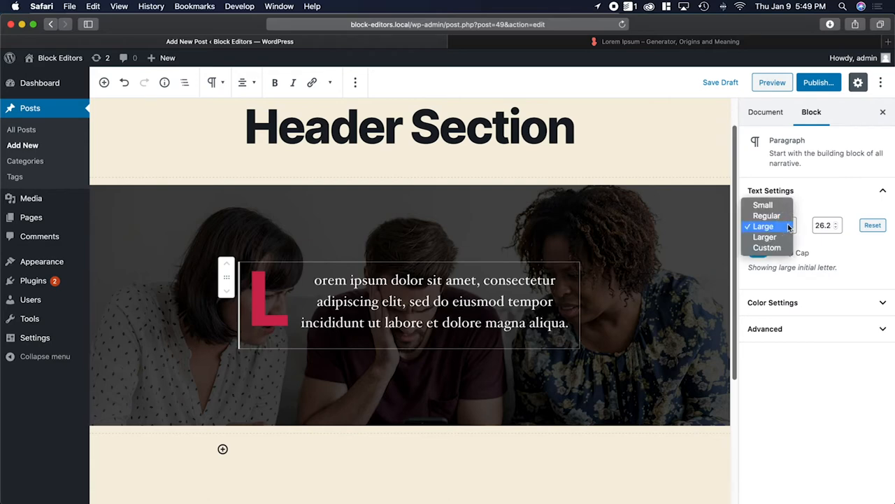
click(763, 226)
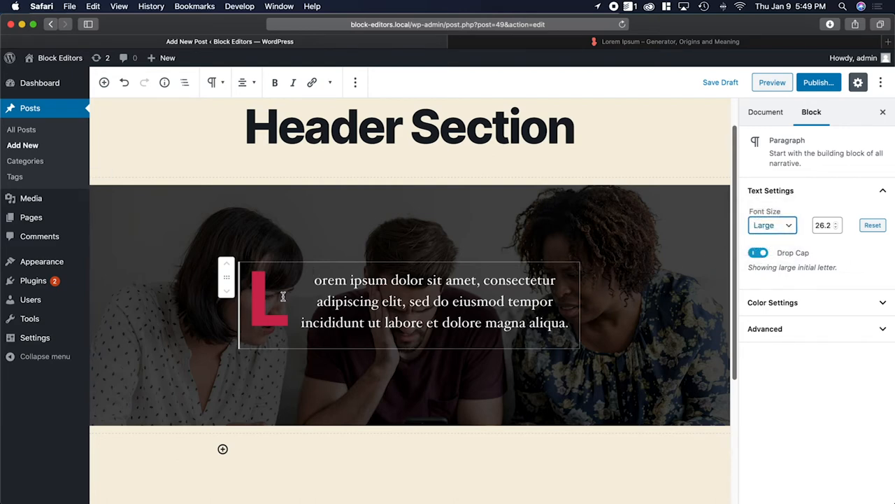
mouse_move(319, 291)
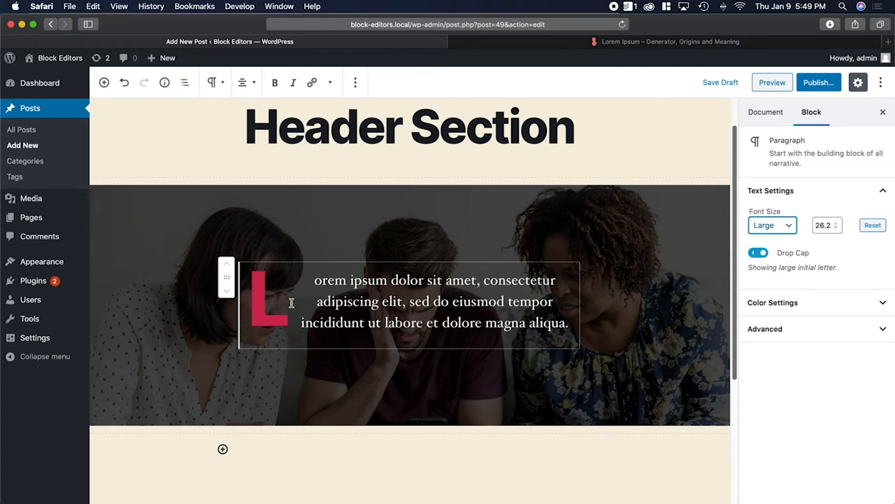
click(758, 253)
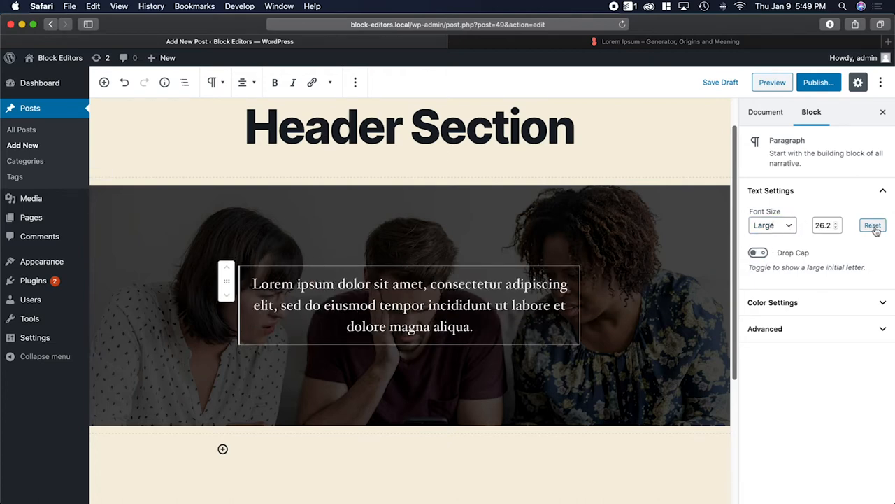
click(872, 224)
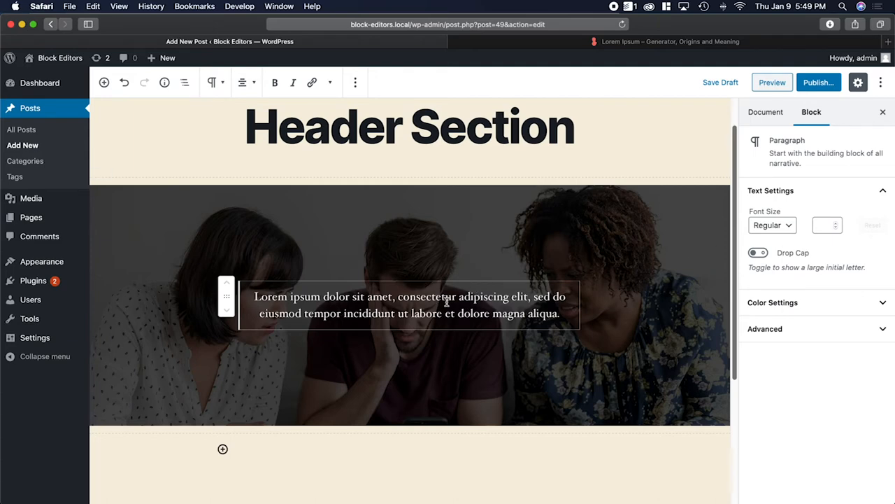
click(772, 225)
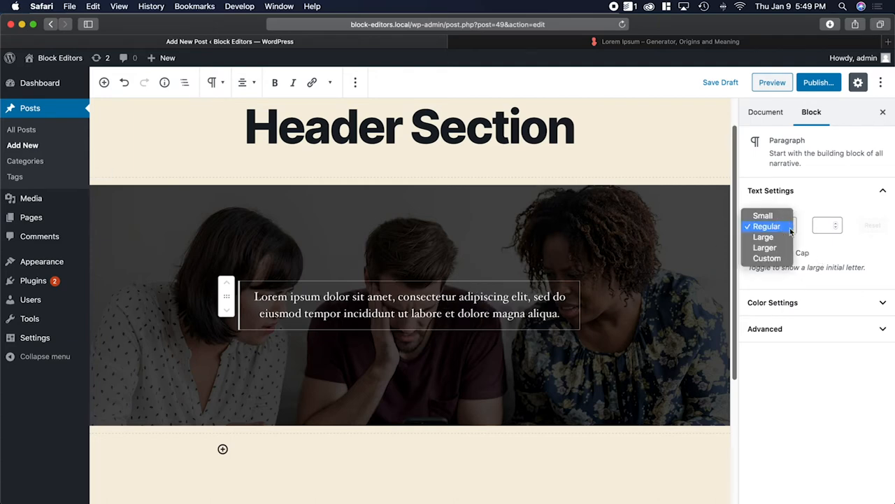
click(764, 247)
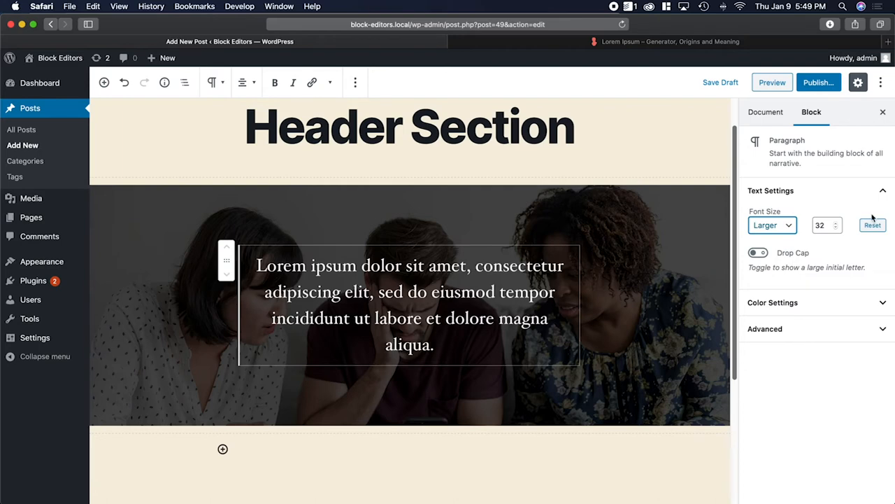
click(773, 224)
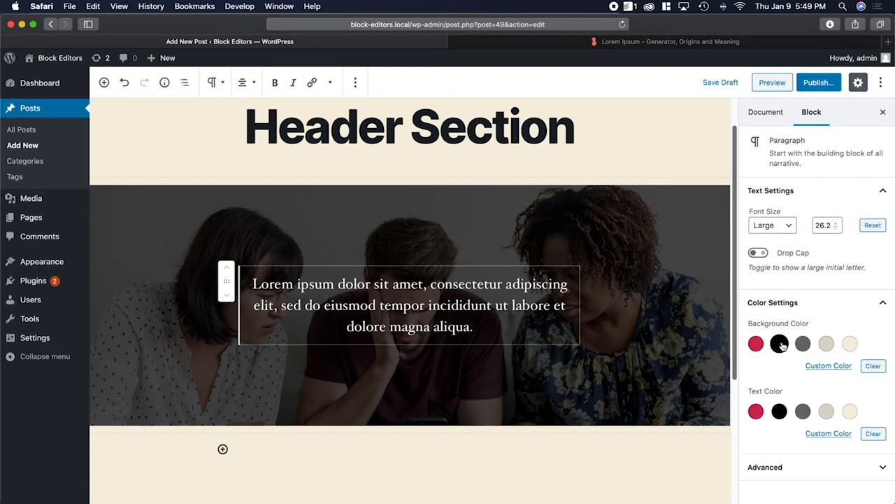
Try a black background on the cover's Lorem ipsum paragraph, then clear it again.
click(779, 343)
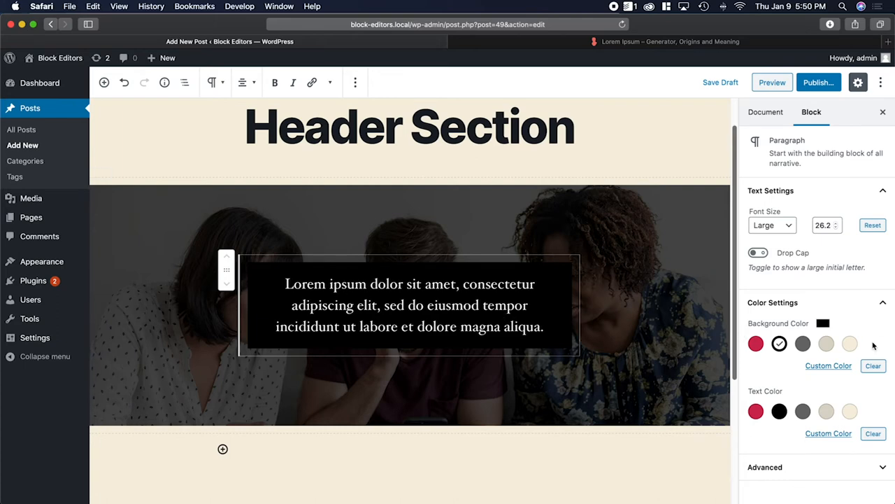
mouse_move(826, 412)
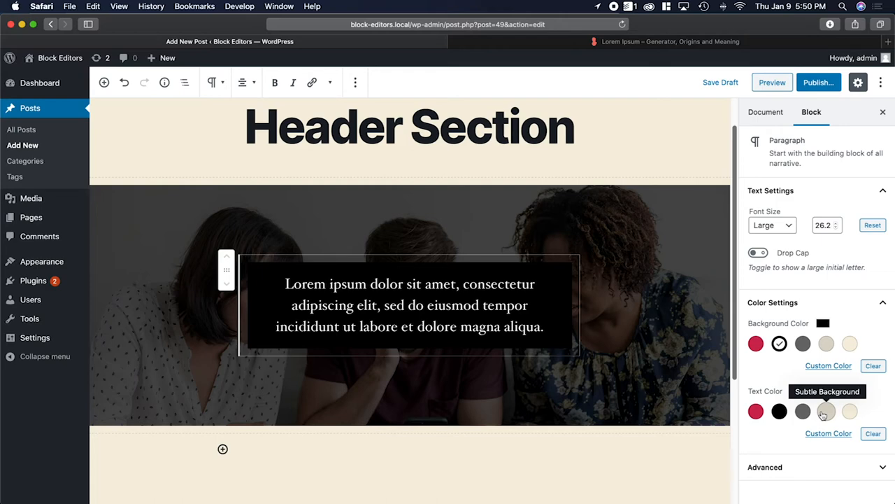
click(756, 411)
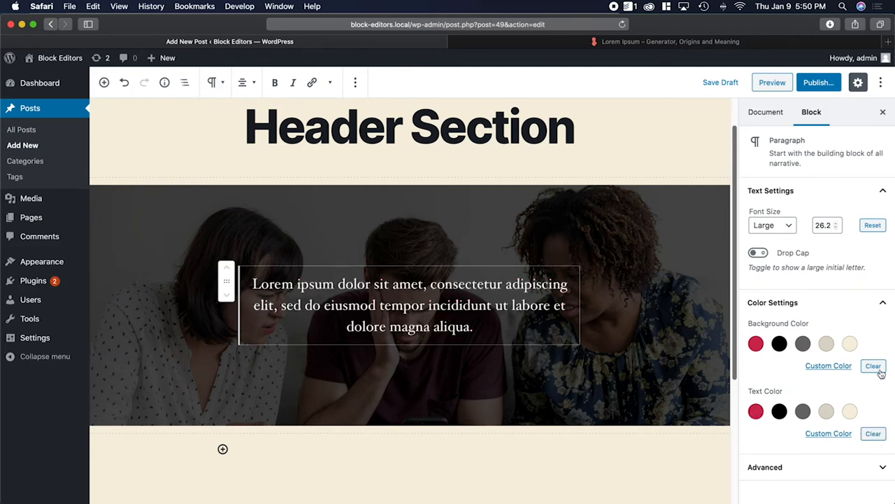
mouse_move(654, 362)
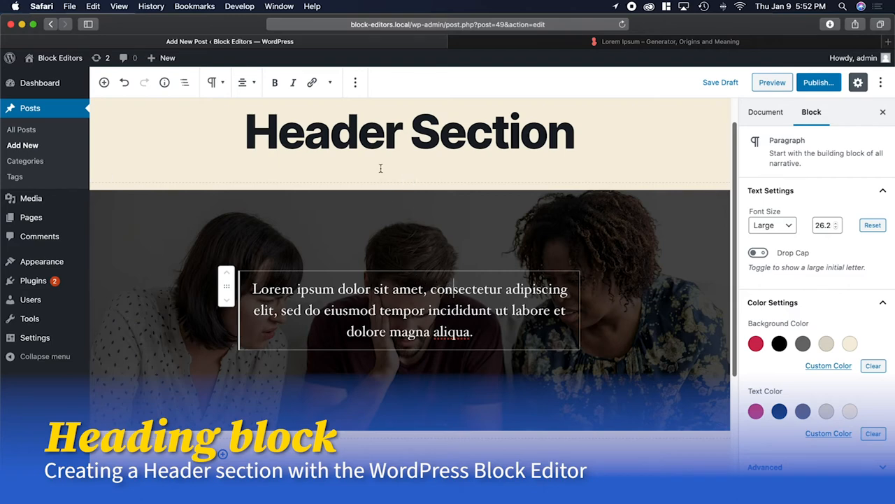
mouse_move(356, 81)
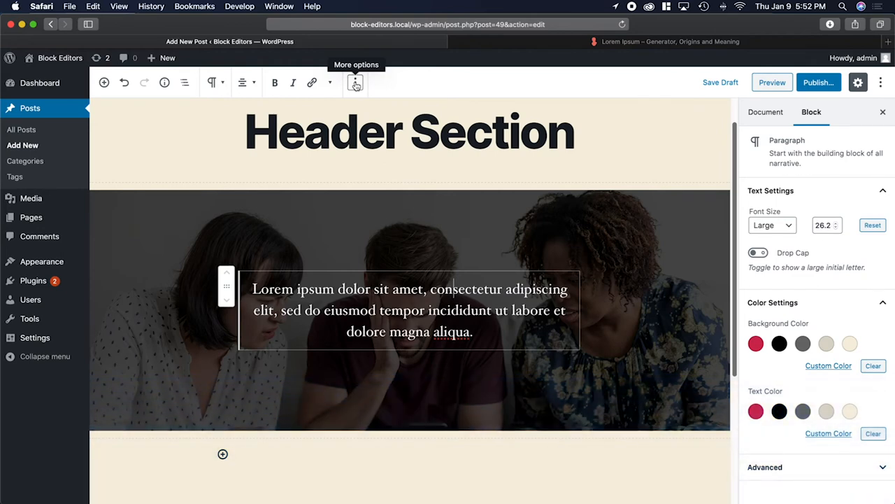
Open the More options menu for the Lorem ipsum paragraph block.
click(355, 83)
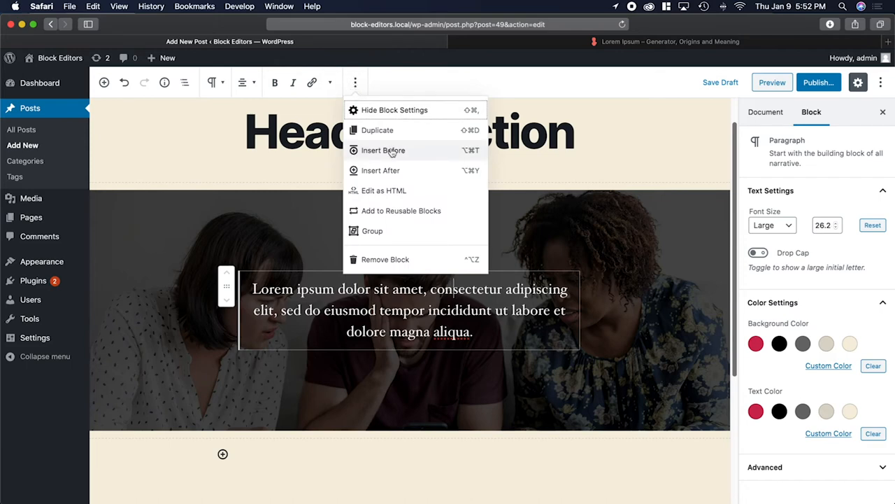
mouse_move(381, 153)
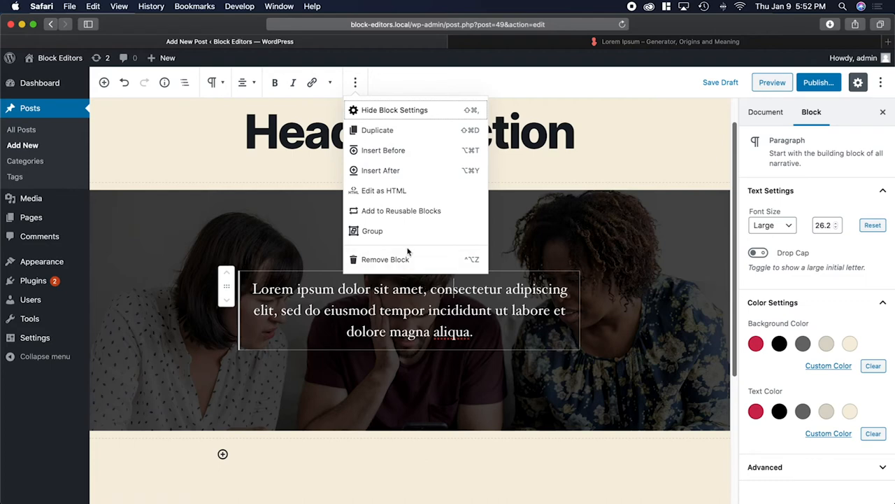
mouse_move(389, 155)
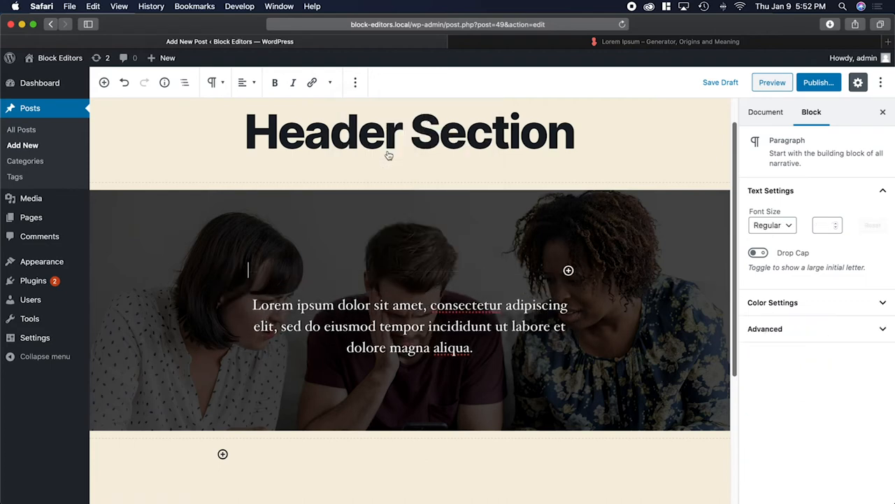
mouse_move(342, 281)
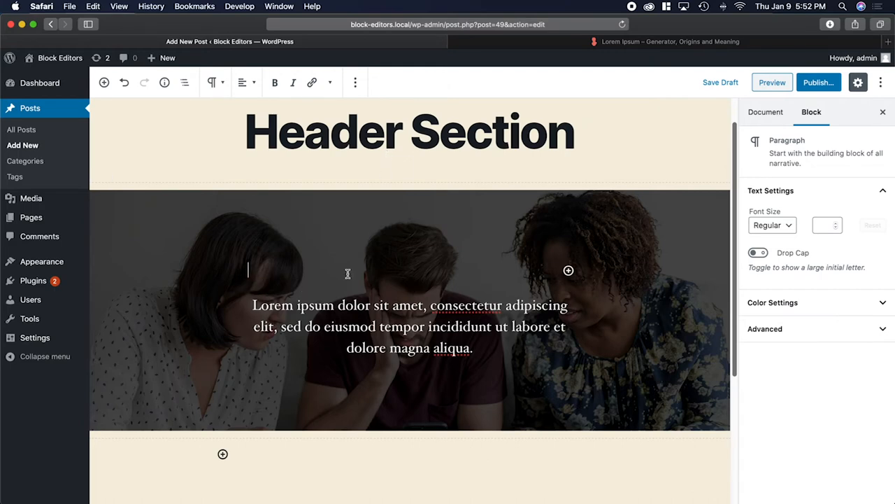
mouse_move(569, 271)
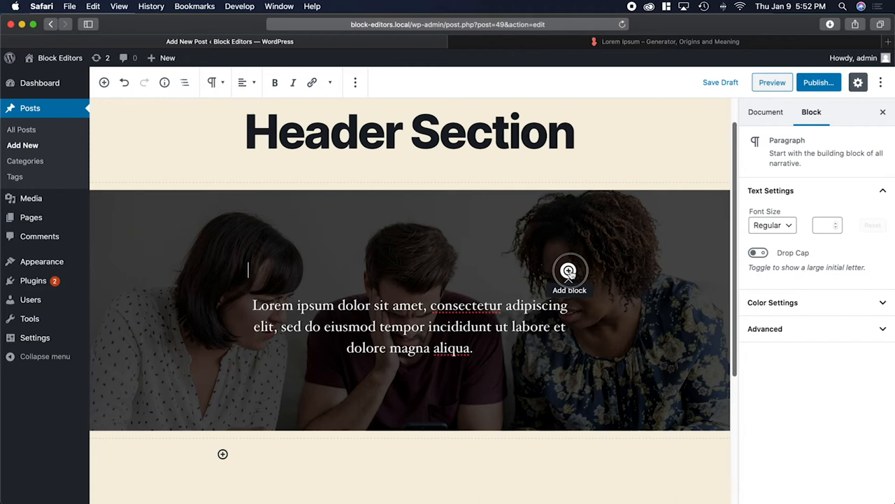
Search 'he' in the block inserter and add an H2 Heading above the paragraph.
click(569, 271)
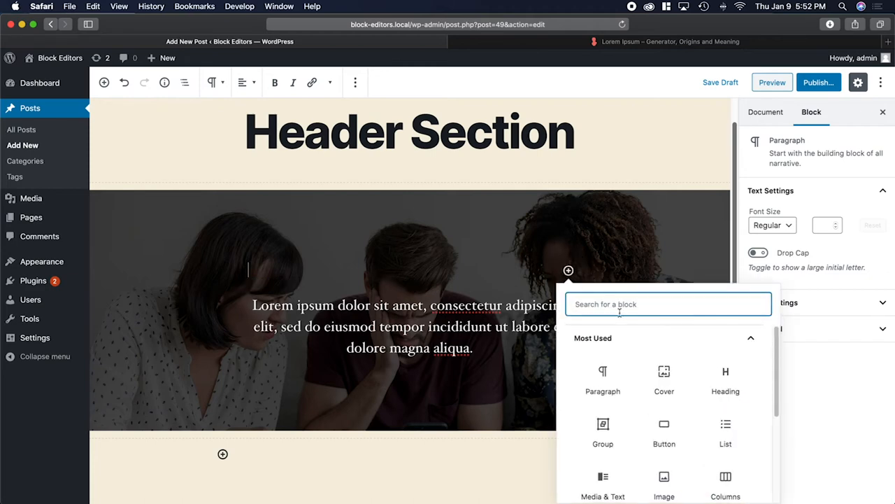
mouse_move(670, 353)
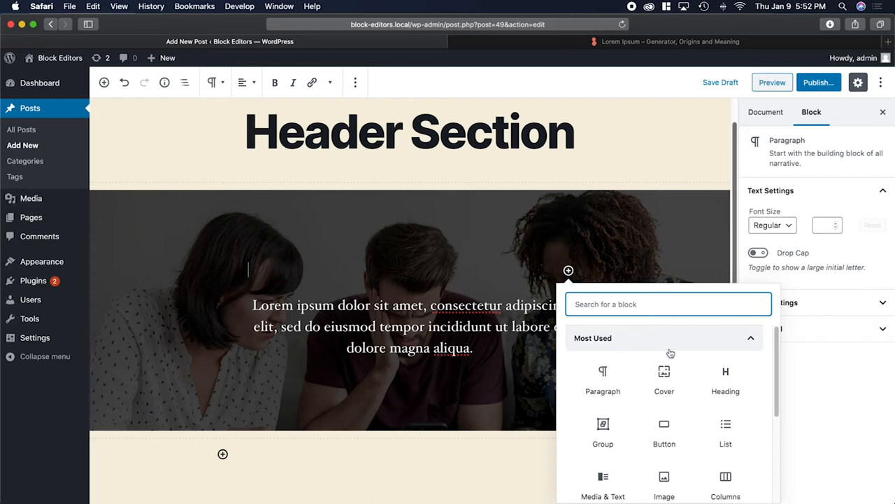
scroll(down, 3)
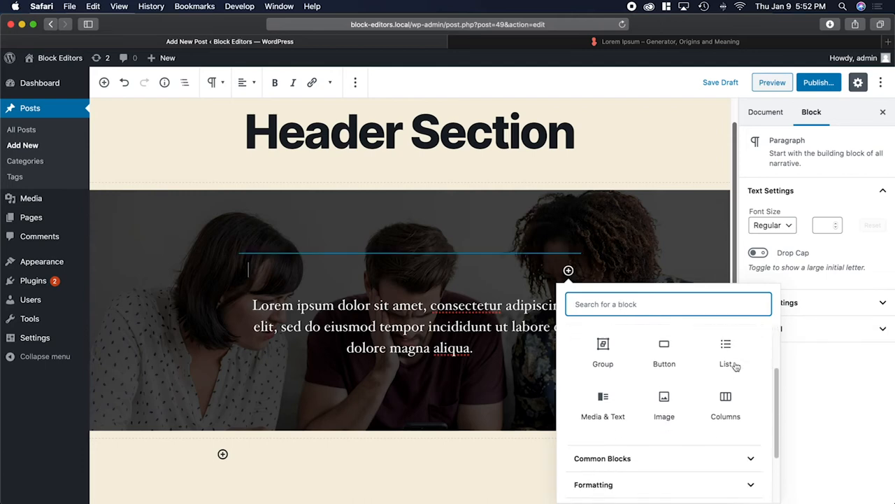
scroll(down, 3)
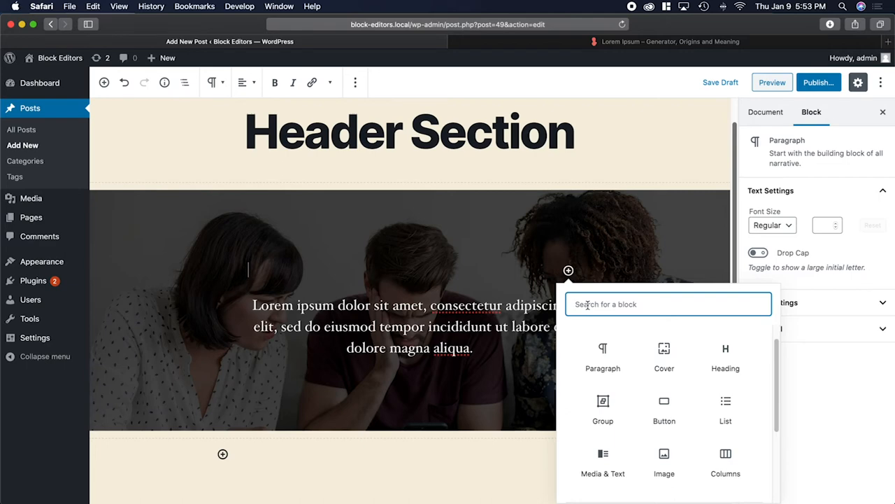
text(he)
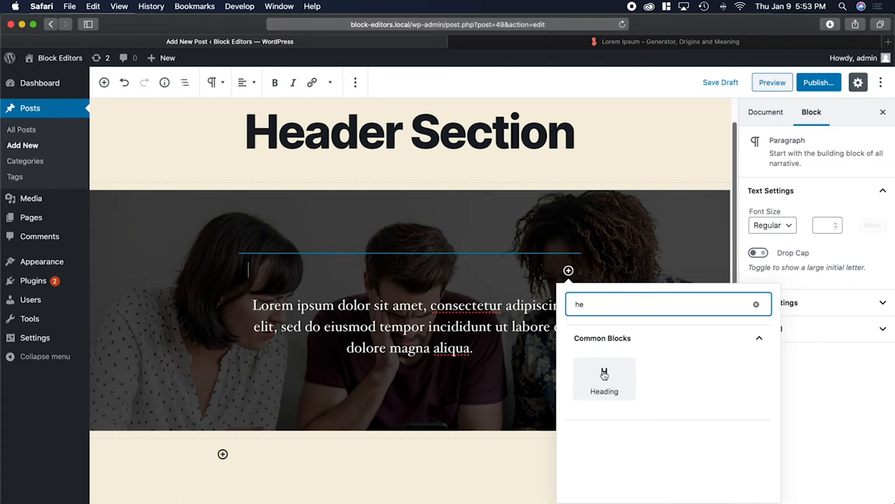
click(604, 380)
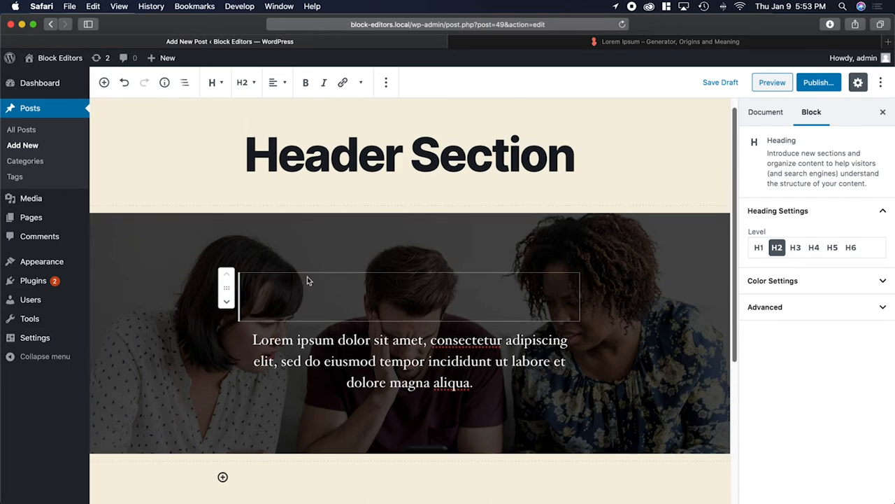
Type 'Lorem ipsum dolor' into the new heading block inside the cover.
text(Lorem ipsum do)
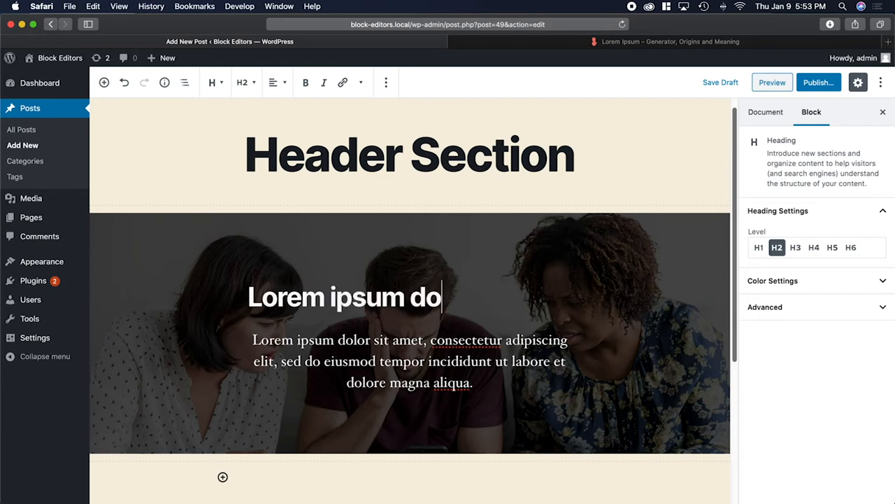
text(lor)
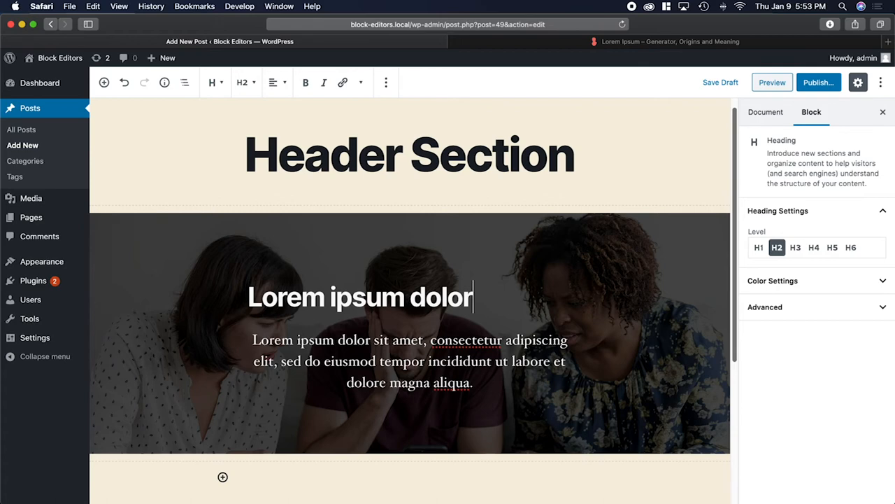
click(360, 296)
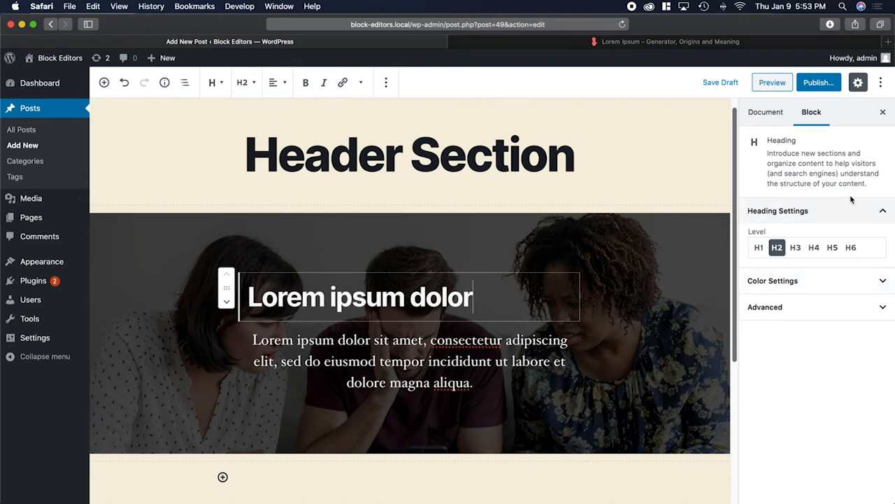
mouse_move(795, 247)
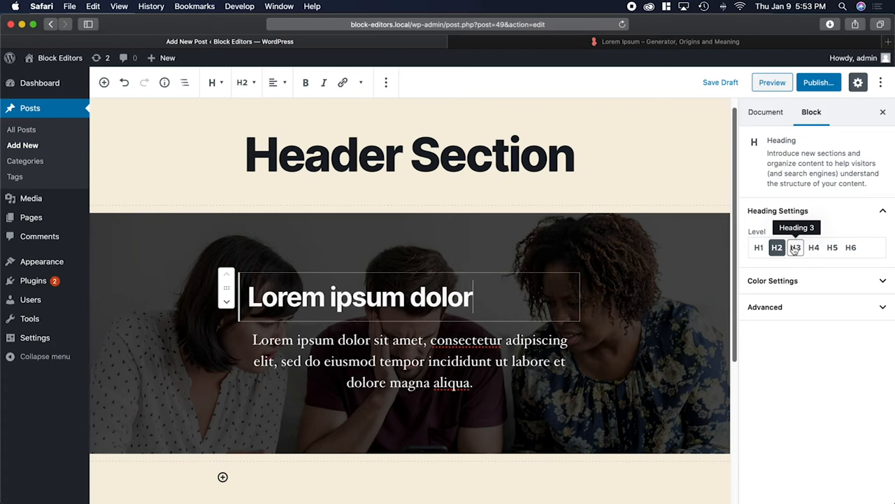
Try heading levels H1, H3 and H2, then set Lorem ipsum dolor to H1.
click(758, 247)
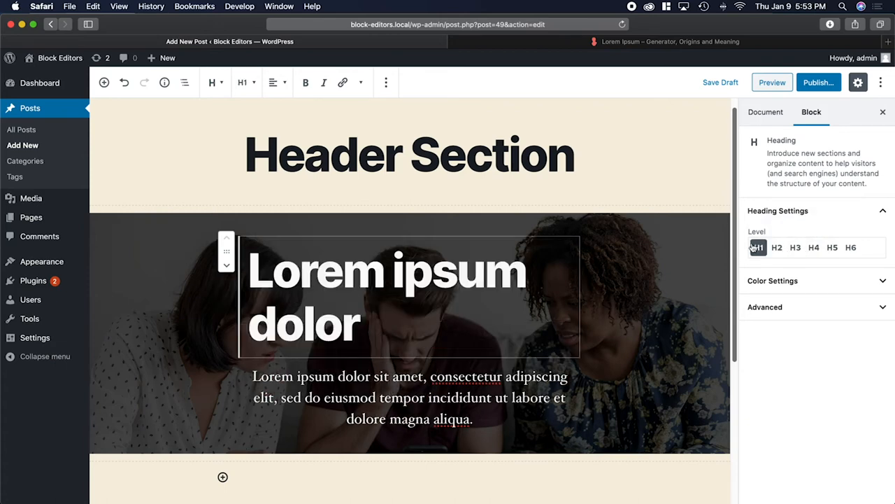
click(795, 247)
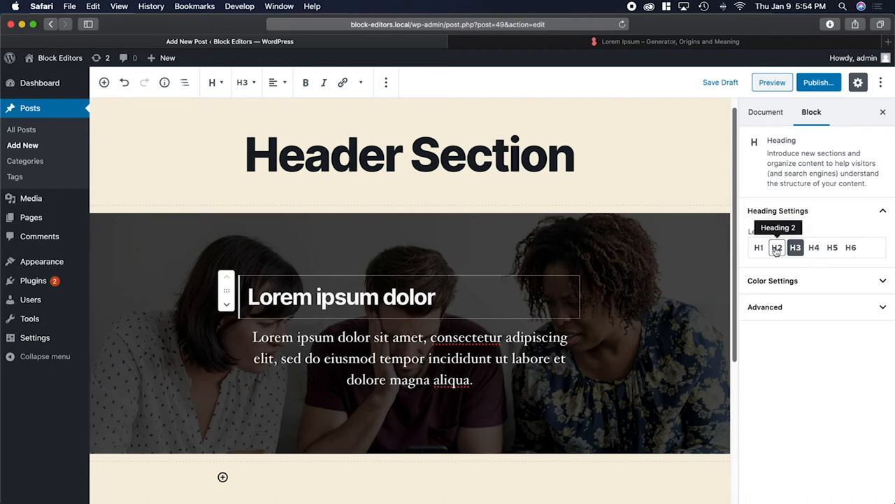
click(777, 247)
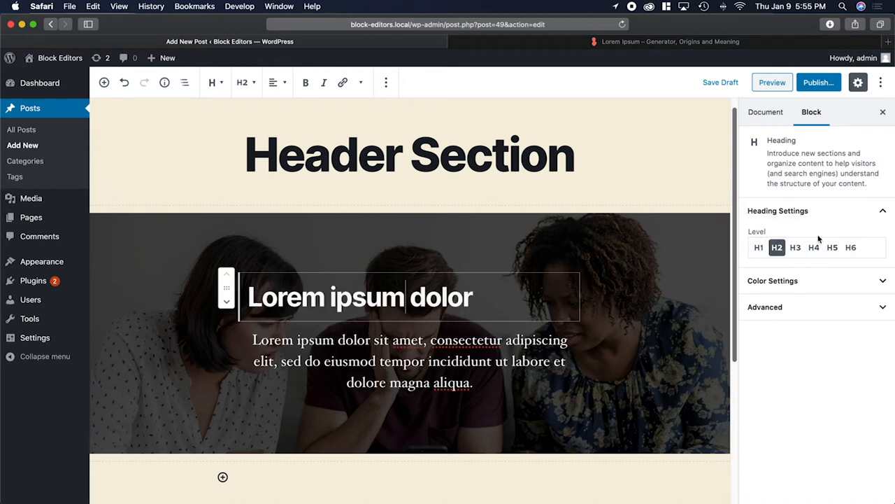
mouse_move(802, 229)
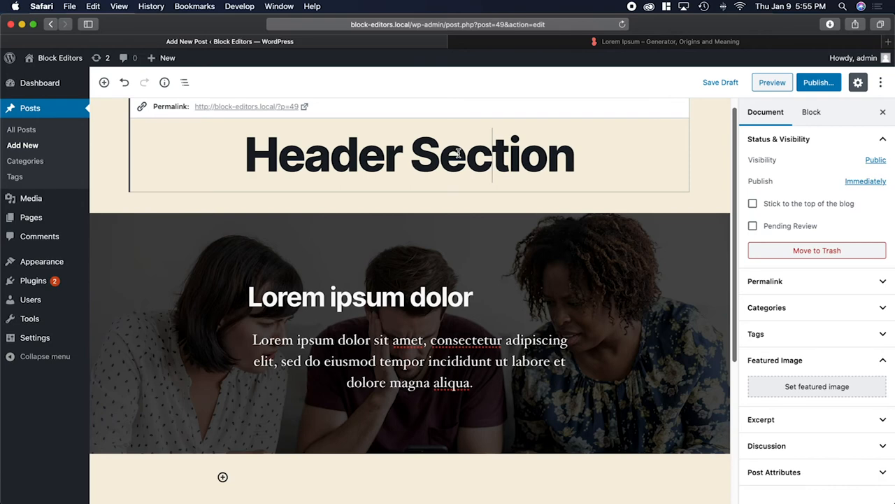
click(360, 296)
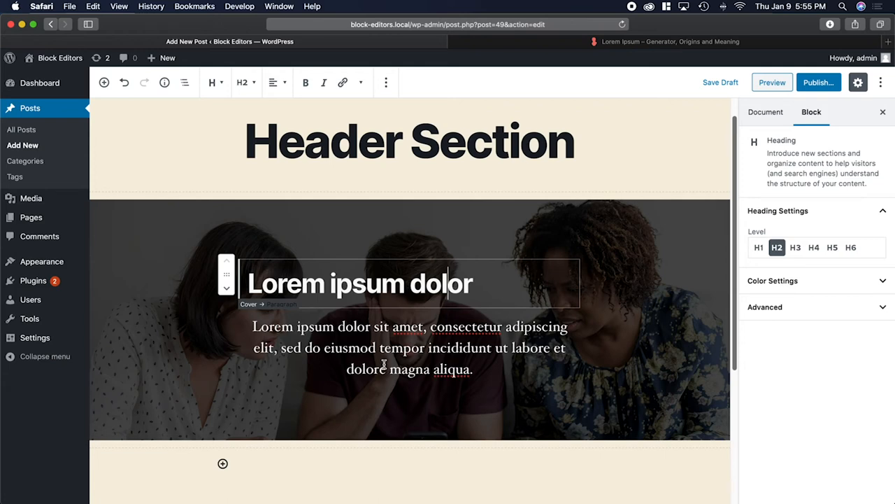
scroll(down, 3)
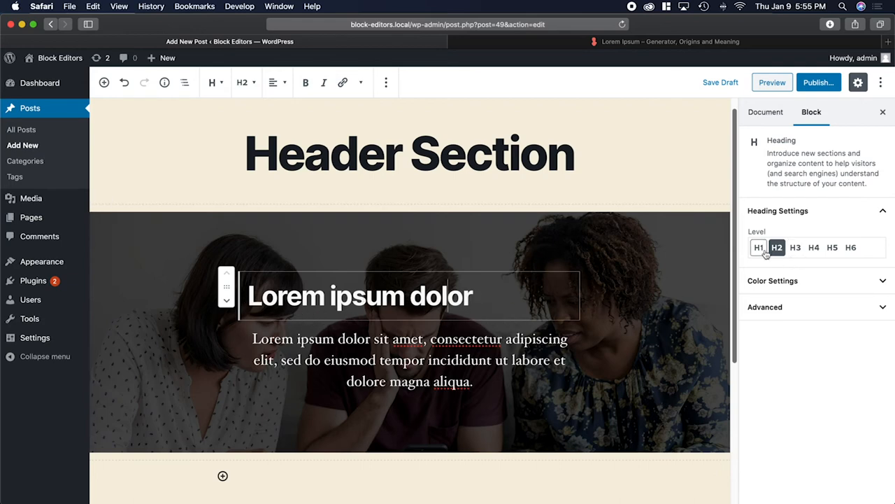
click(759, 247)
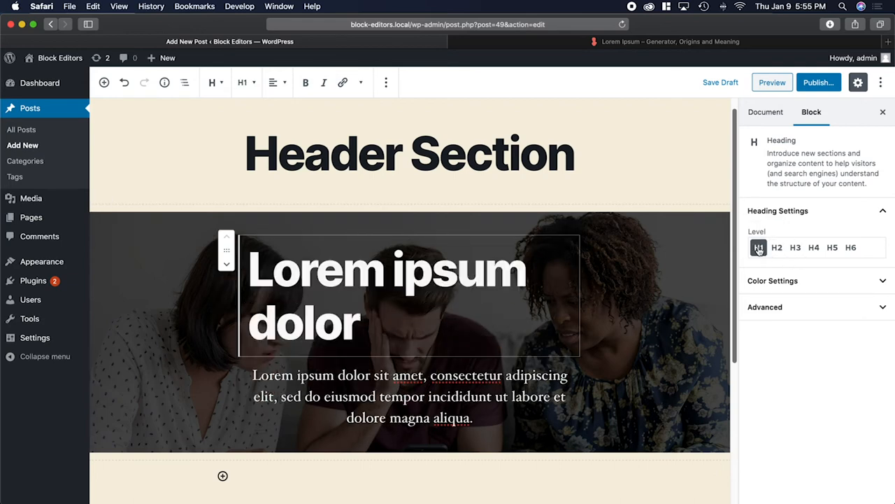
click(759, 247)
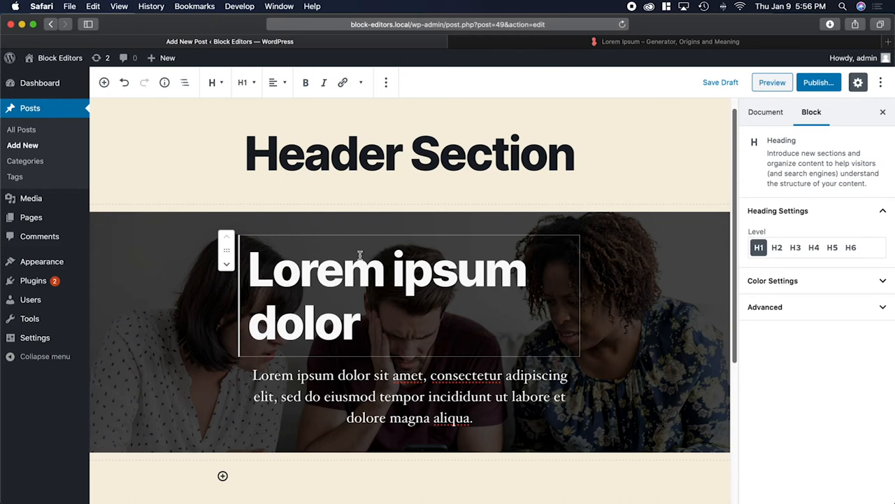
mouse_move(332, 264)
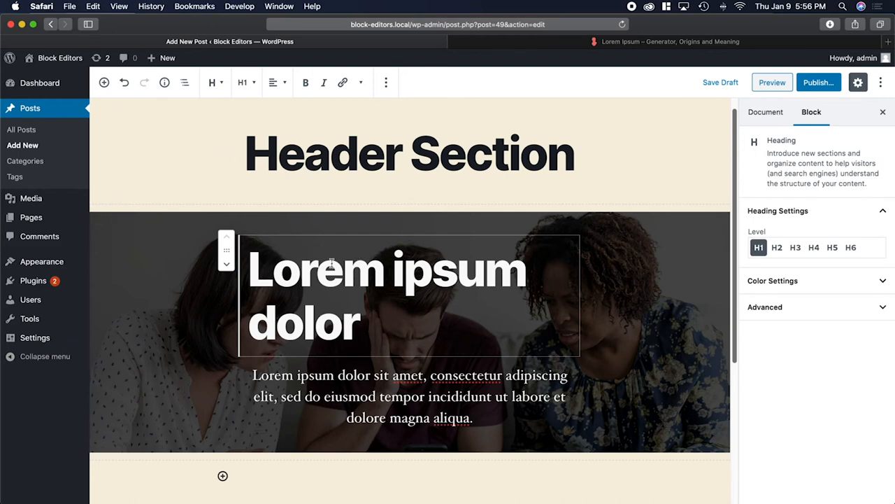
mouse_move(185, 83)
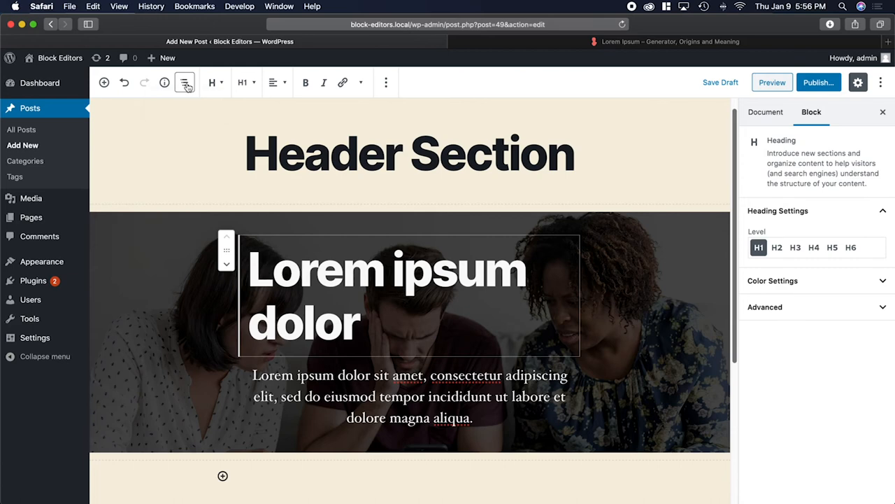
mouse_move(165, 83)
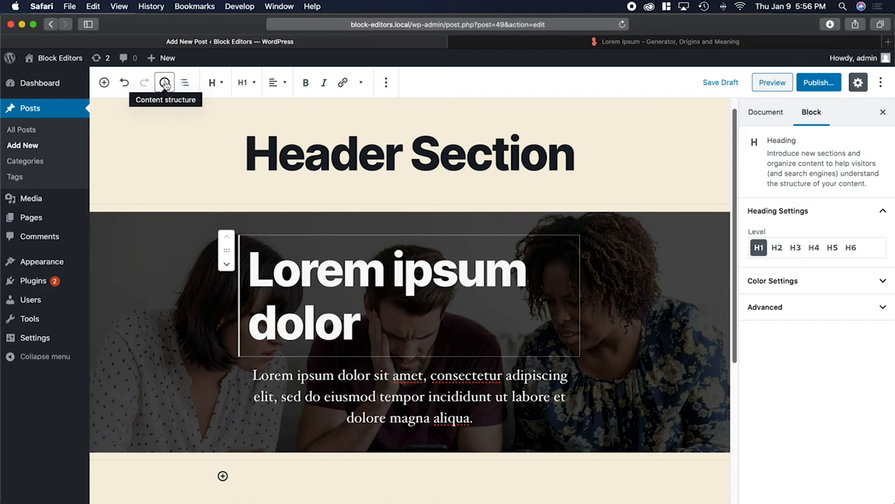
Set the cover heading to H2, trying H5 and checking the document outline for warnings.
click(164, 83)
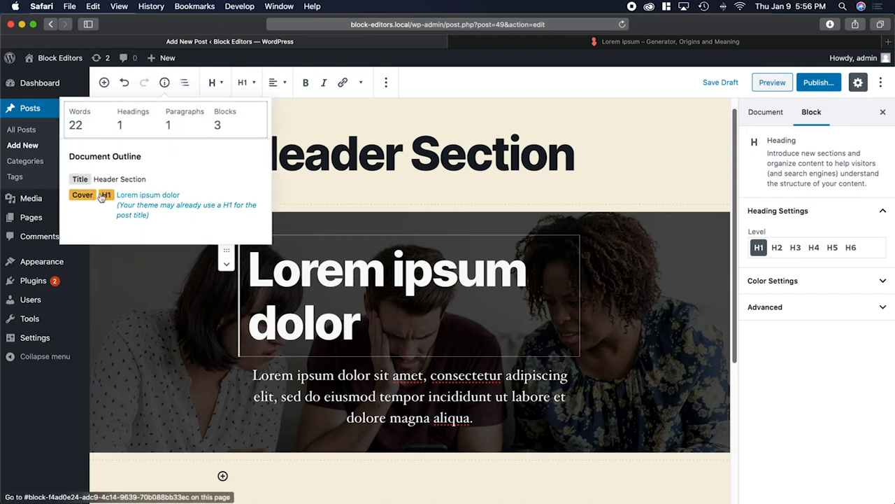
mouse_move(164, 222)
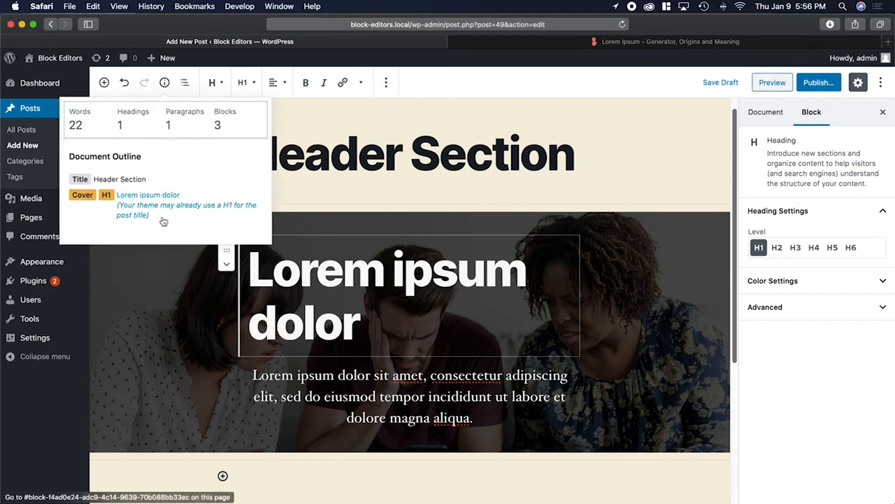
mouse_move(160, 215)
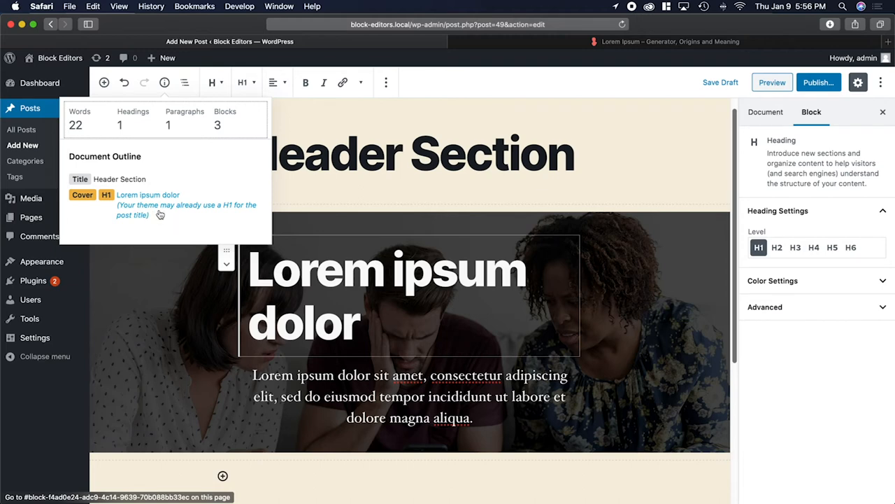
mouse_move(119, 179)
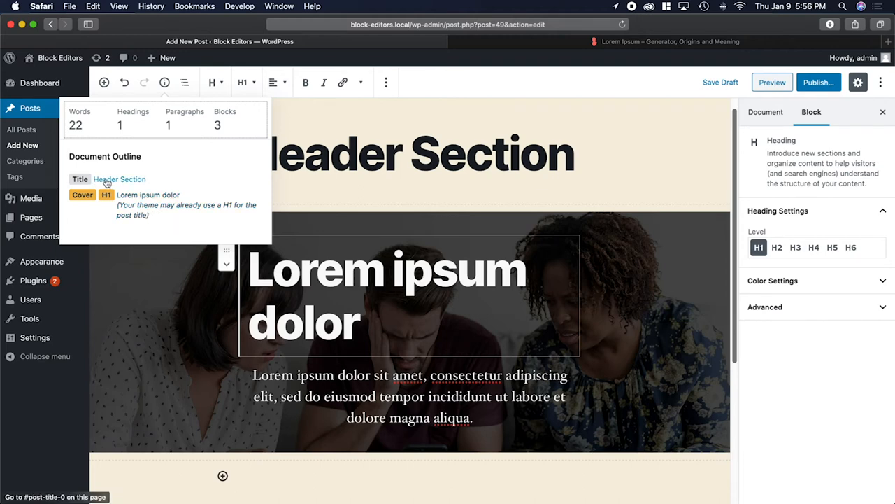
mouse_move(129, 203)
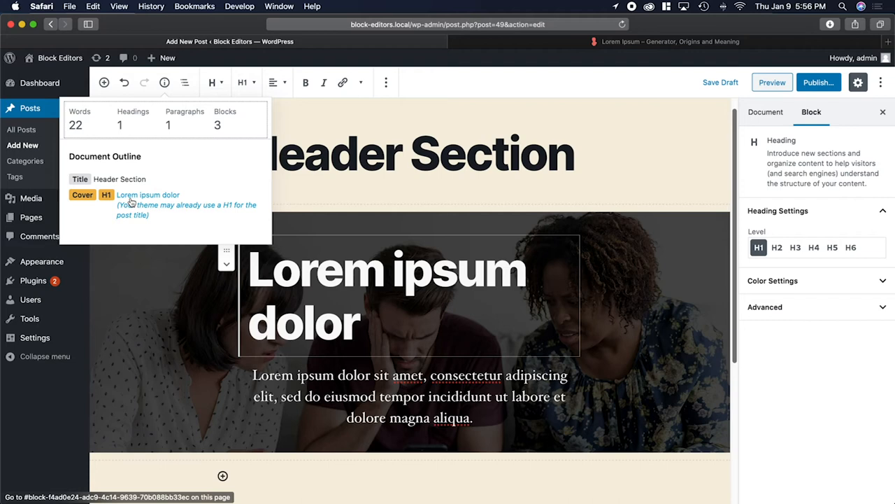
mouse_move(439, 283)
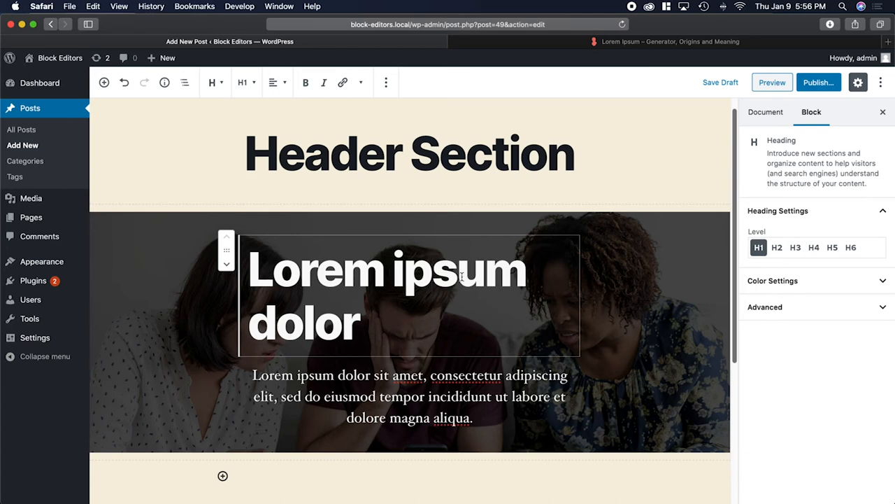
click(777, 246)
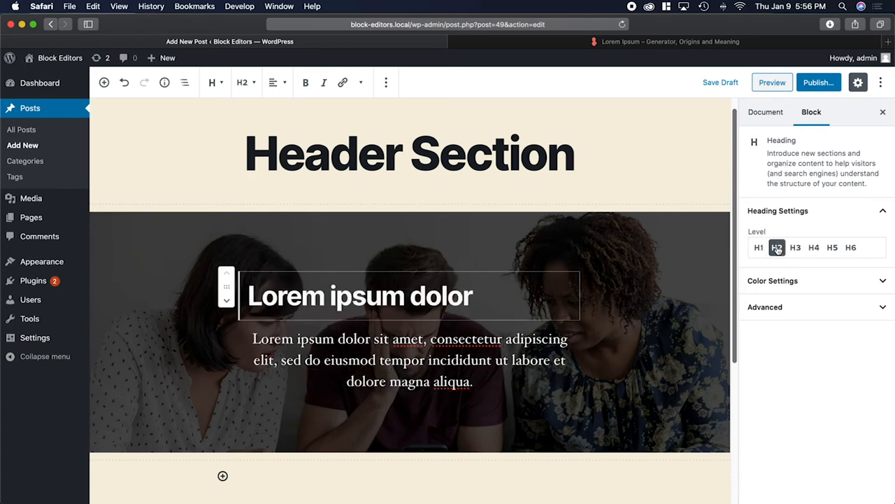
click(777, 247)
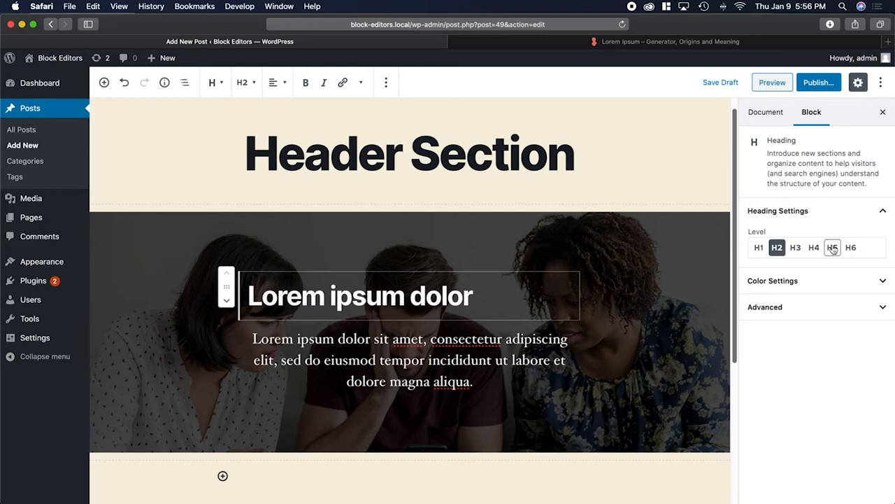
click(833, 246)
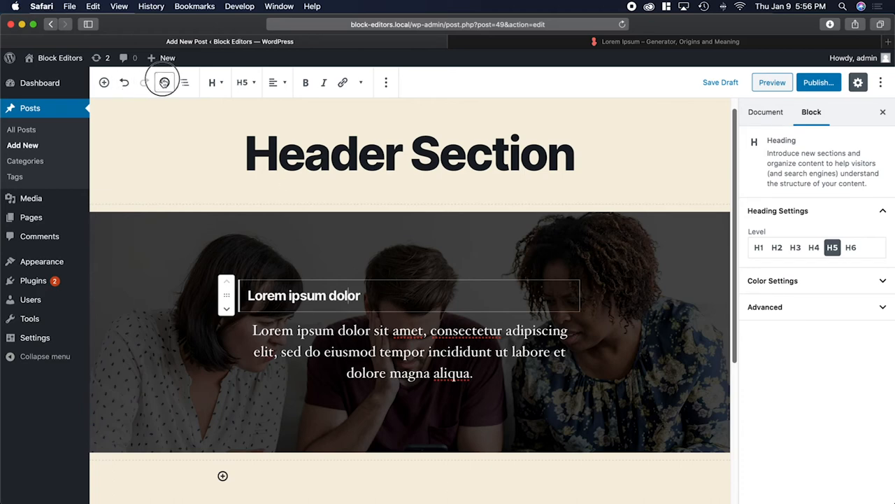
click(164, 82)
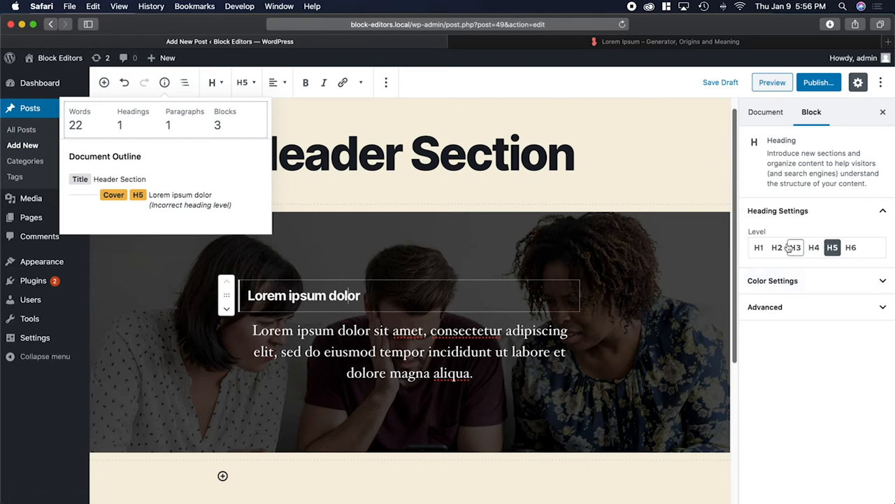
mouse_move(775, 264)
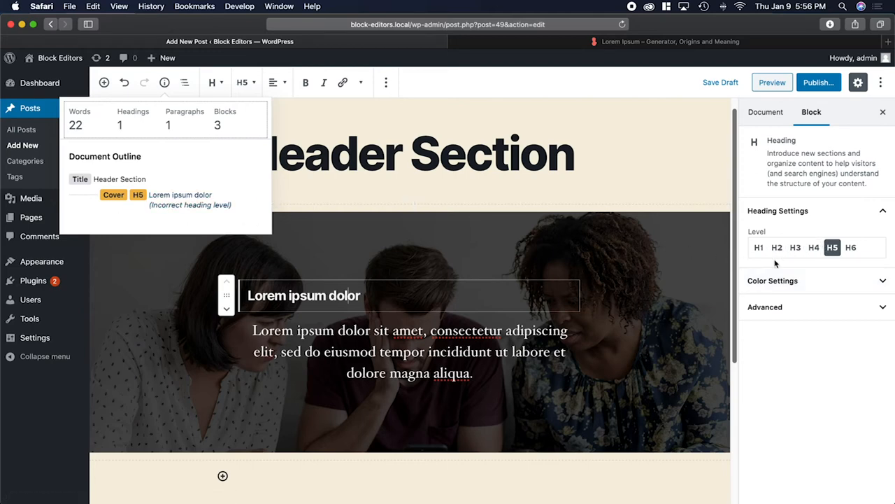
click(776, 247)
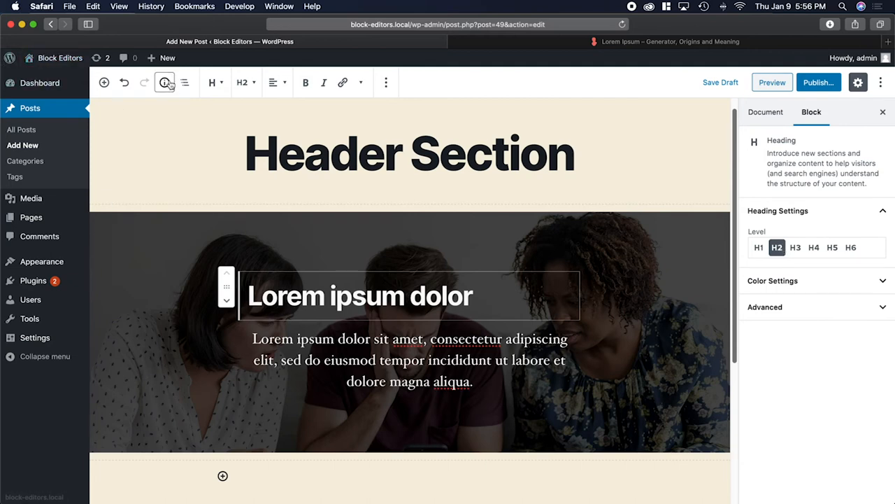
click(164, 83)
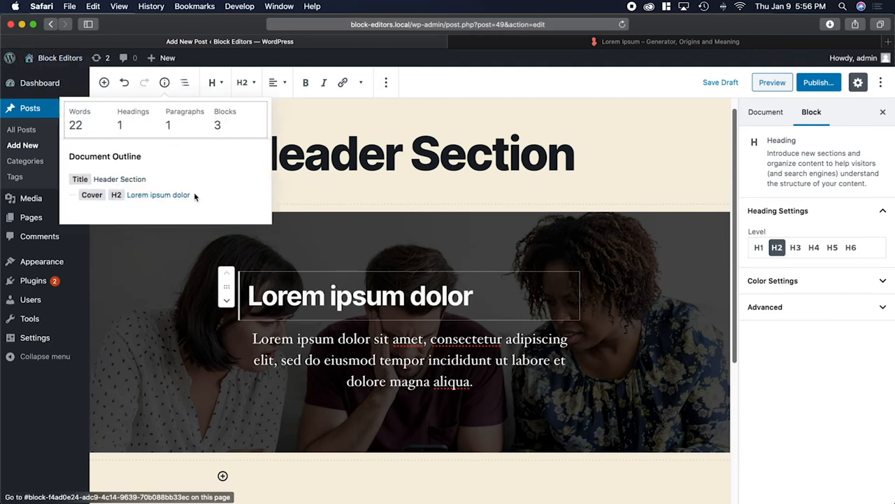
mouse_move(258, 208)
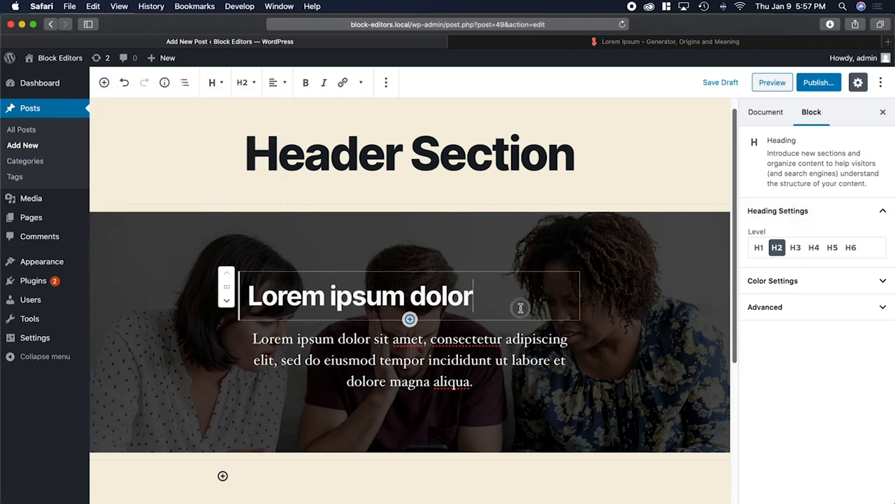
click(773, 280)
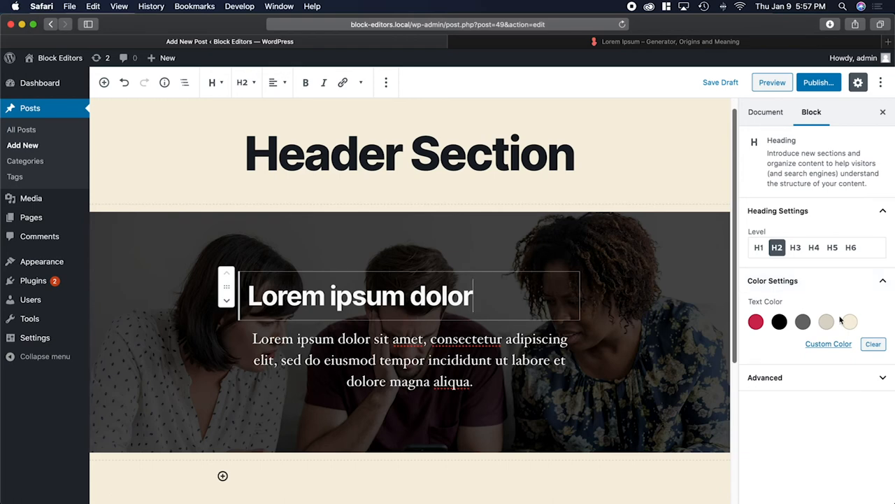
mouse_move(756, 321)
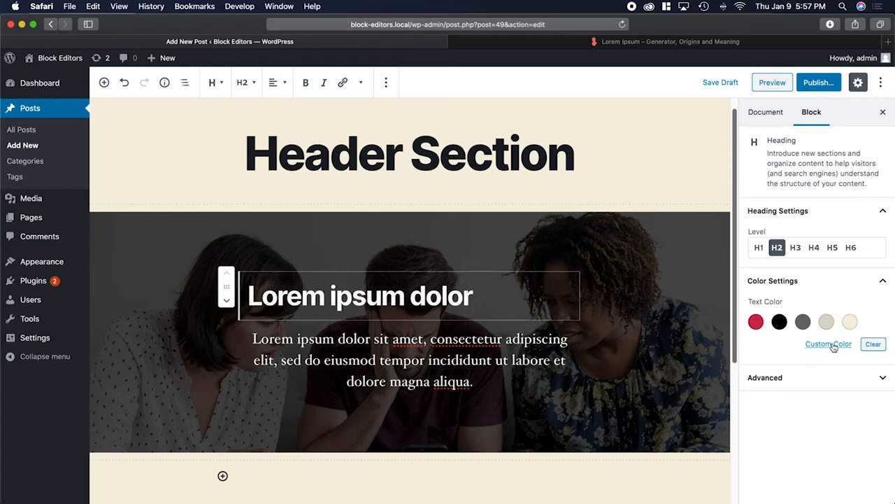
click(755, 321)
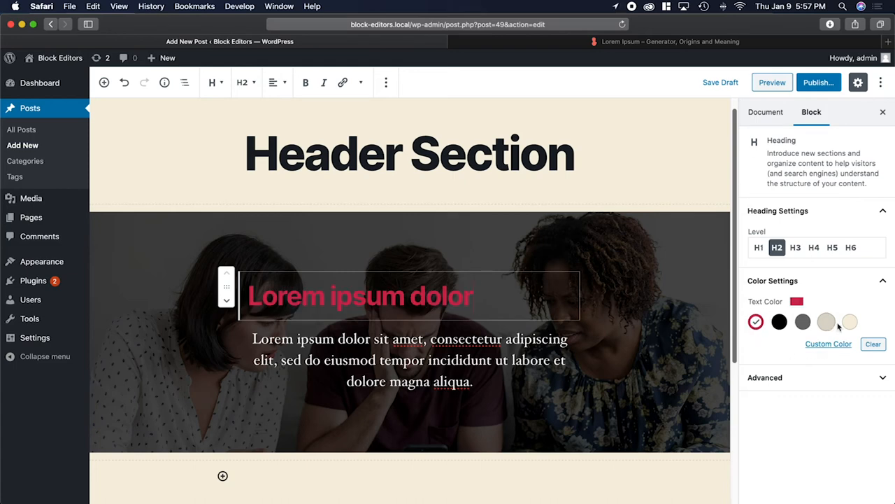
click(757, 321)
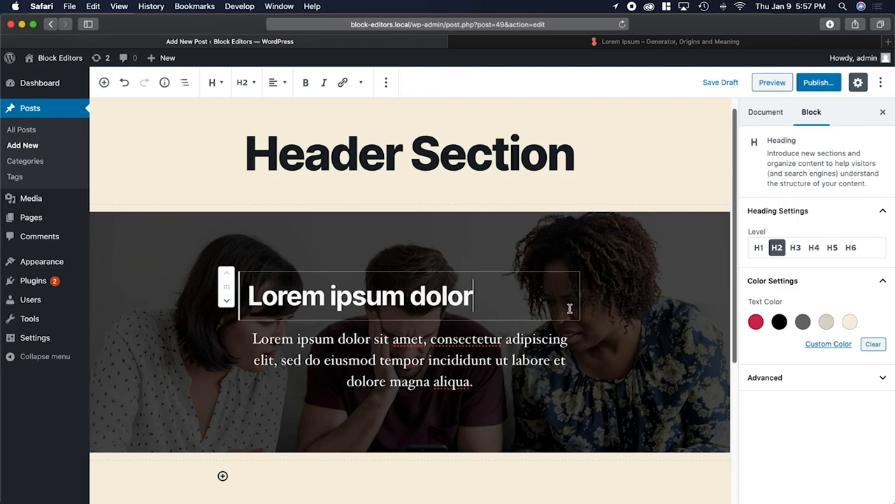
click(409, 362)
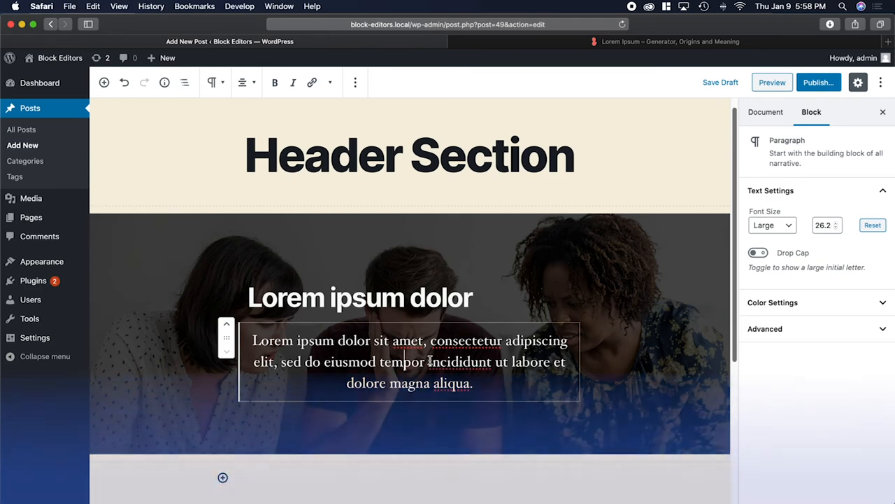
Insert a Button block below the Lorem ipsum paragraph inside the cover.
click(720, 81)
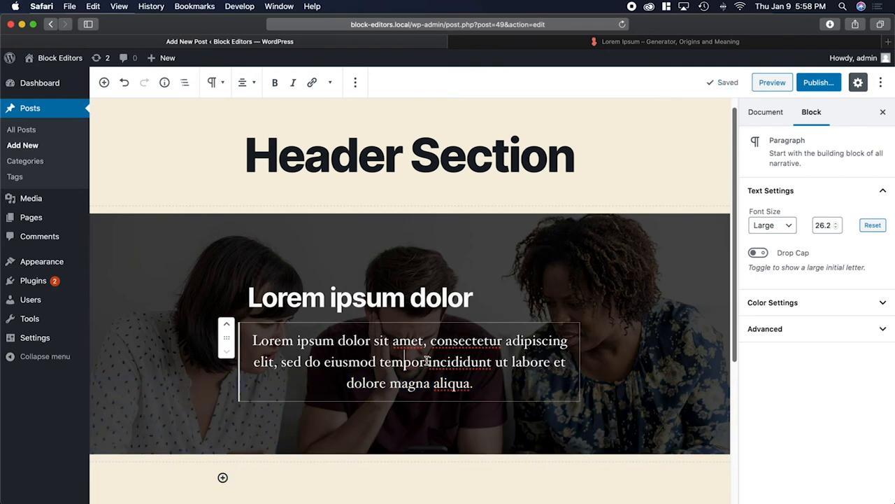
click(475, 382)
text(/)
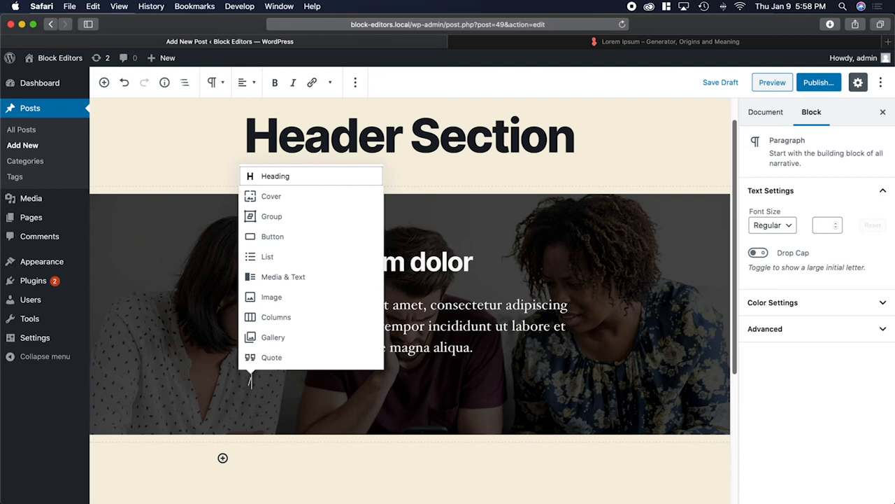
mouse_move(272, 236)
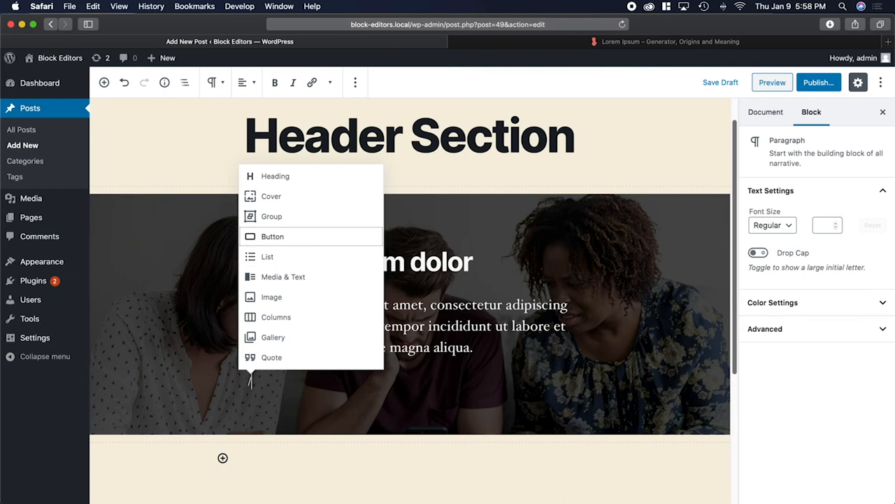
mouse_move(271, 196)
text(b)
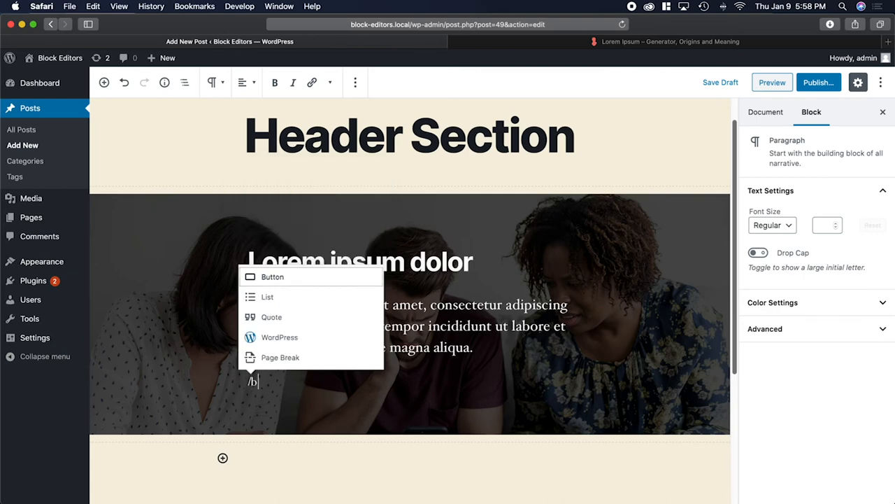
text(ut)
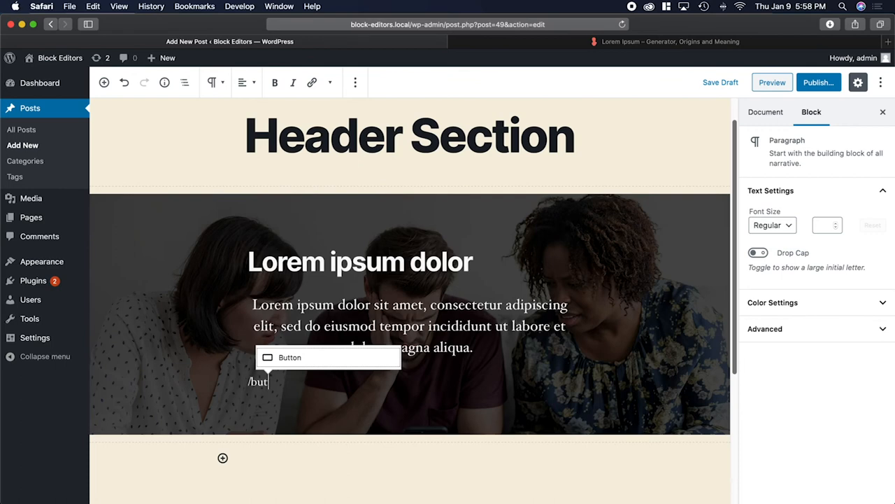
click(289, 357)
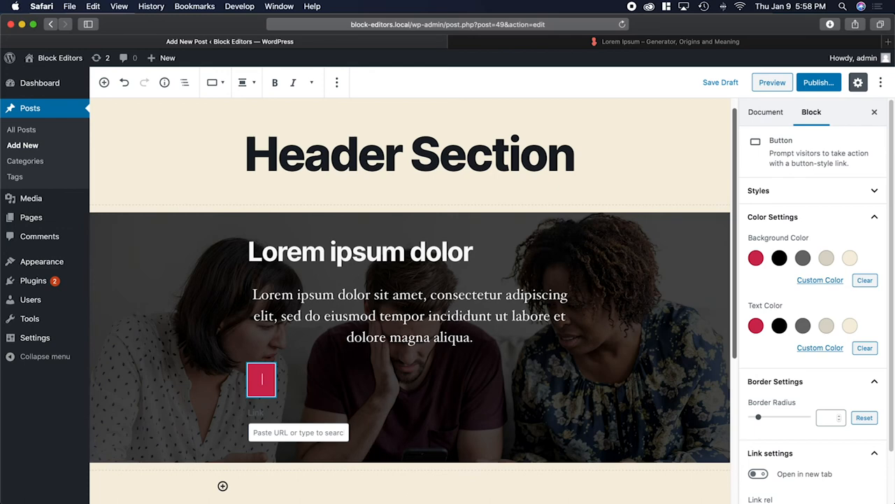
Label the button 'CALL TO ACTION'.
click(261, 379)
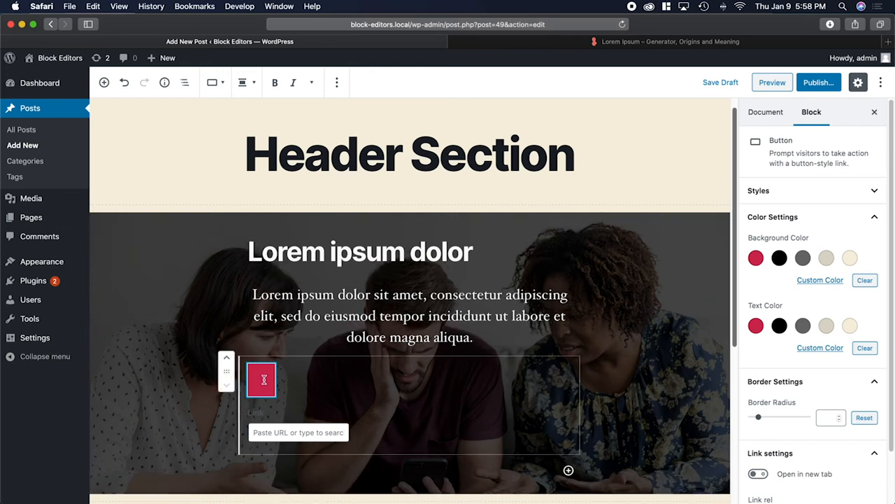
text(CA)
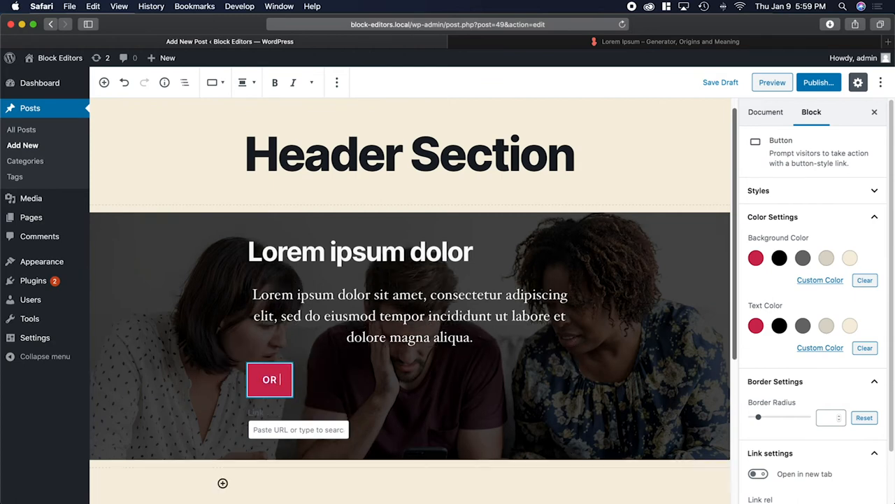
text(CLICK ME)
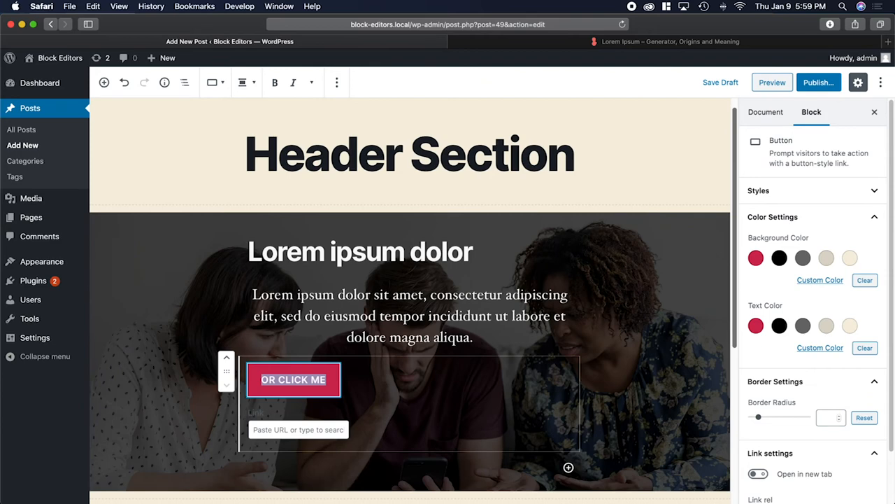
text(CALL)
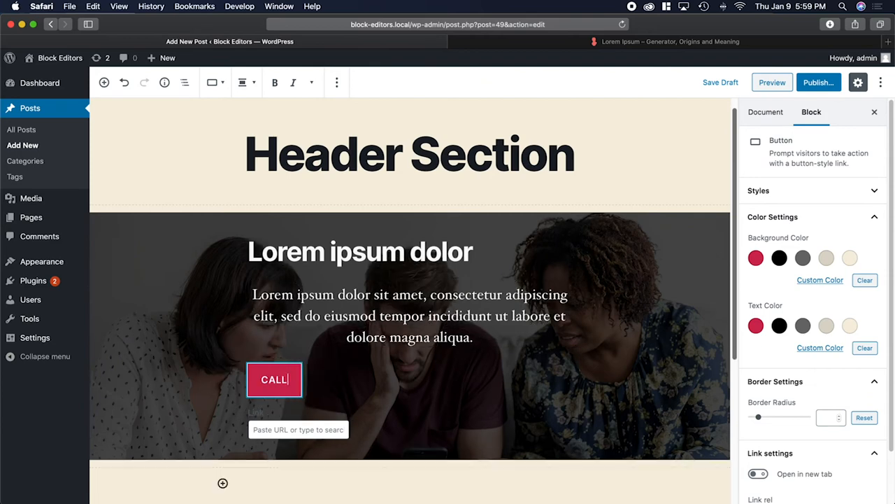
text(TO ACTION)
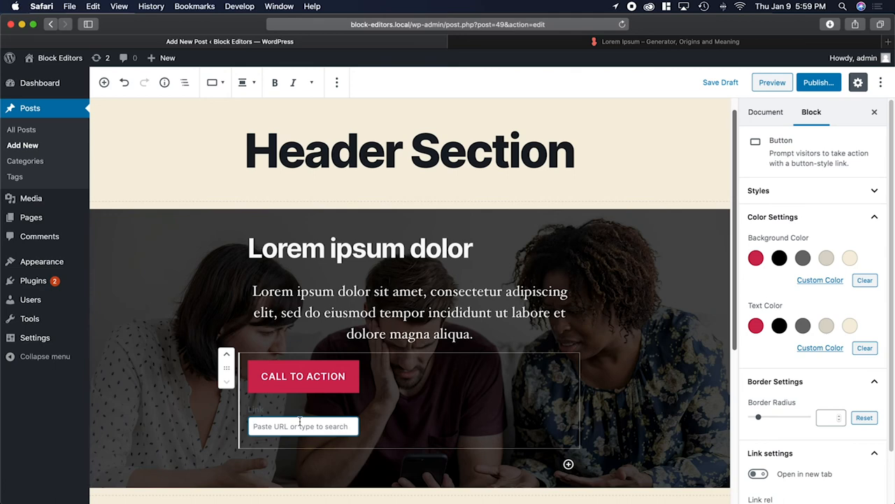
Set the button's link to '#' as a placeholder URL.
text(a)
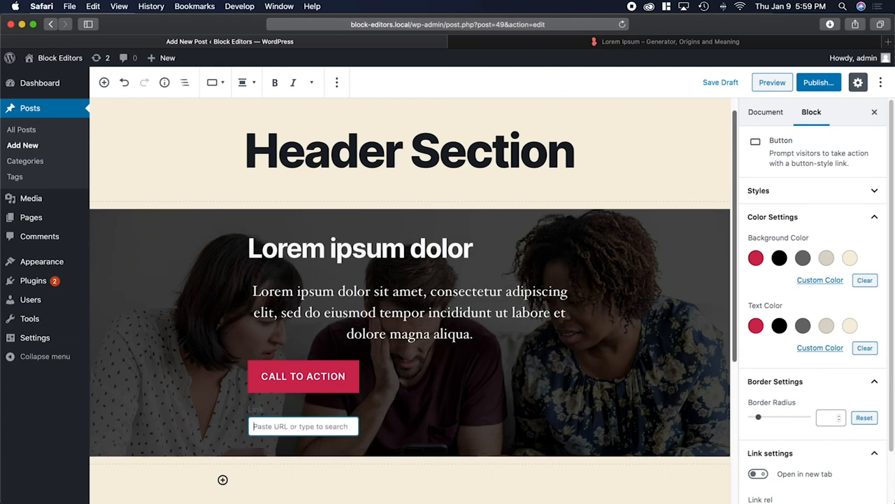
text(page)
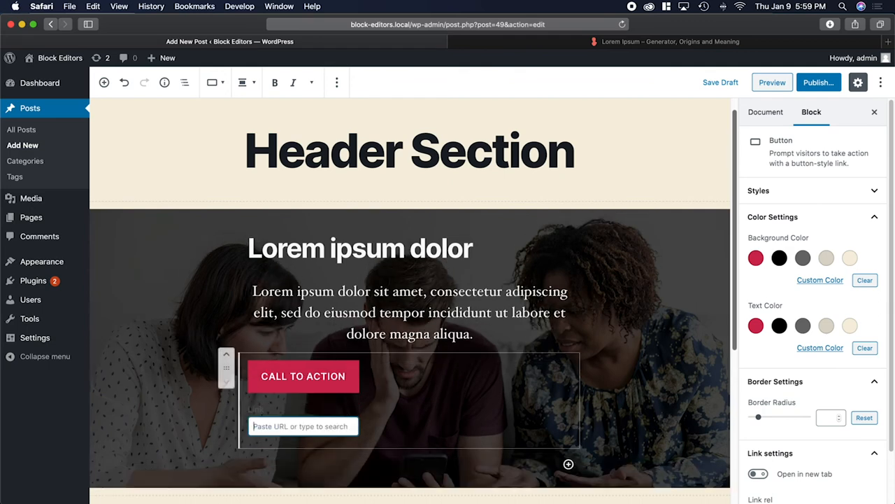
text(#)
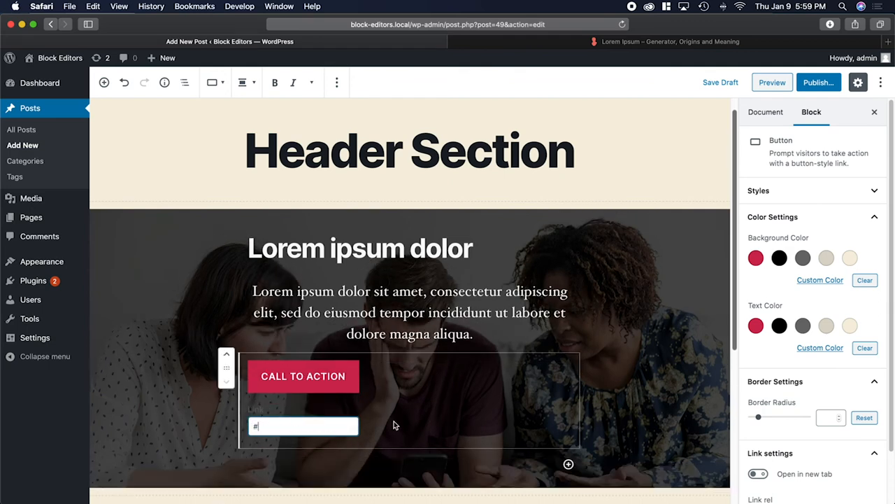
mouse_move(602, 398)
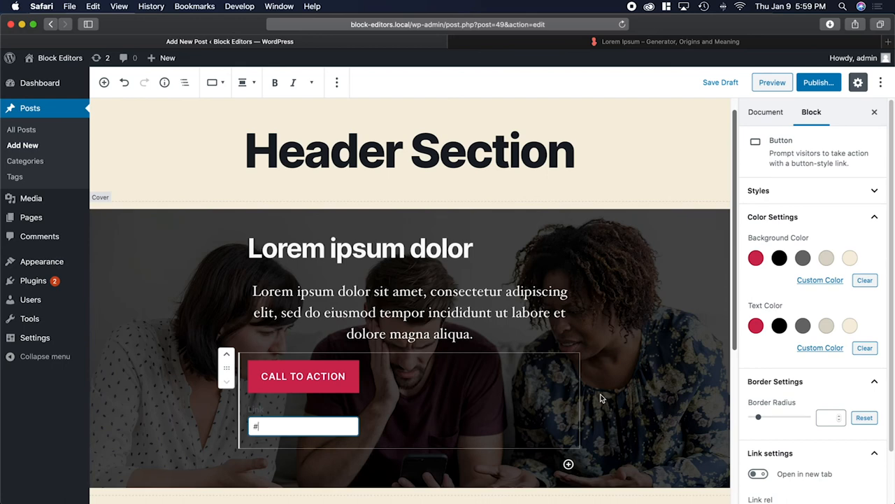
mouse_move(833, 198)
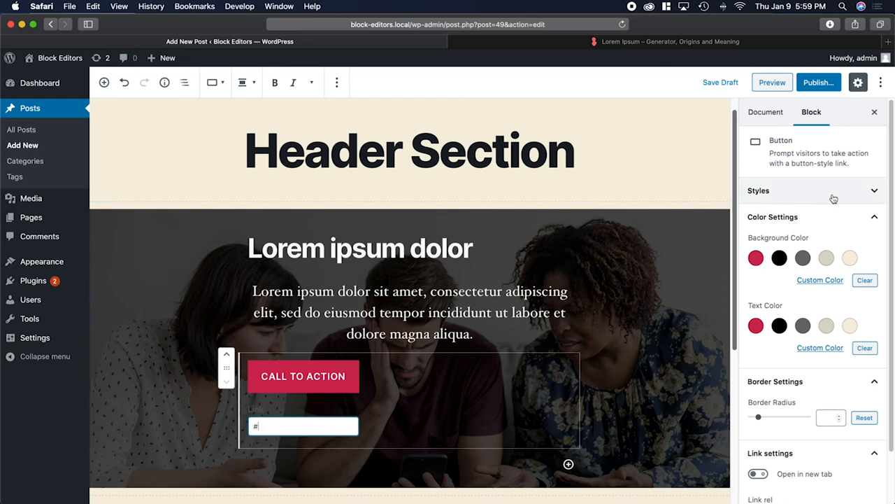
mouse_move(875, 193)
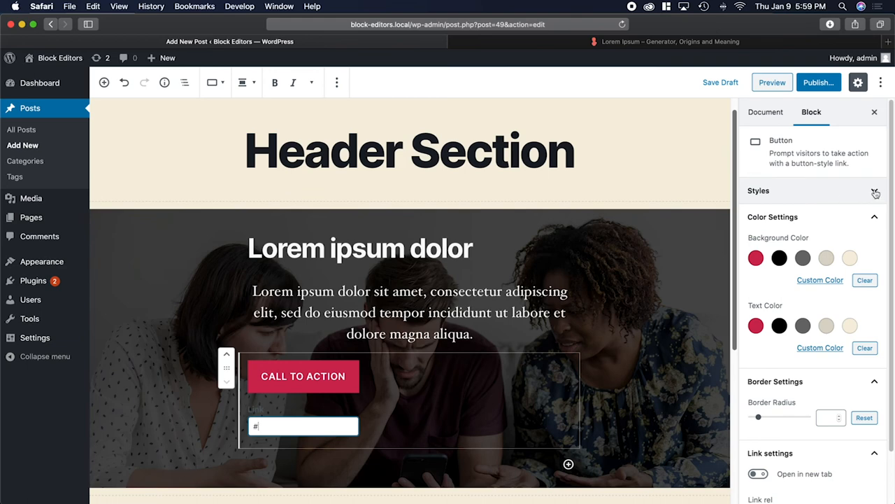
Preview the Outline style on the button, then switch it back to Fill.
click(875, 193)
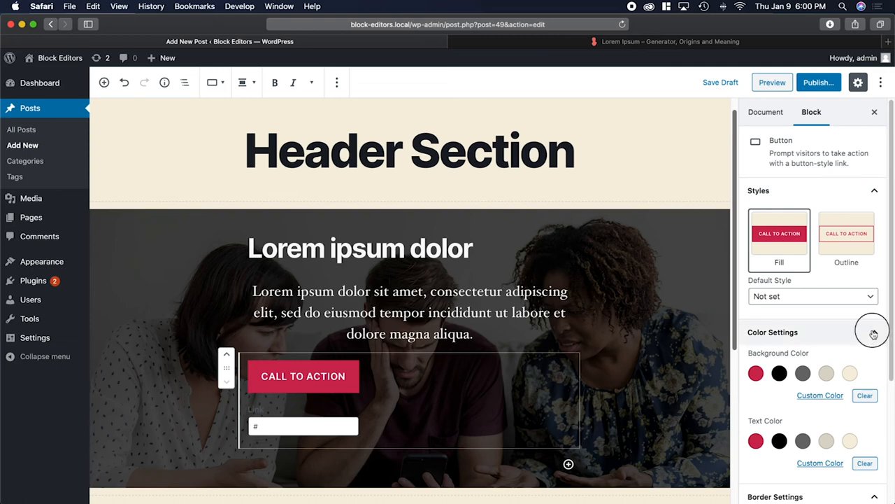
click(872, 333)
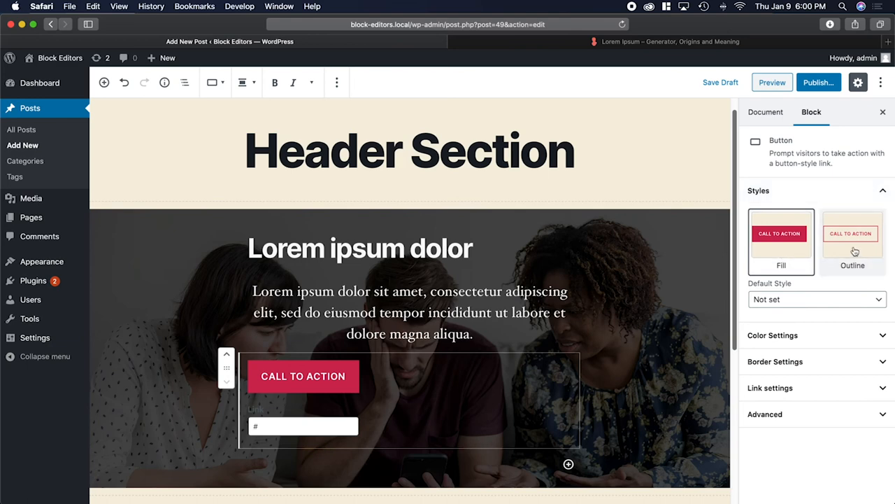
mouse_move(853, 241)
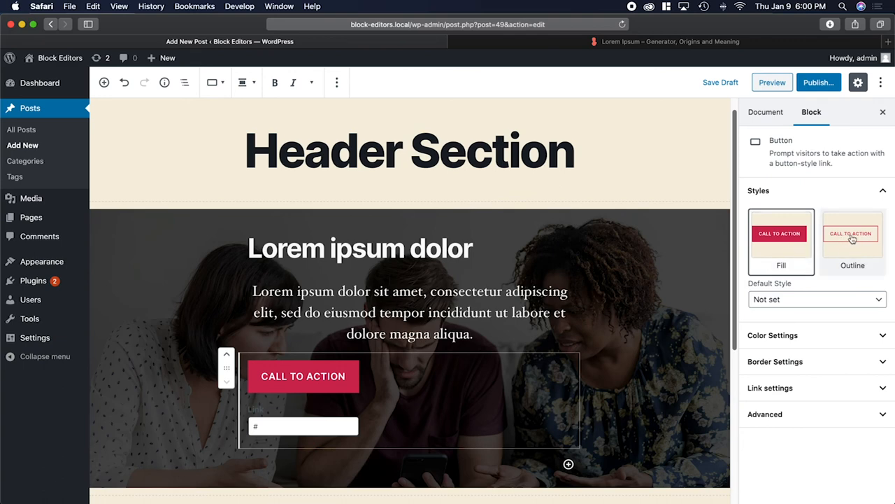
click(781, 238)
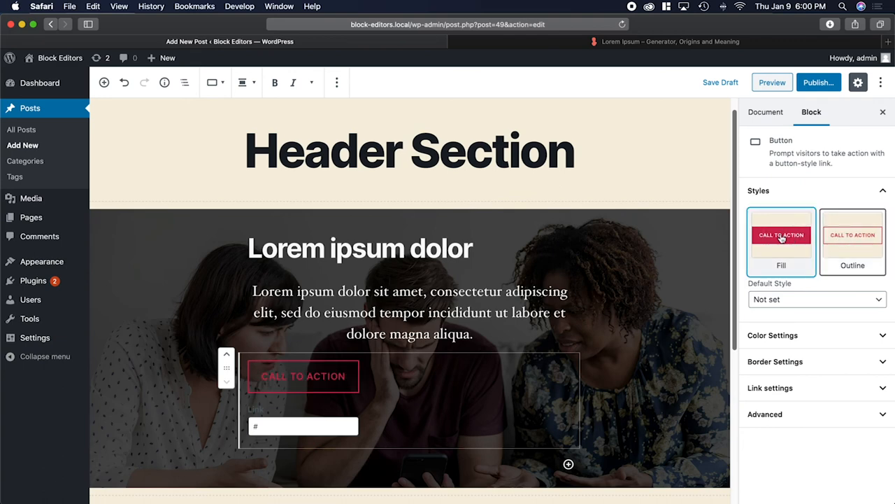
click(782, 240)
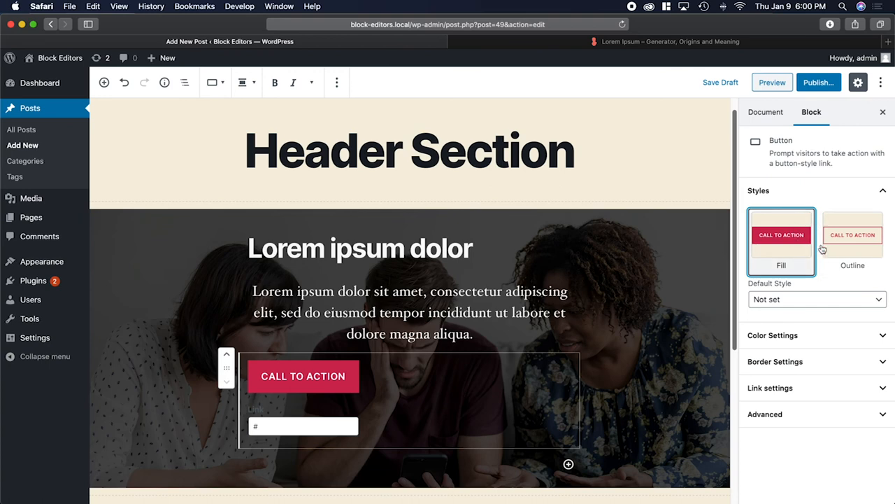
mouse_move(853, 238)
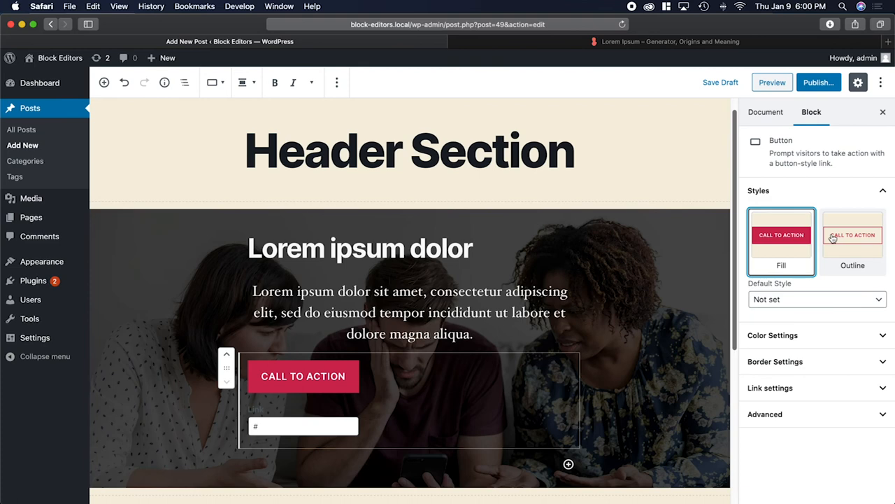
click(772, 334)
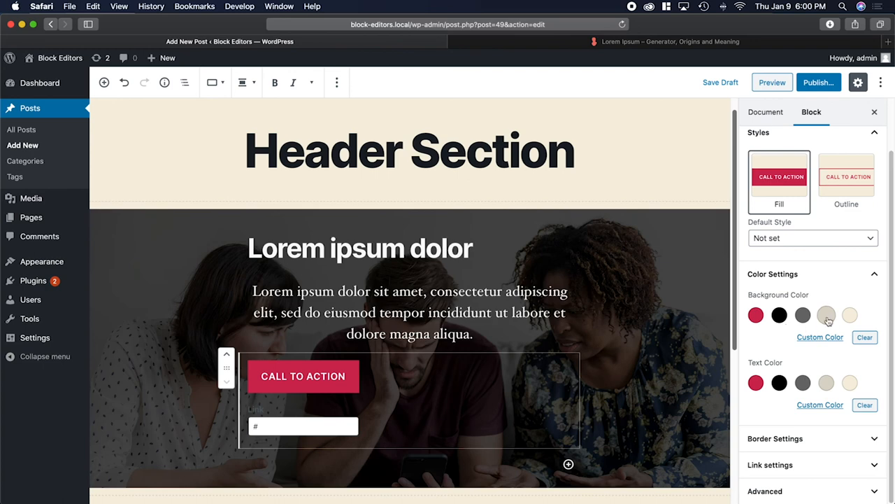
mouse_move(826, 315)
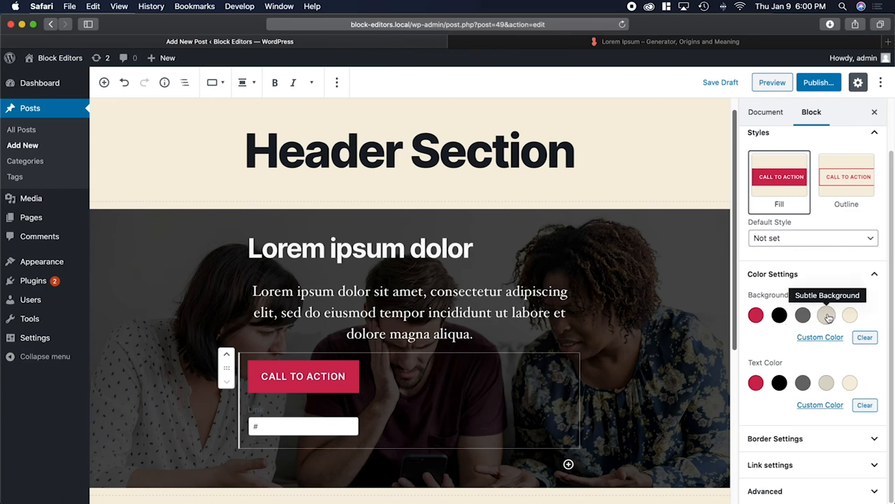
Apply Subtle Background to the button, clear and reapply it, then choose black text.
click(826, 315)
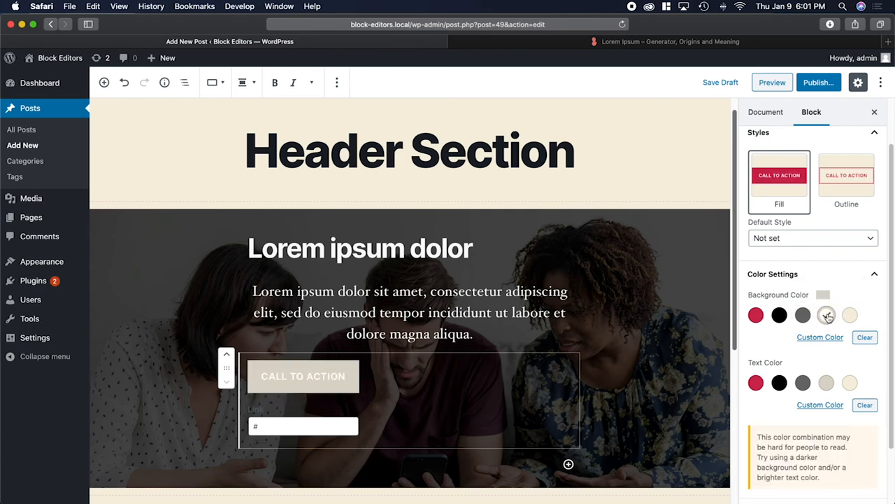
click(826, 315)
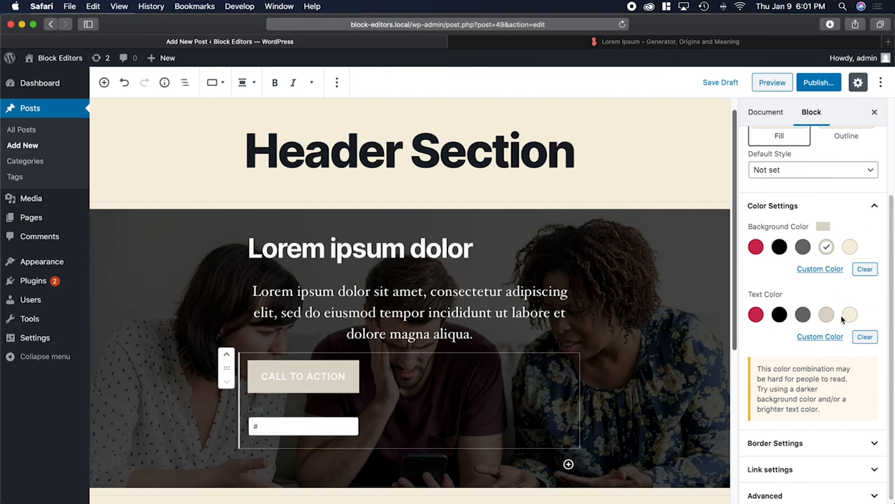
mouse_move(843, 416)
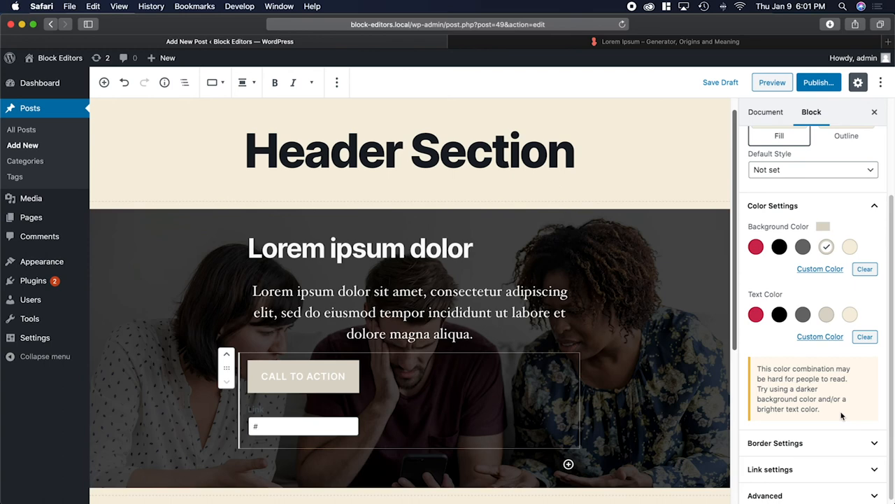
mouse_move(843, 414)
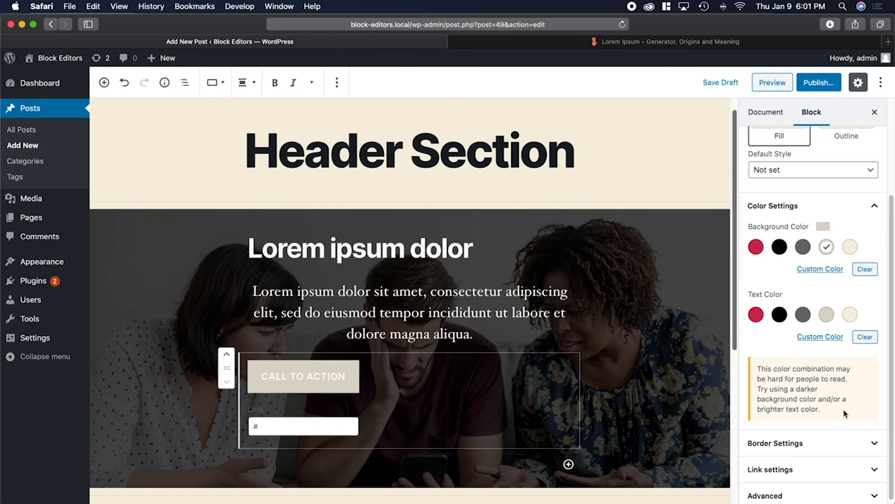
mouse_move(747, 274)
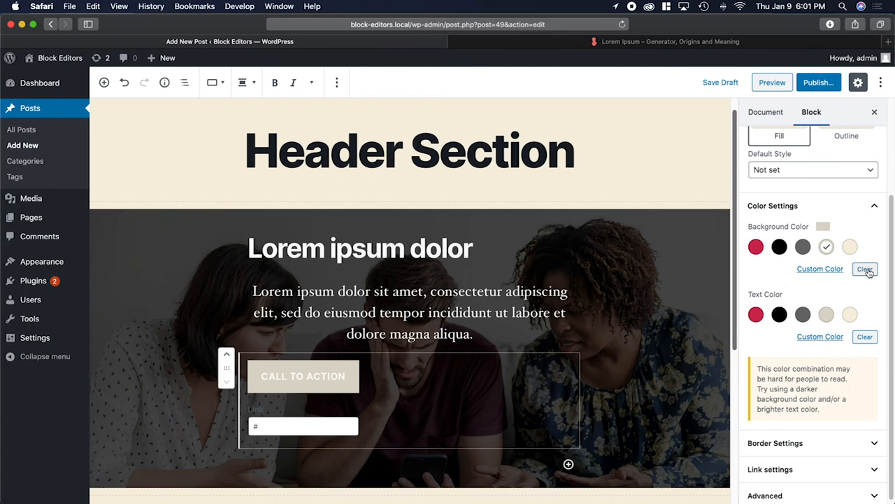
click(864, 269)
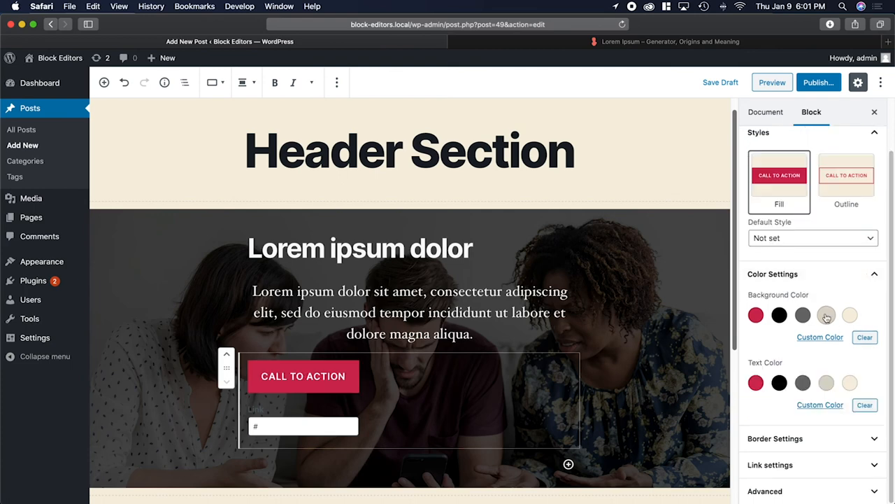
click(826, 315)
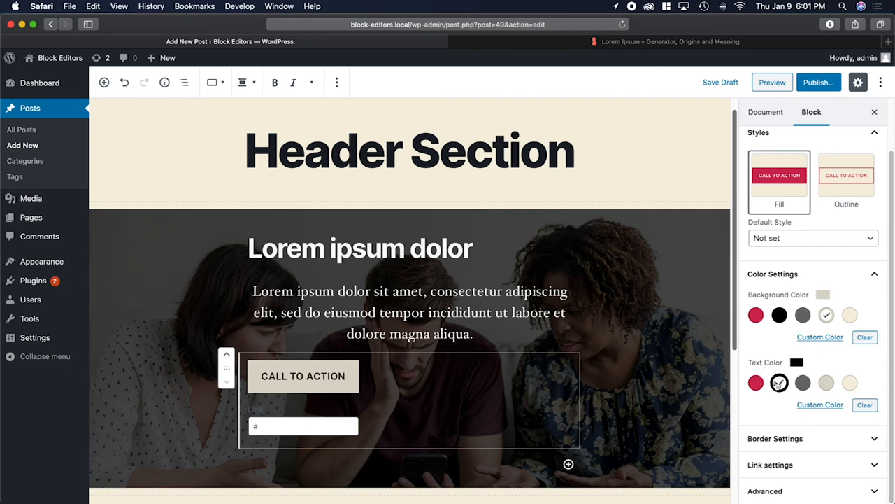
click(779, 382)
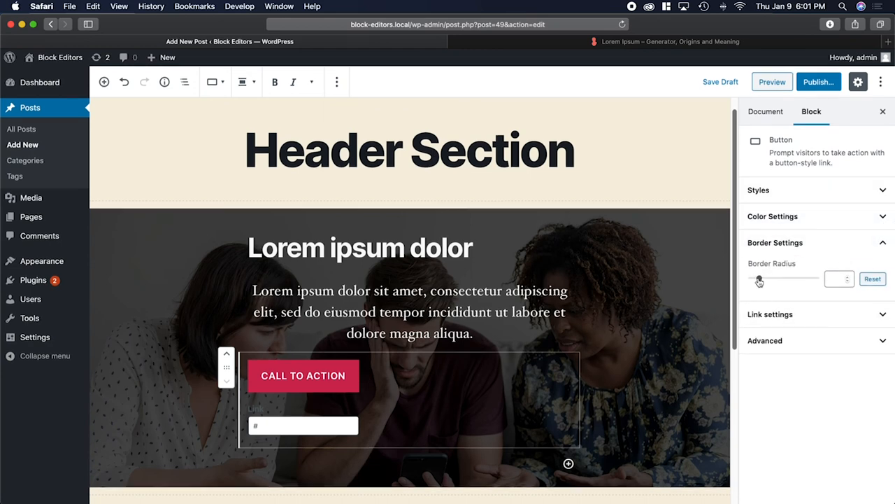
drag(759, 279, 795, 279)
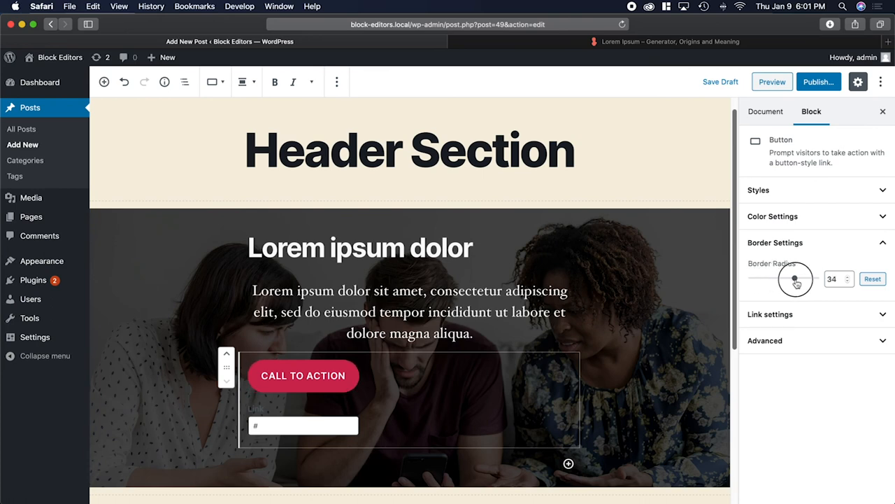
drag(794, 279, 770, 279)
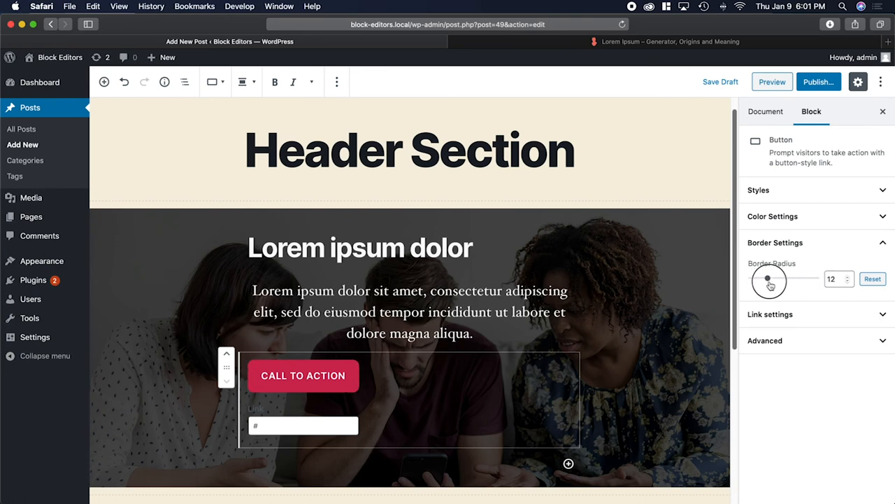
drag(767, 279, 753, 278)
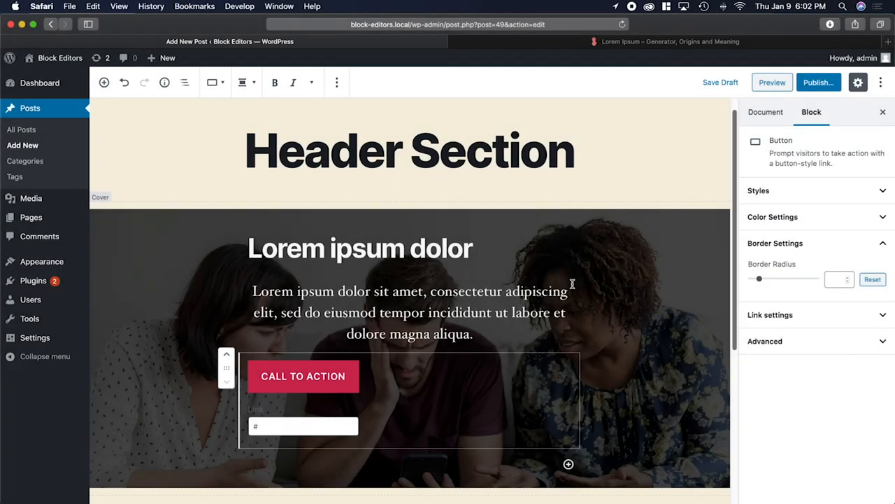
Center-align the text of the Lorem ipsum dolor heading.
click(360, 248)
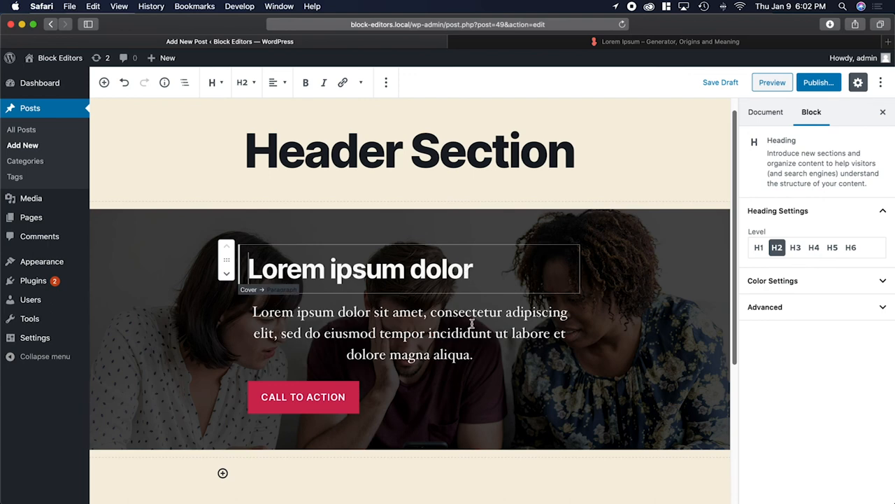
click(303, 397)
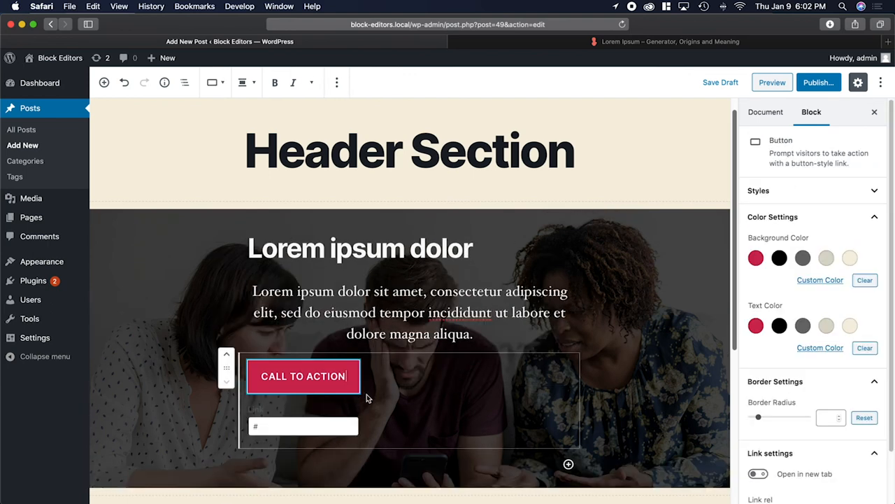
mouse_move(451, 369)
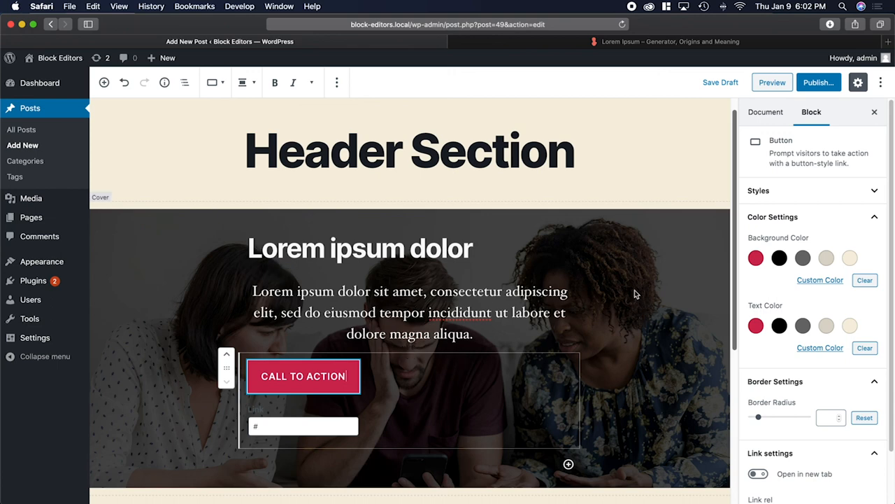
click(409, 322)
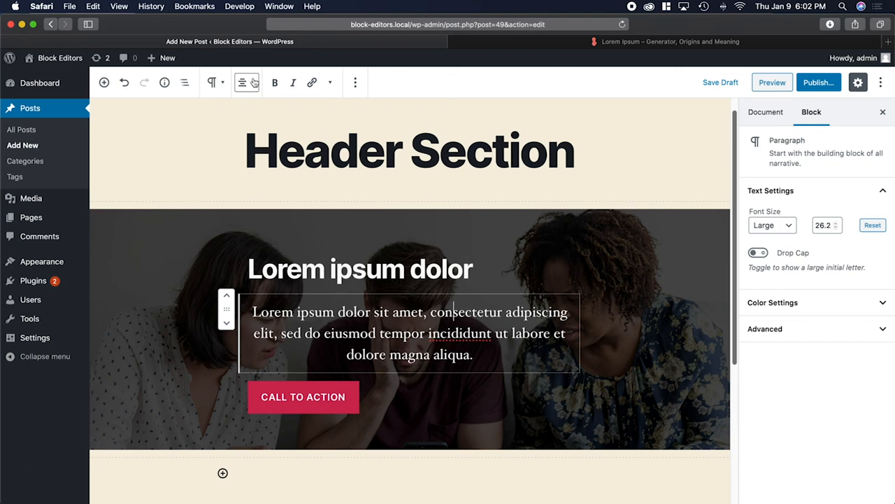
click(243, 82)
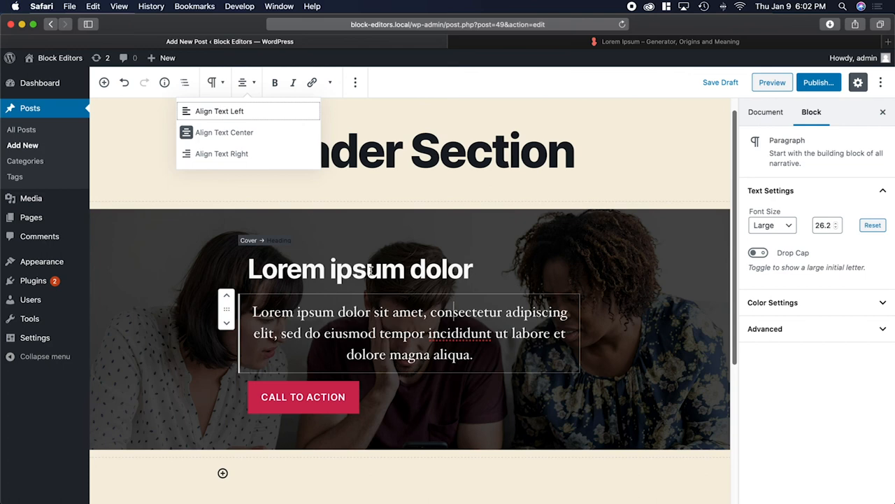
click(360, 269)
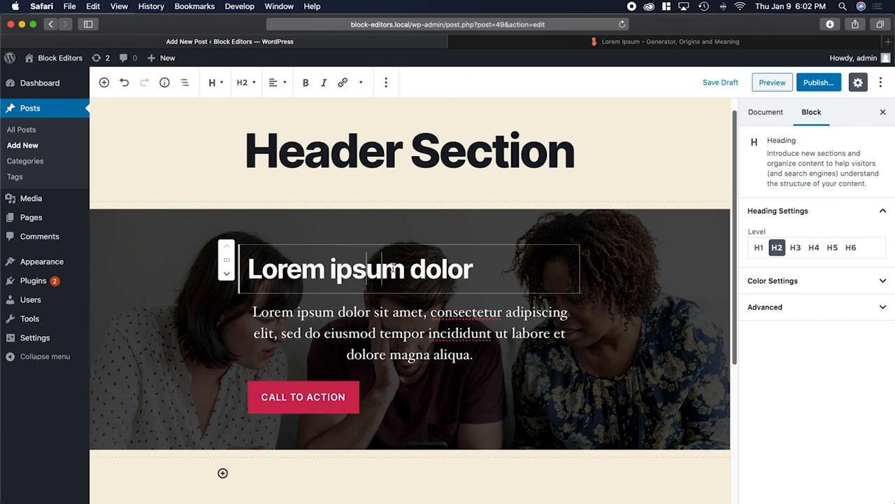
mouse_move(273, 83)
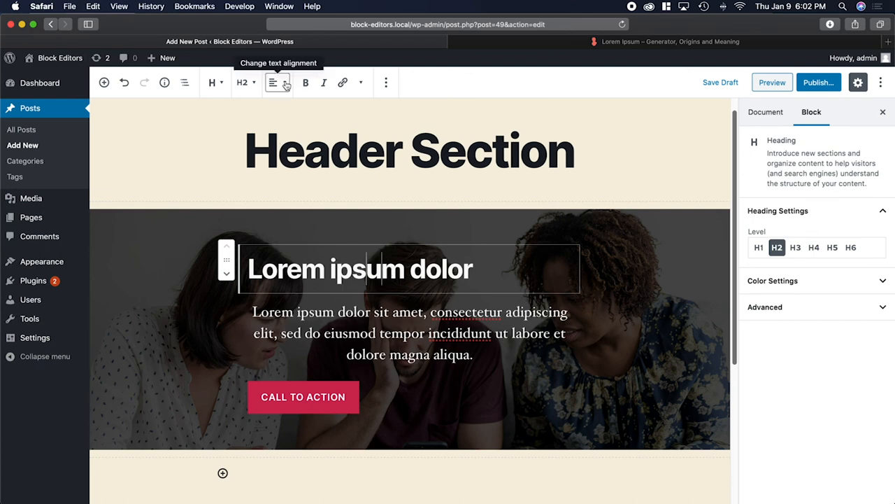
click(273, 82)
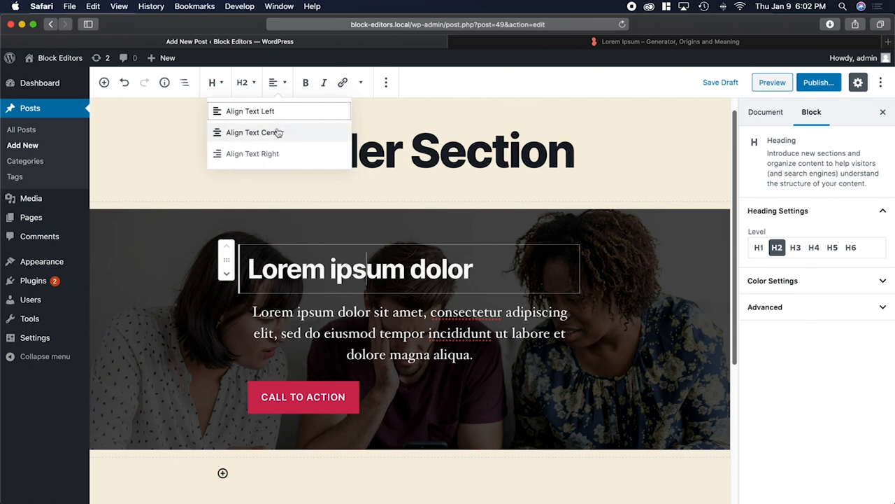
click(254, 133)
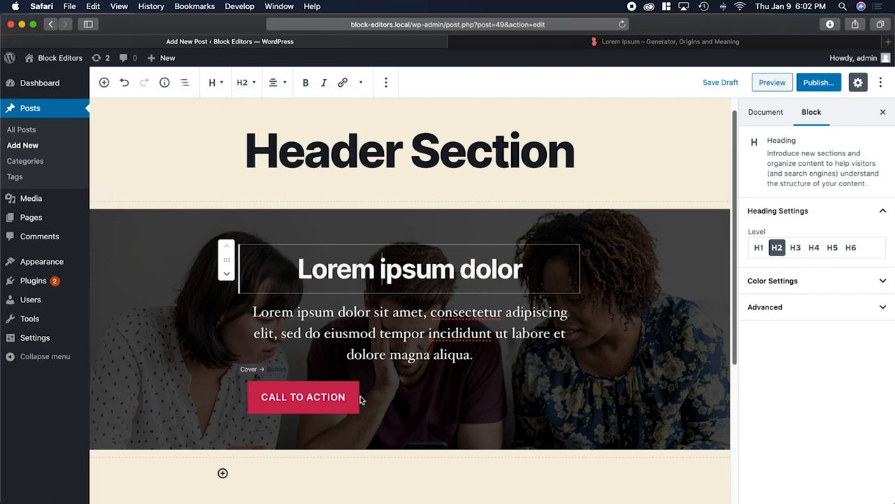
Center the CALL TO ACTION button within the cover and open the live preview.
click(303, 397)
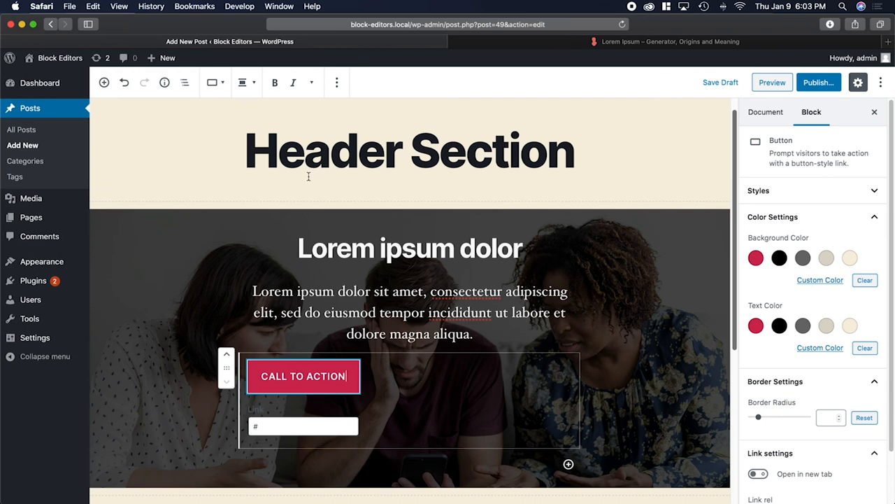
mouse_move(246, 83)
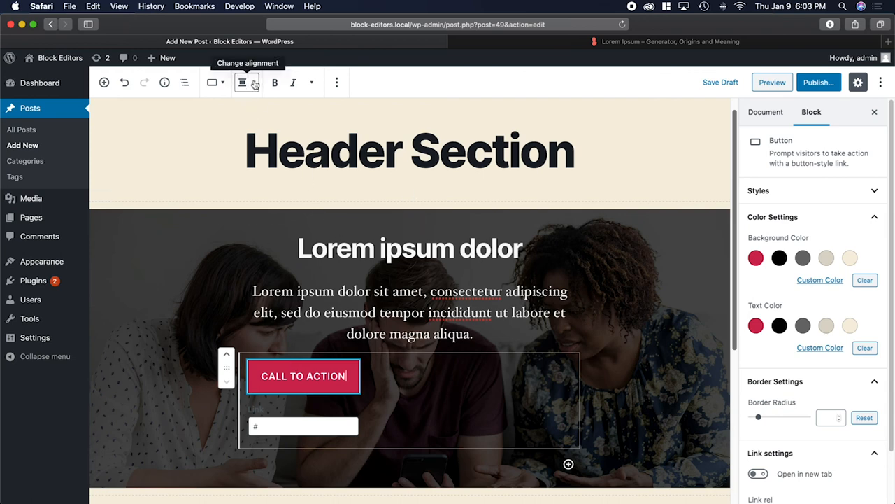
click(243, 82)
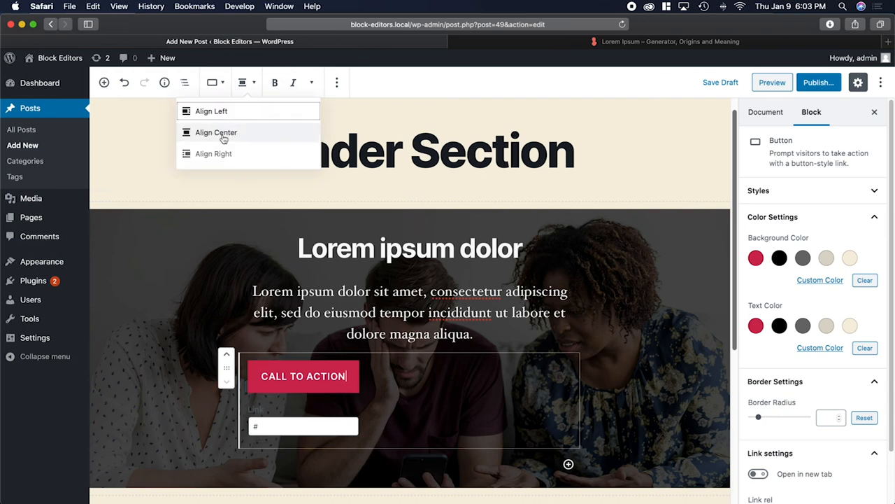
click(216, 132)
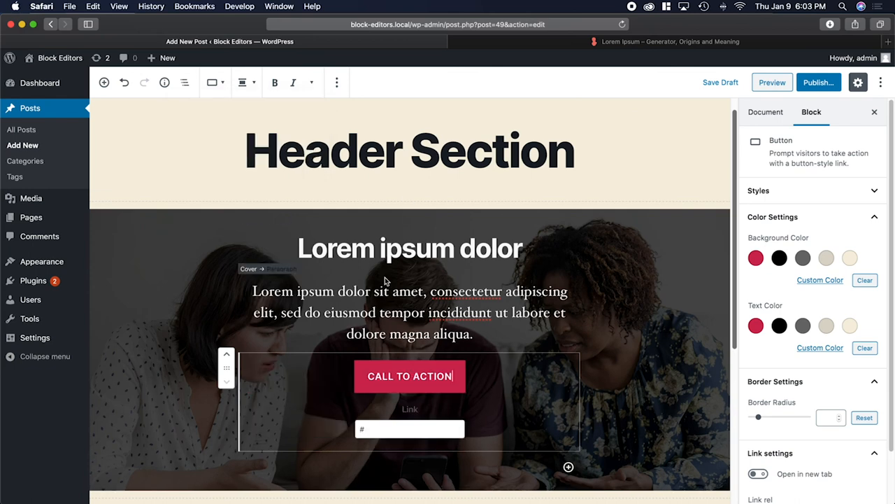
click(595, 331)
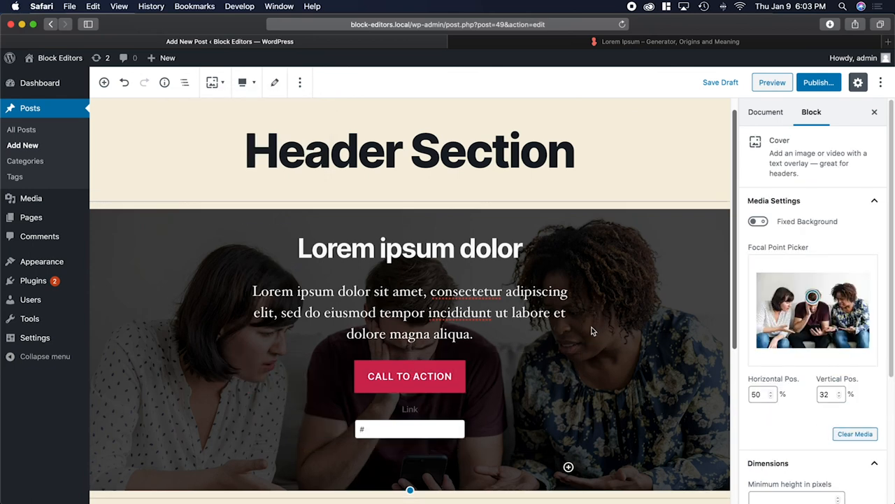
scroll(down, 3)
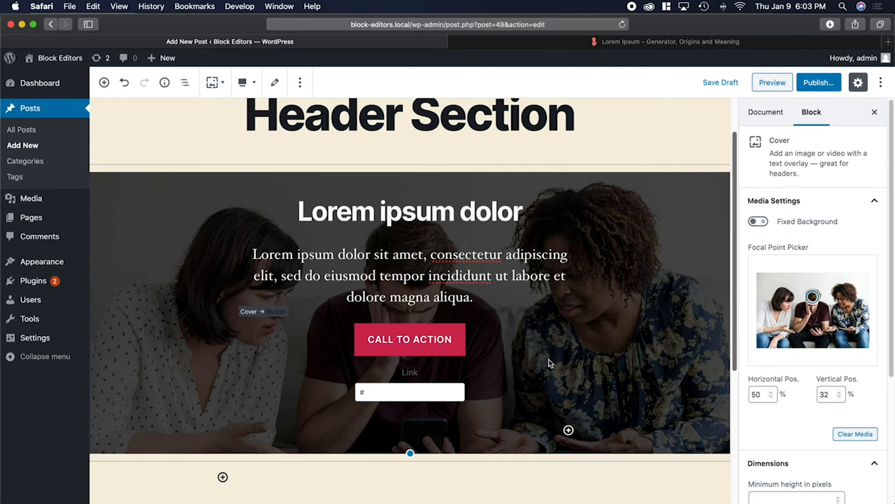
click(772, 82)
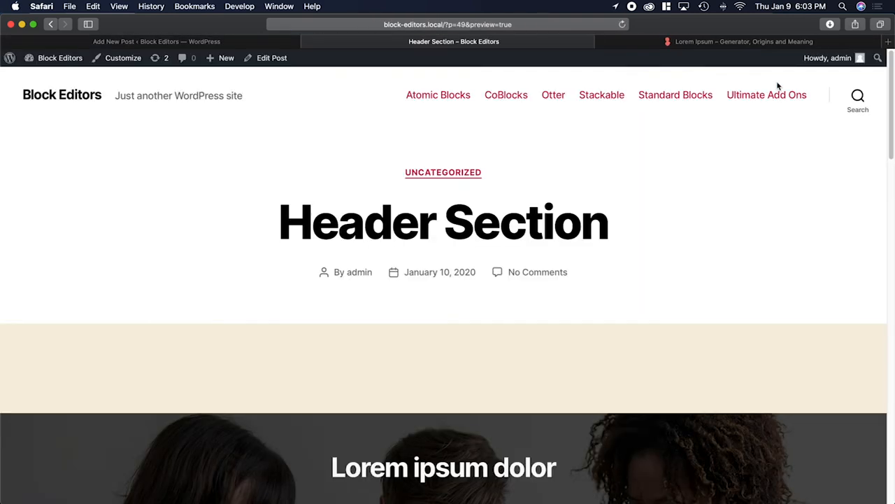
mouse_move(696, 246)
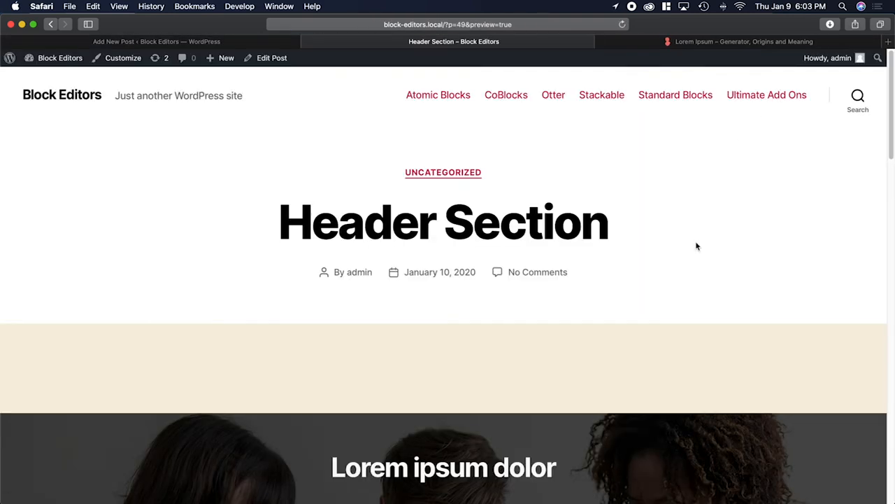
Scroll the live preview to see the full cover with its centred button.
scroll(down, 3)
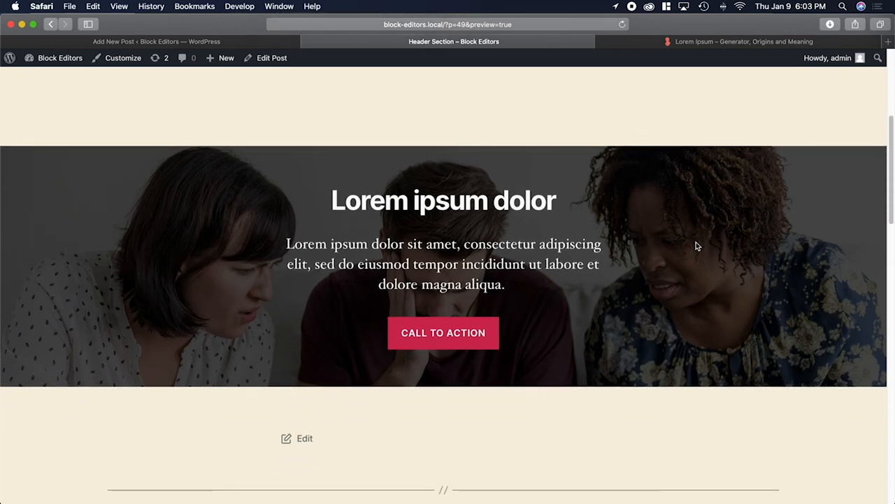
scroll(down, 3)
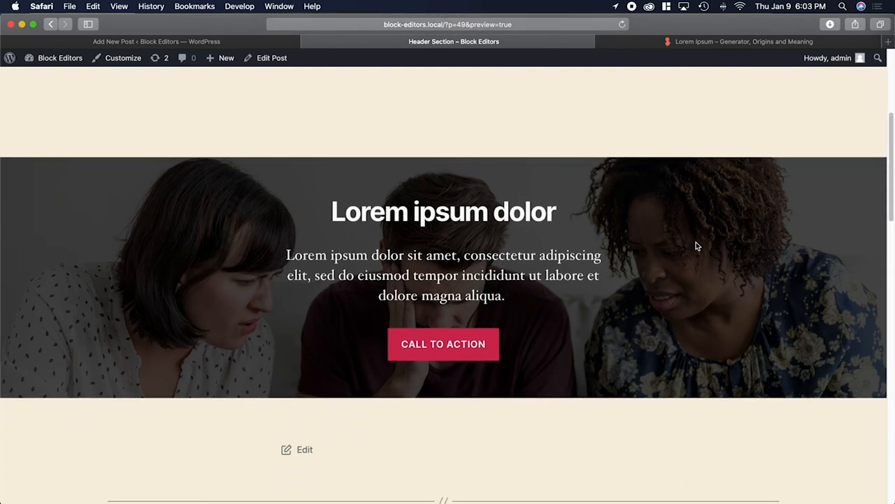
mouse_move(303, 221)
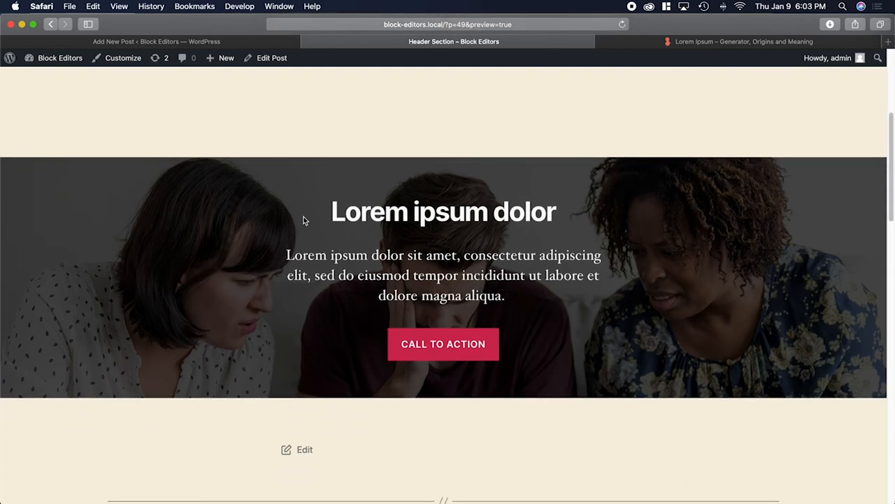
mouse_move(479, 381)
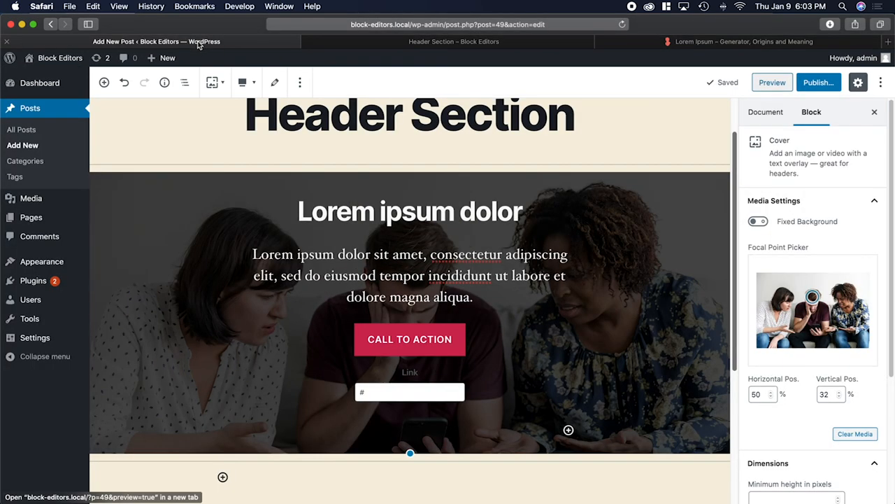
Give the Cover block a 600 px minimum height and refresh the preview.
scroll(down, 3)
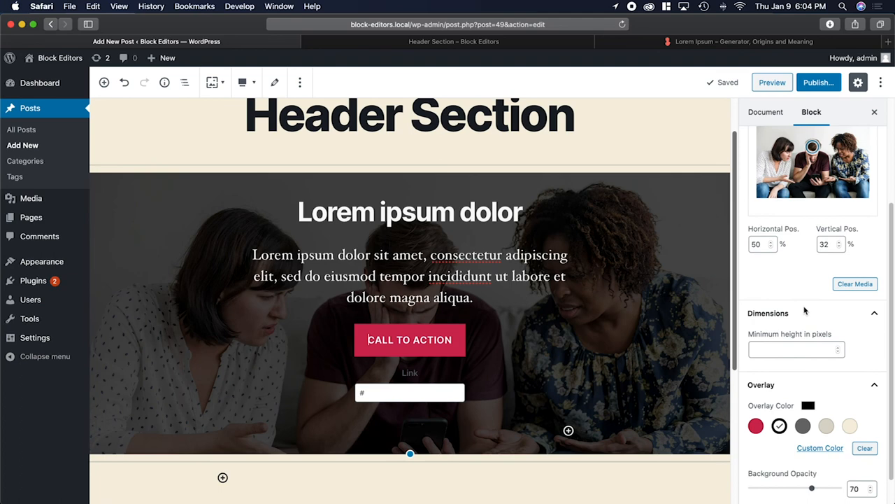
click(796, 338)
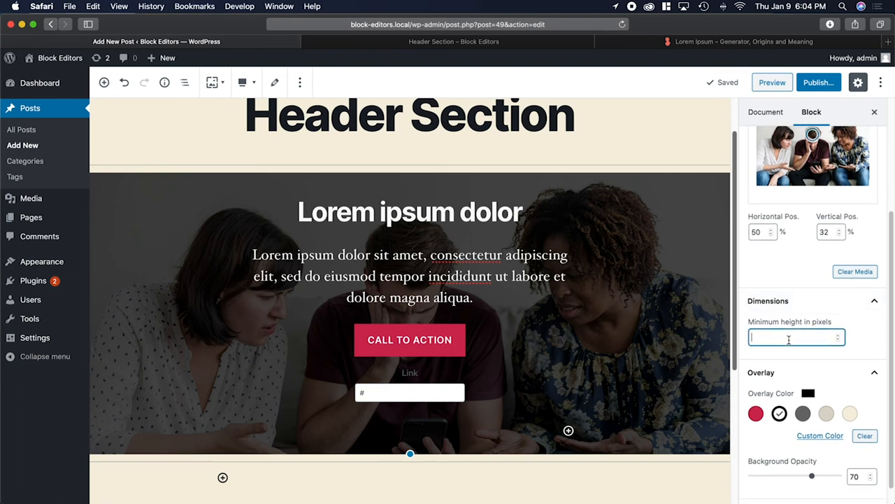
text(600)
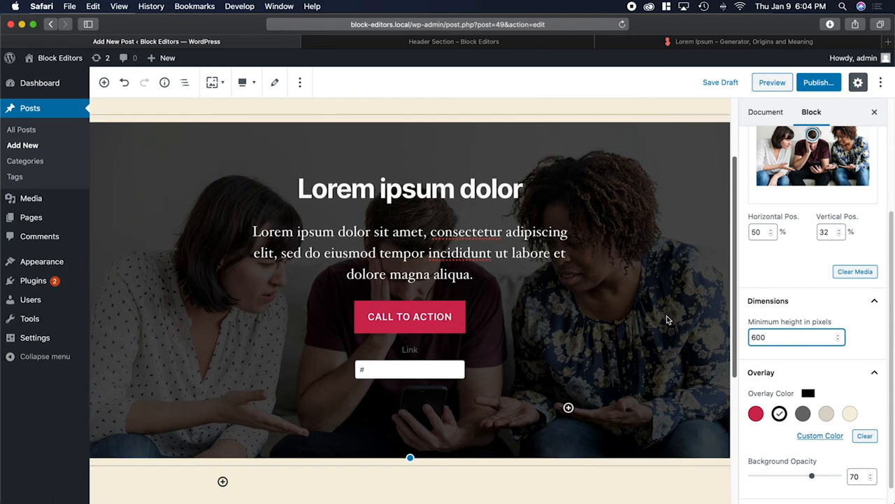
click(772, 82)
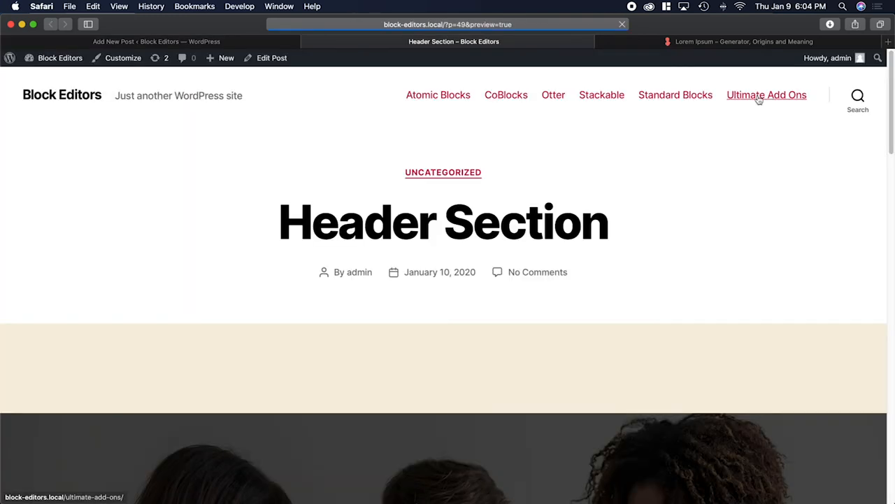
scroll(down, 3)
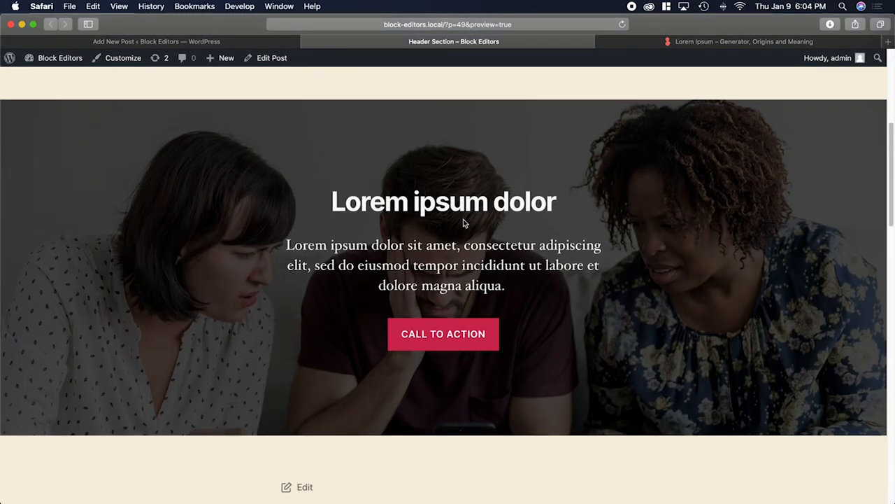
mouse_move(760, 352)
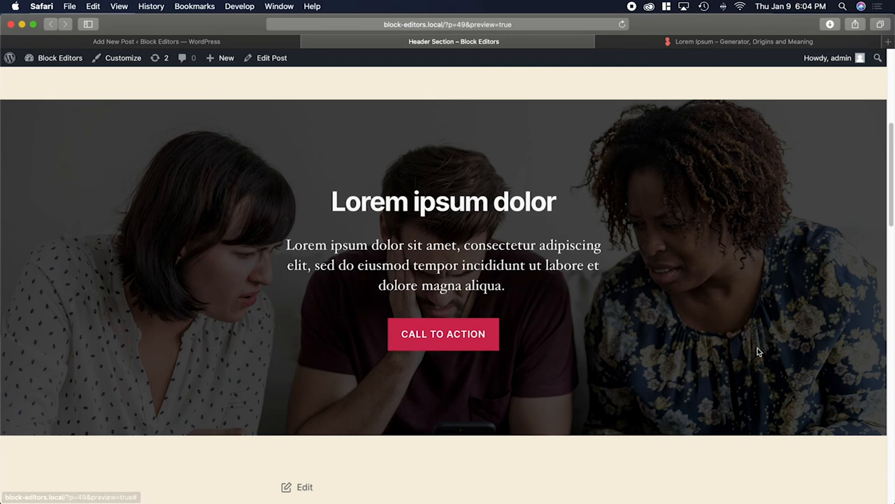
mouse_move(304, 259)
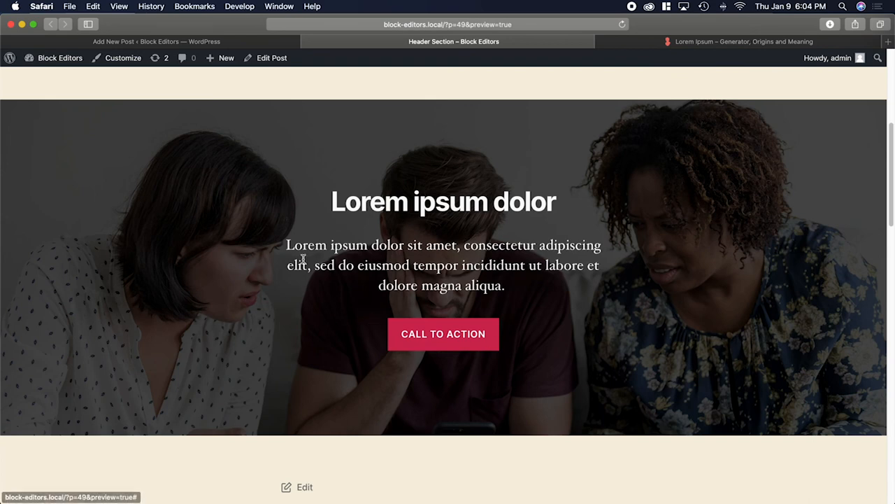
mouse_move(545, 389)
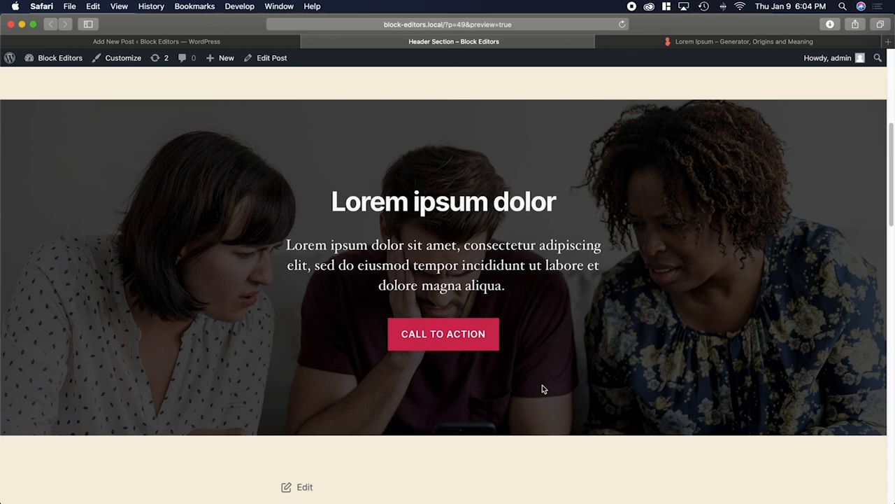
mouse_move(549, 373)
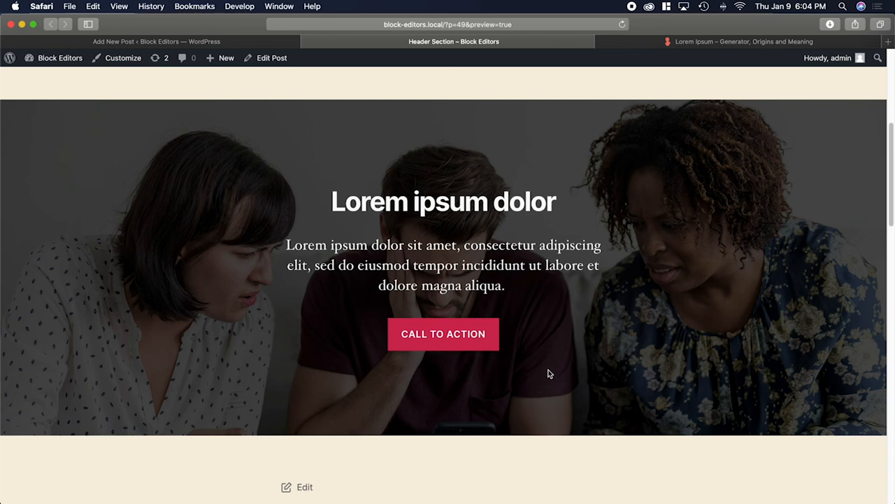